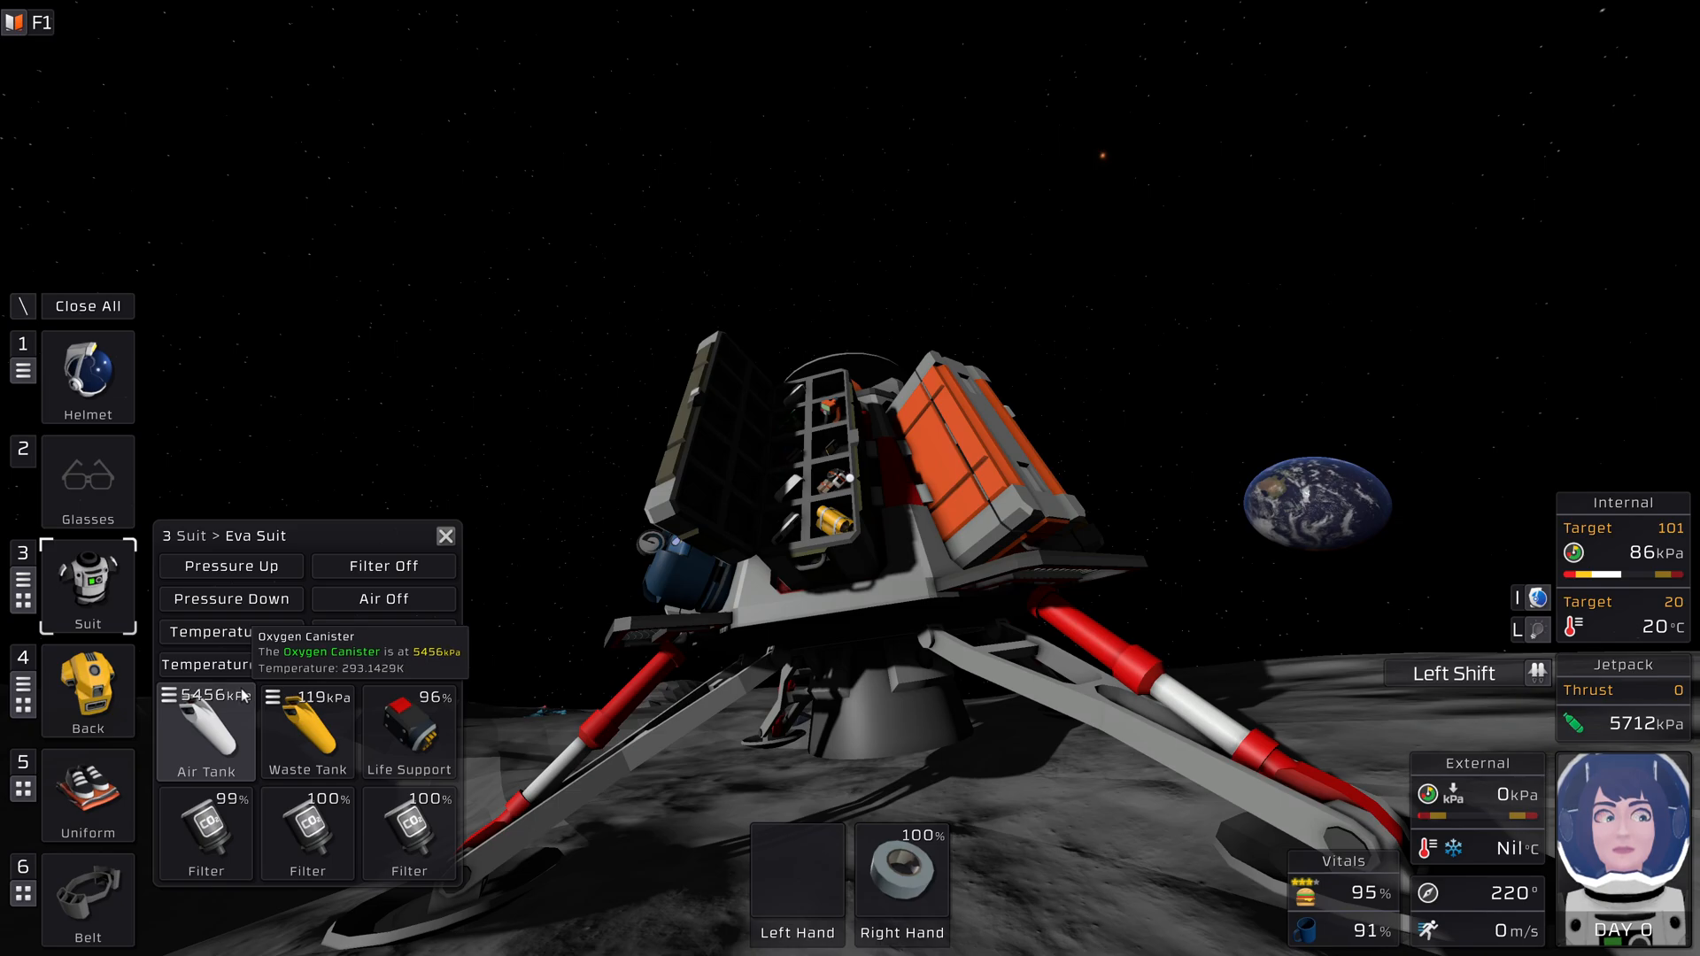
{"action": "mouse_move", "coordinate": [306, 732]}
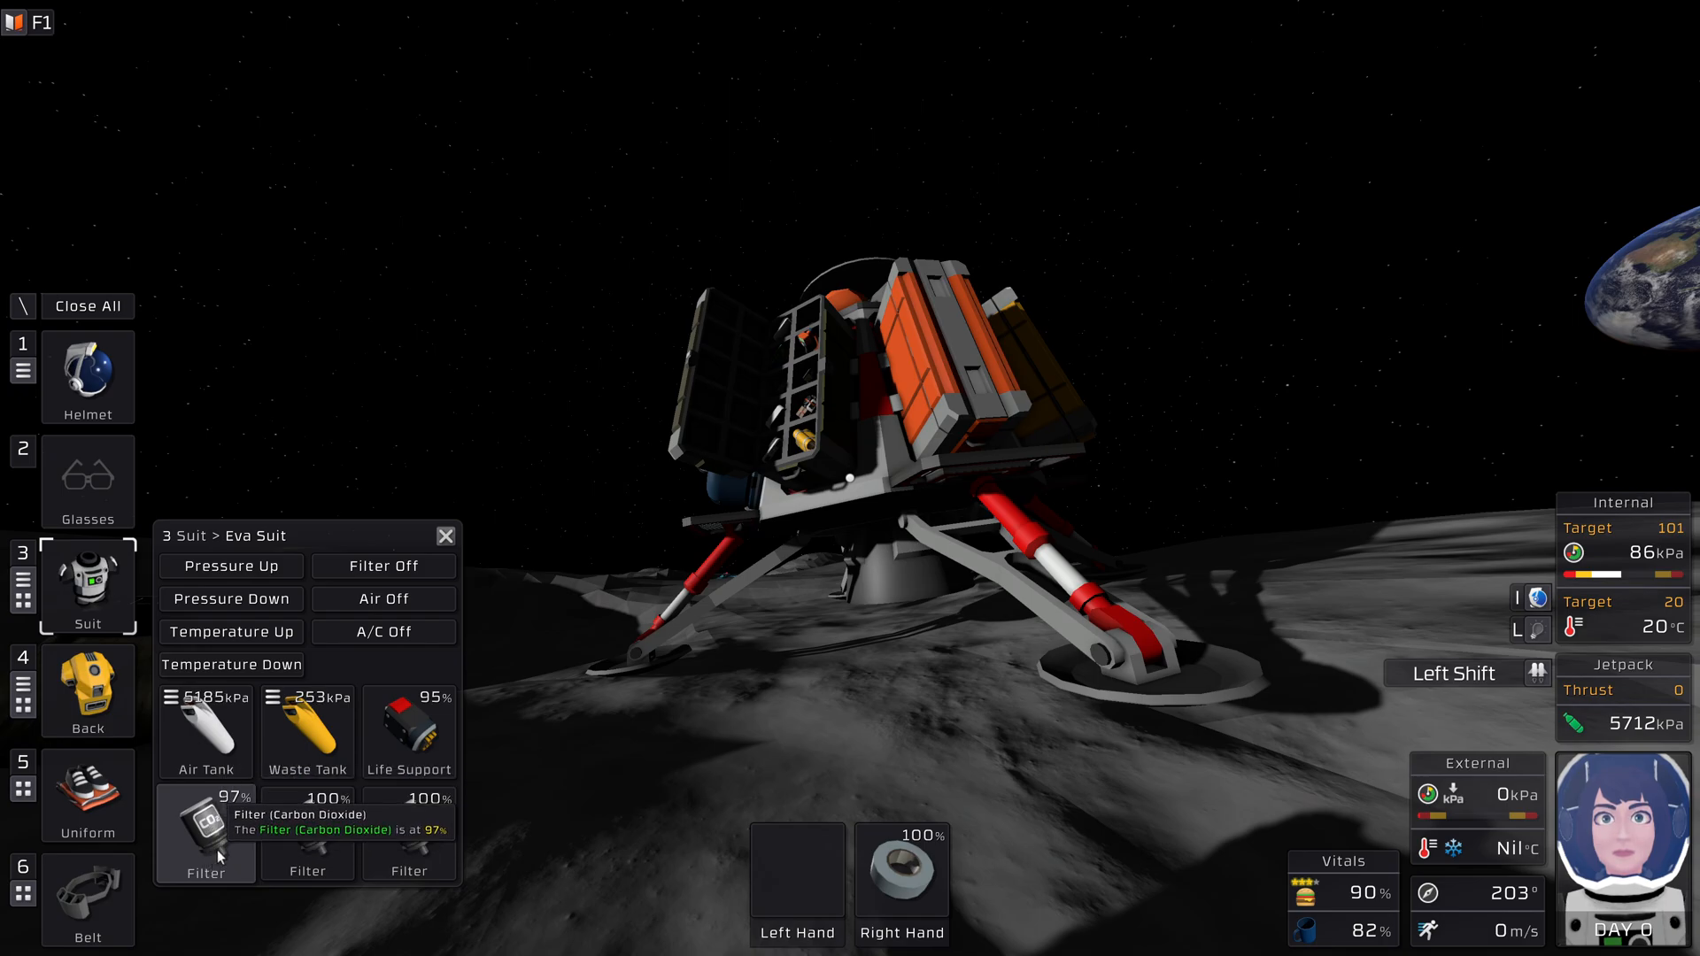
{"action": "mouse_move", "coordinate": [358, 737]}
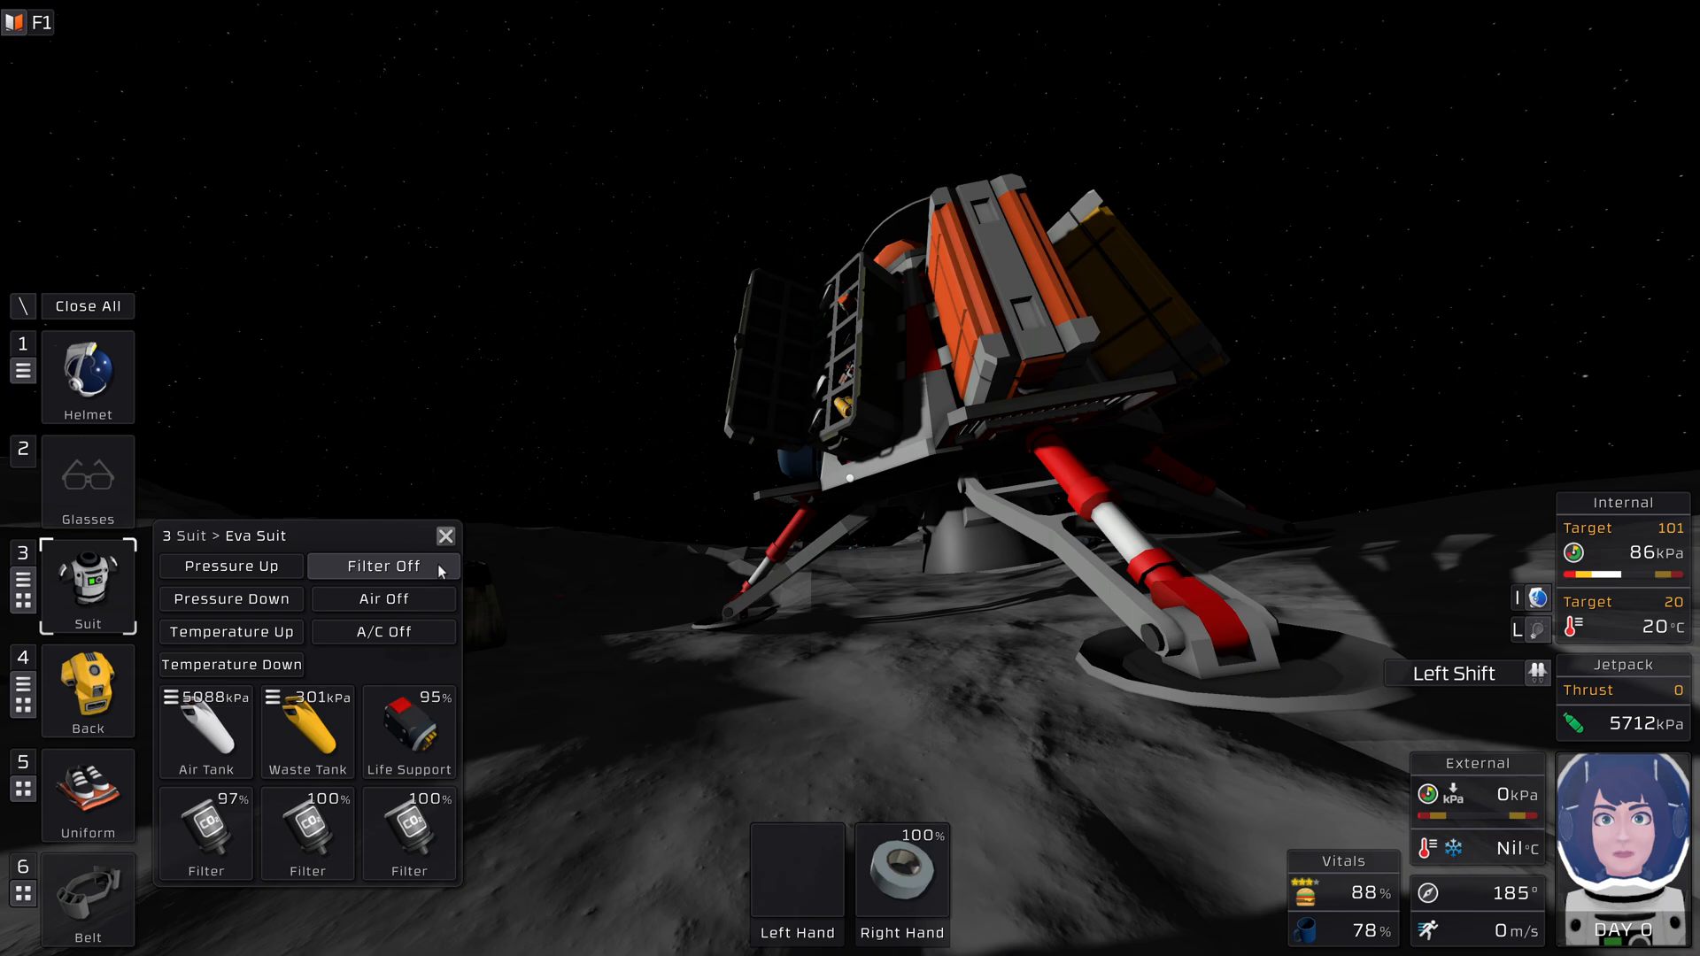
Switch the EVA suit's carbon dioxide filter off so the breathing warning appears
{"action": "left_click", "coordinate": [382, 567]}
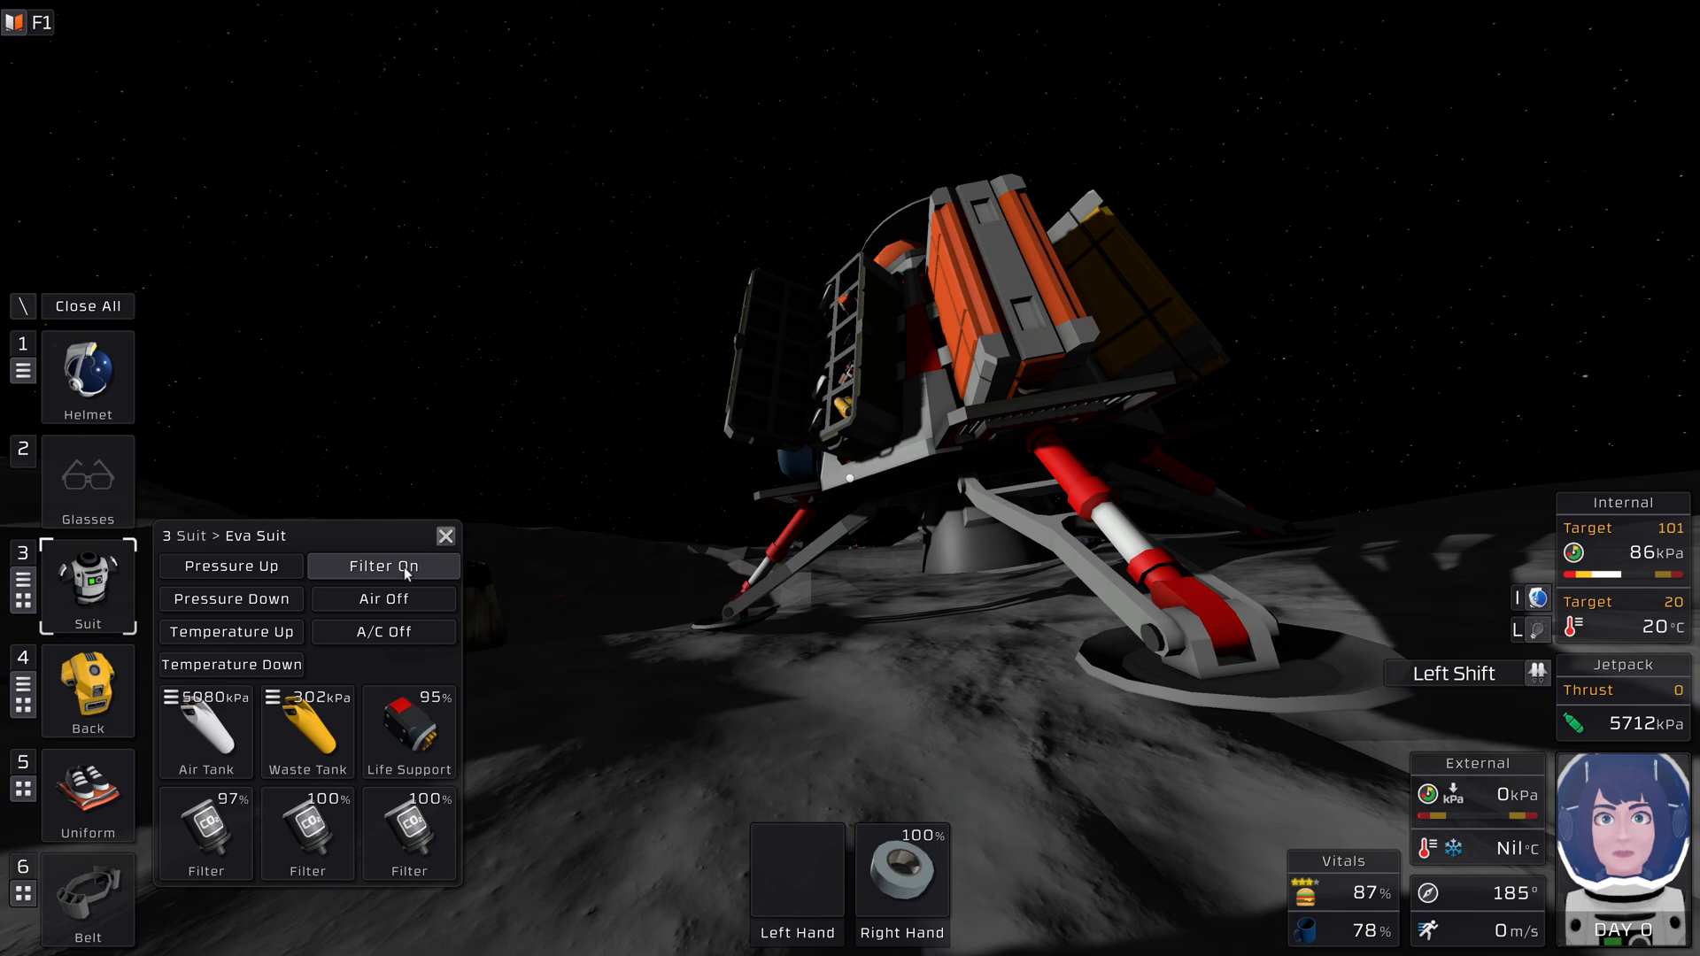
{"action": "mouse_move", "coordinate": [662, 592]}
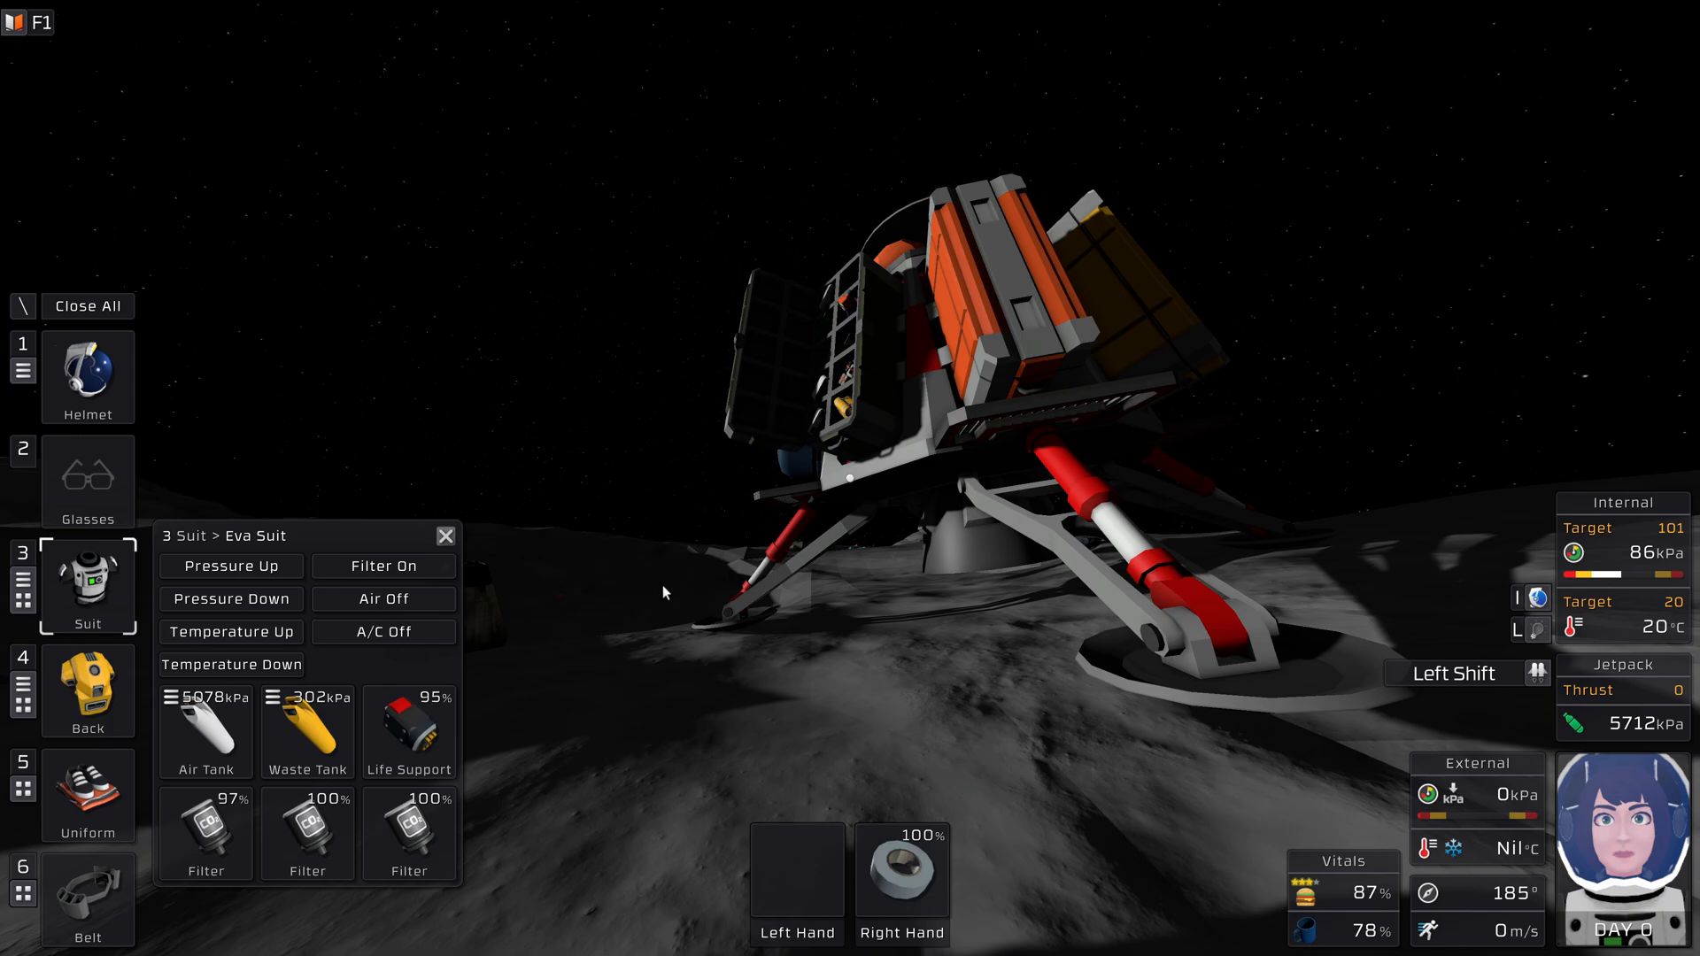
{"action": "mouse_move", "coordinate": [306, 727]}
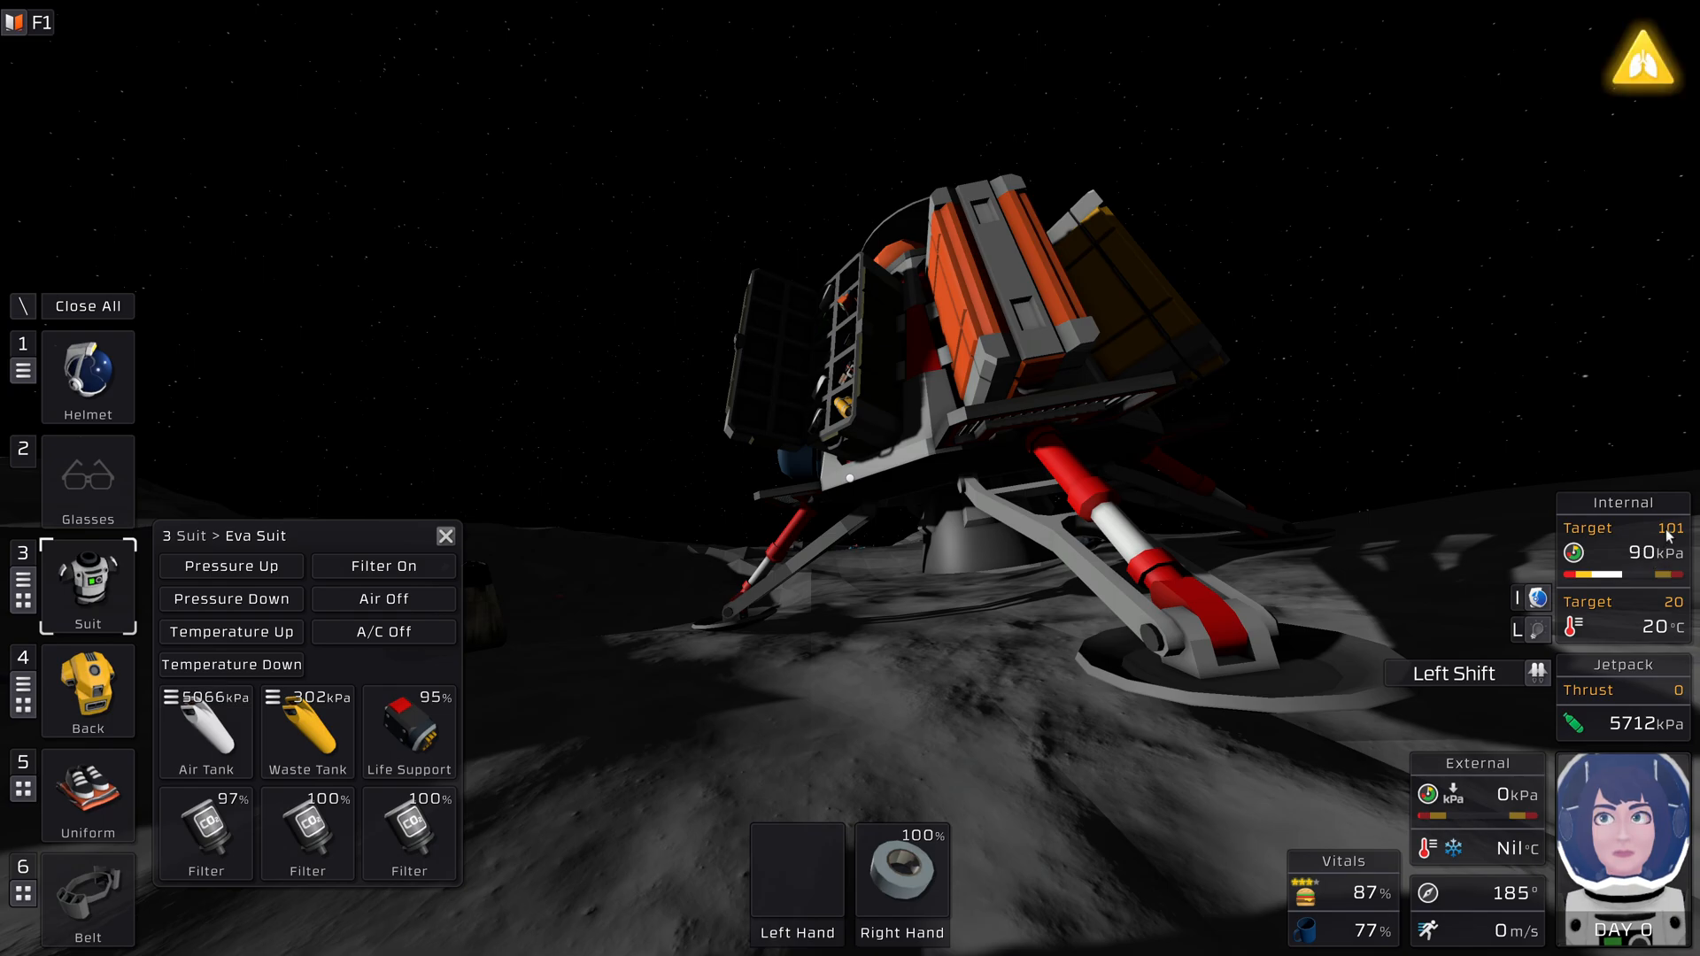
{"action": "mouse_move", "coordinate": [206, 716]}
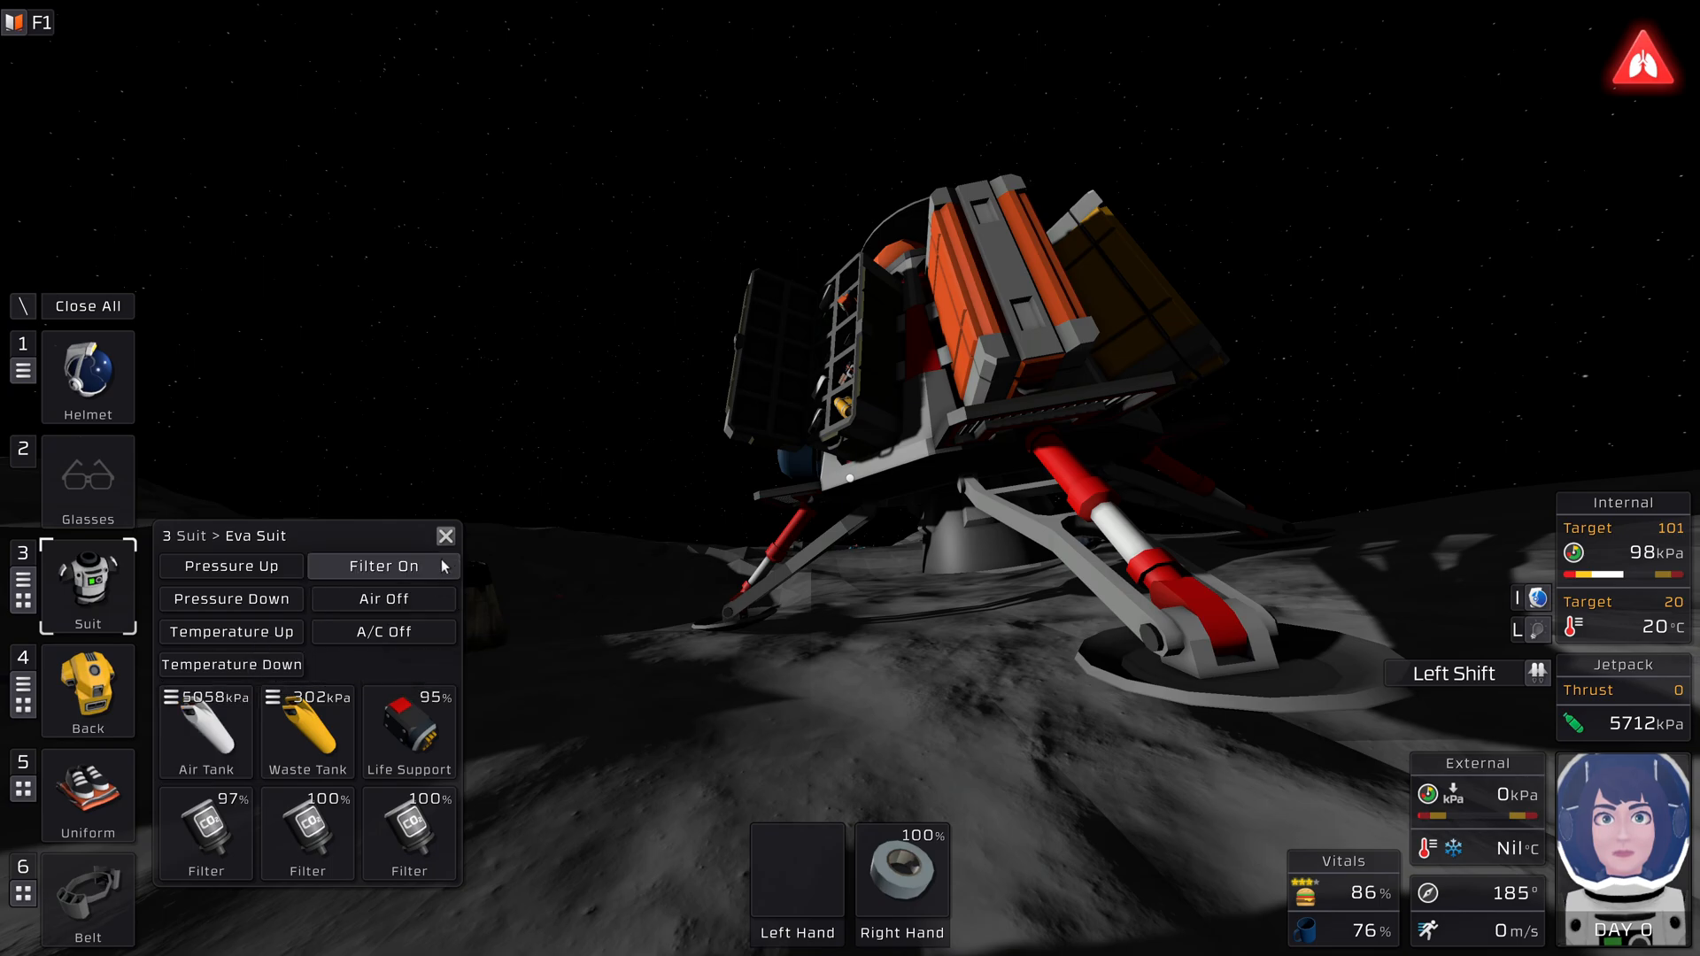
Check the helmet panel, then switch the suit's CO2 filter back on to restore 86 kPa
{"action": "left_click", "coordinate": [87, 377]}
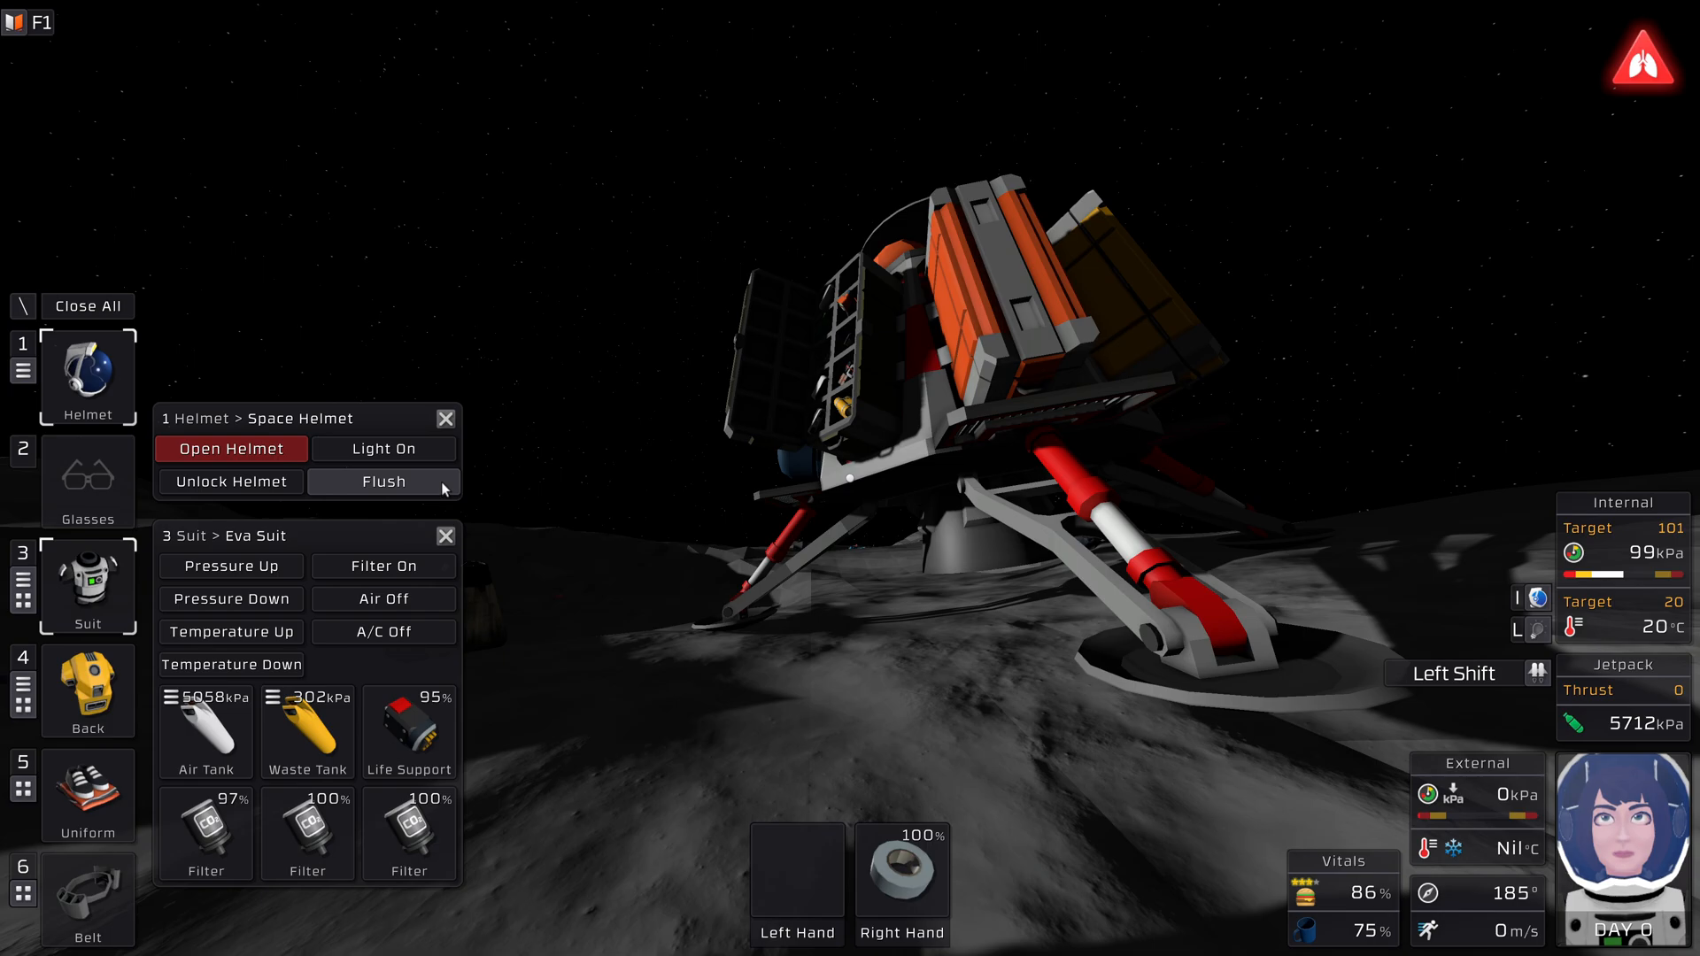
{"action": "mouse_move", "coordinate": [206, 834]}
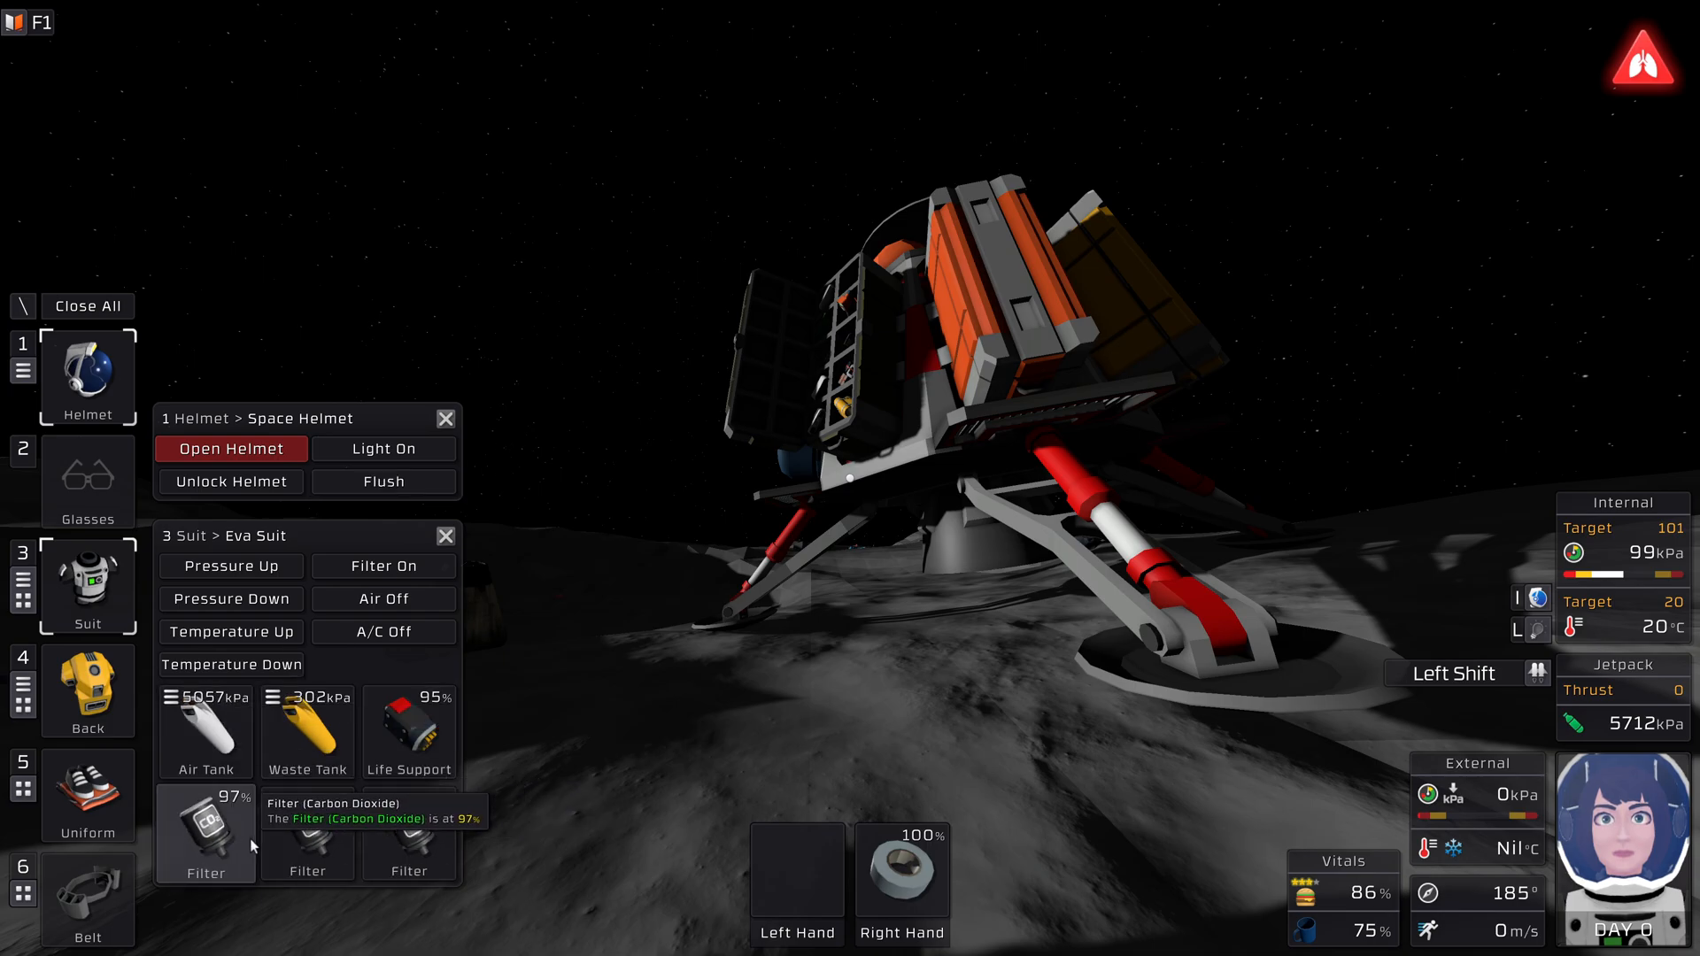
{"action": "left_click", "coordinate": [383, 565]}
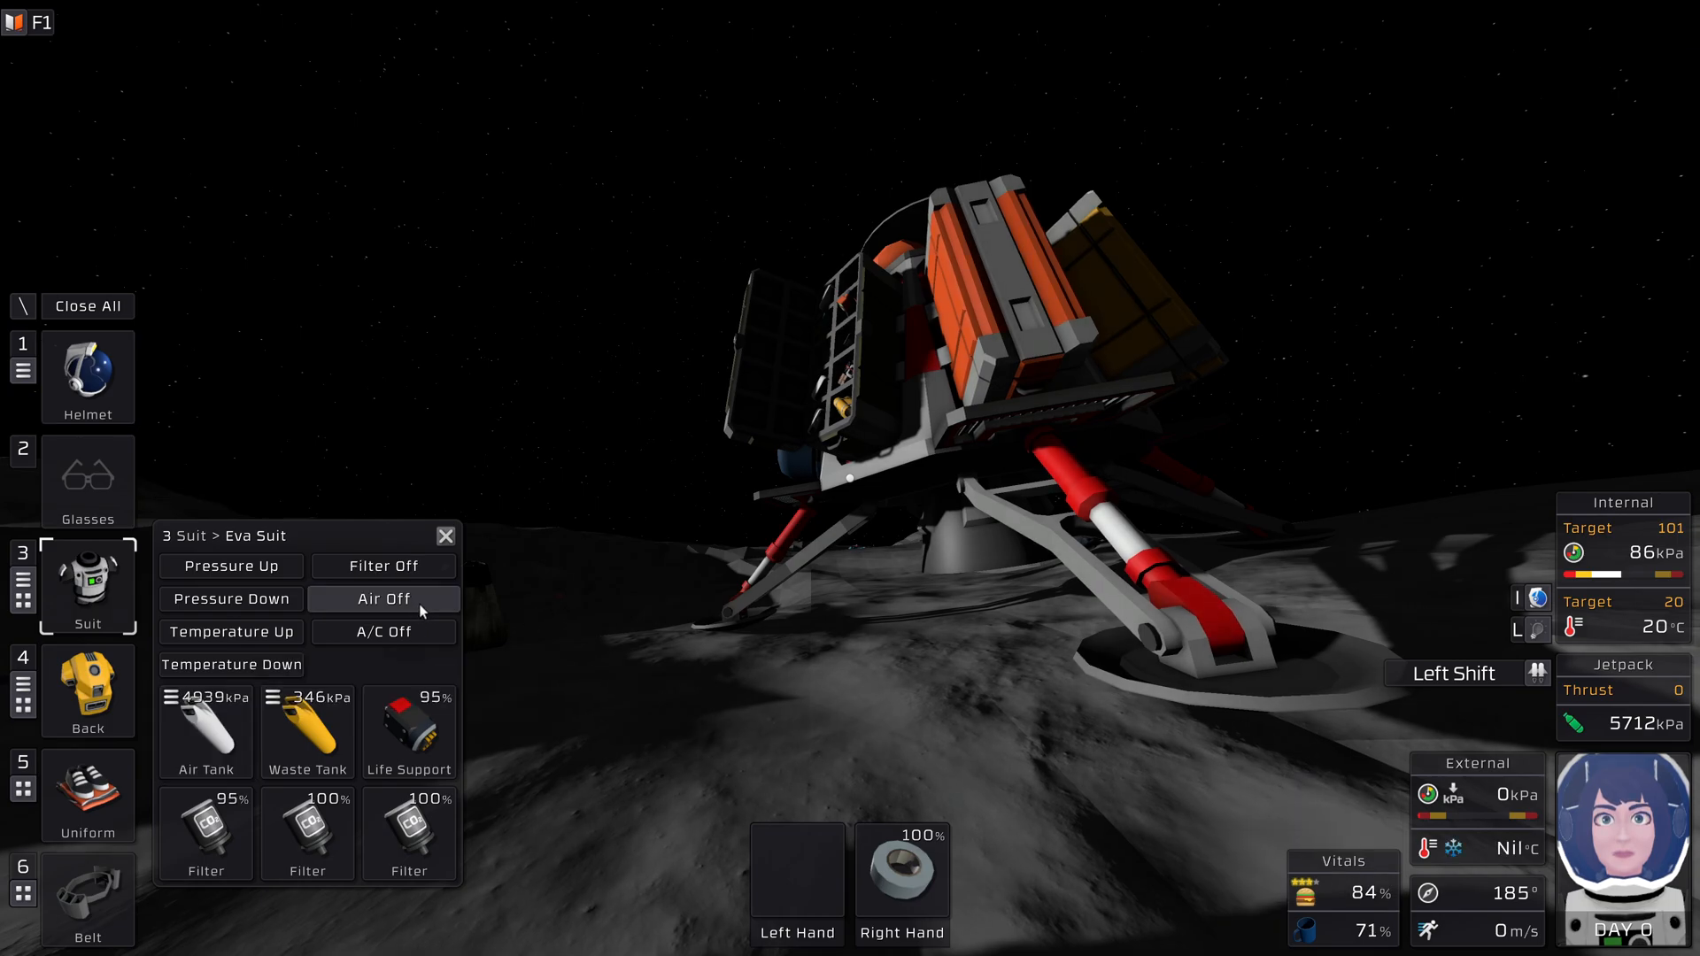
Cut the suit's air supply so pressure drops toward 20 kPa, then restore it
{"action": "left_click", "coordinate": [383, 599]}
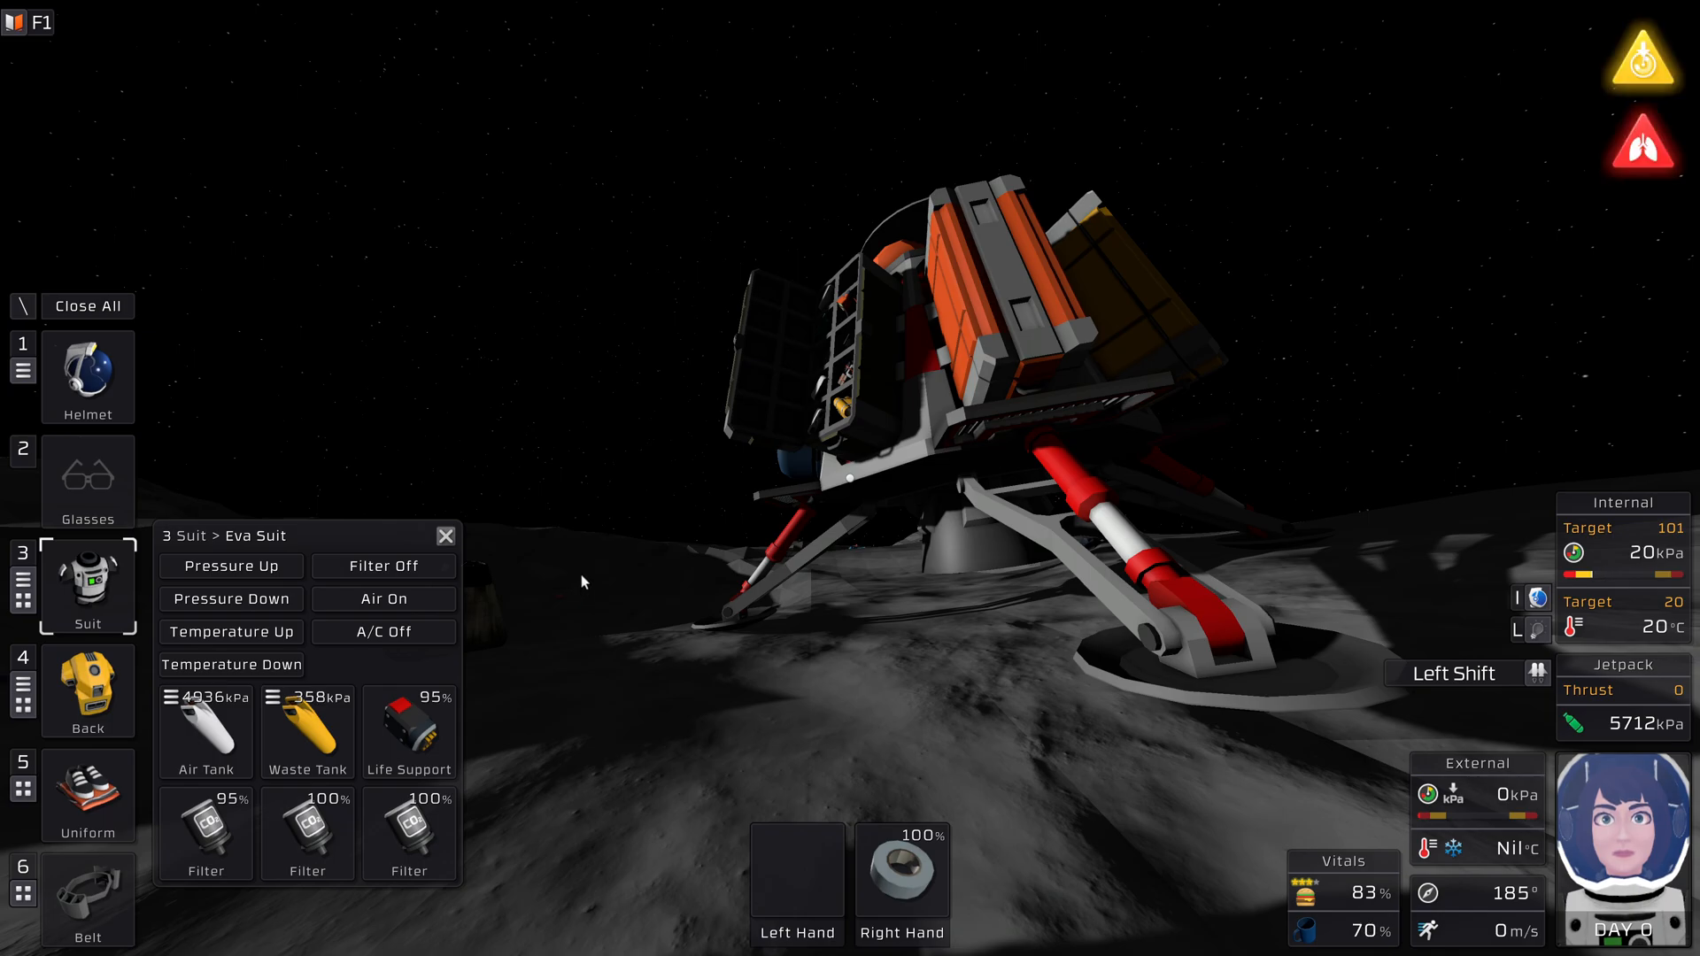
{"action": "left_click", "coordinate": [383, 597]}
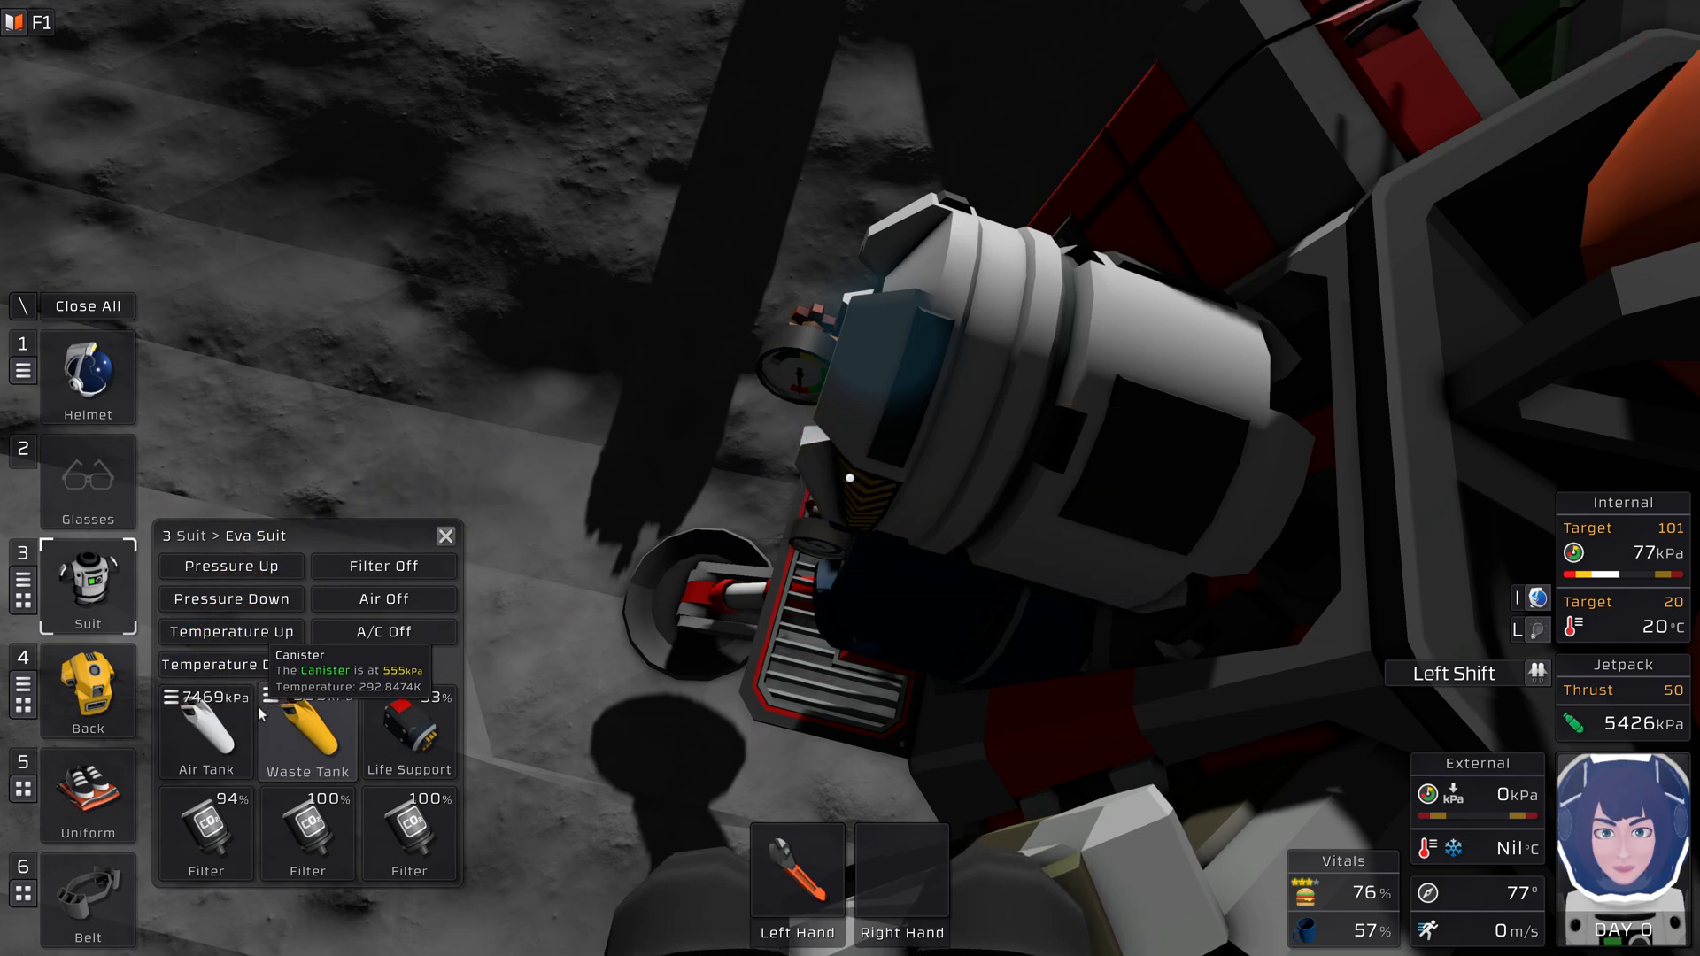
{"action": "mouse_move", "coordinate": [234, 721]}
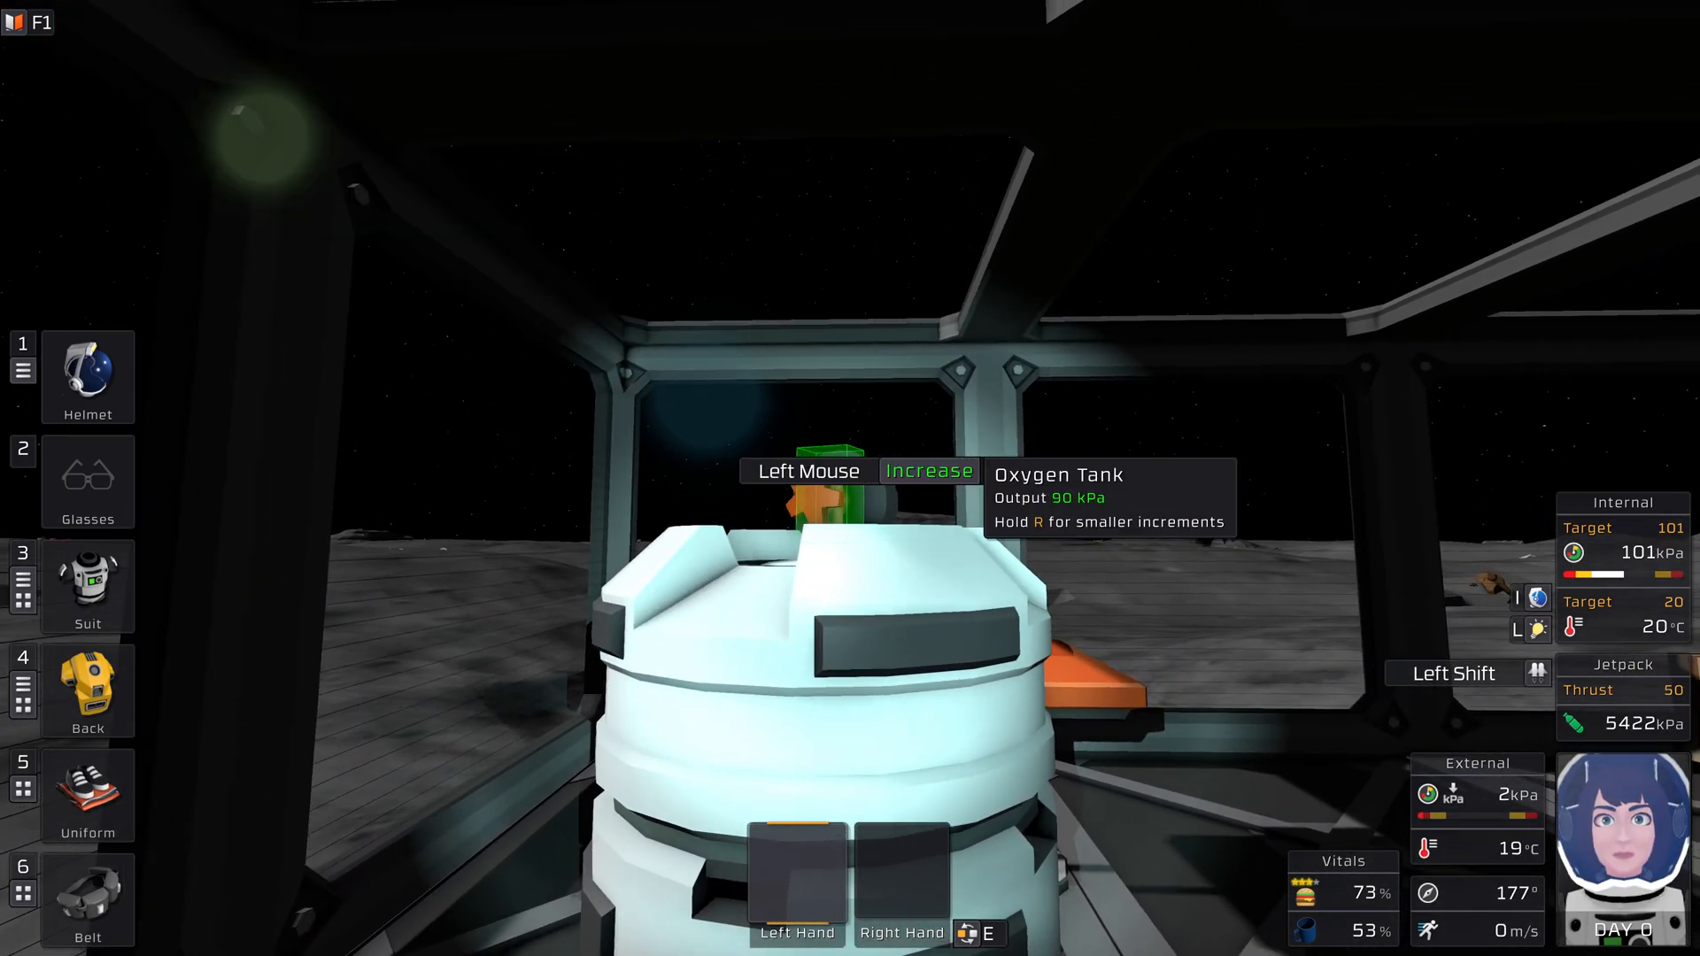
Increase the oxygen tank's output dial to 90 kPa to pressurise the room
{"action": "left_click", "coordinate": [827, 489]}
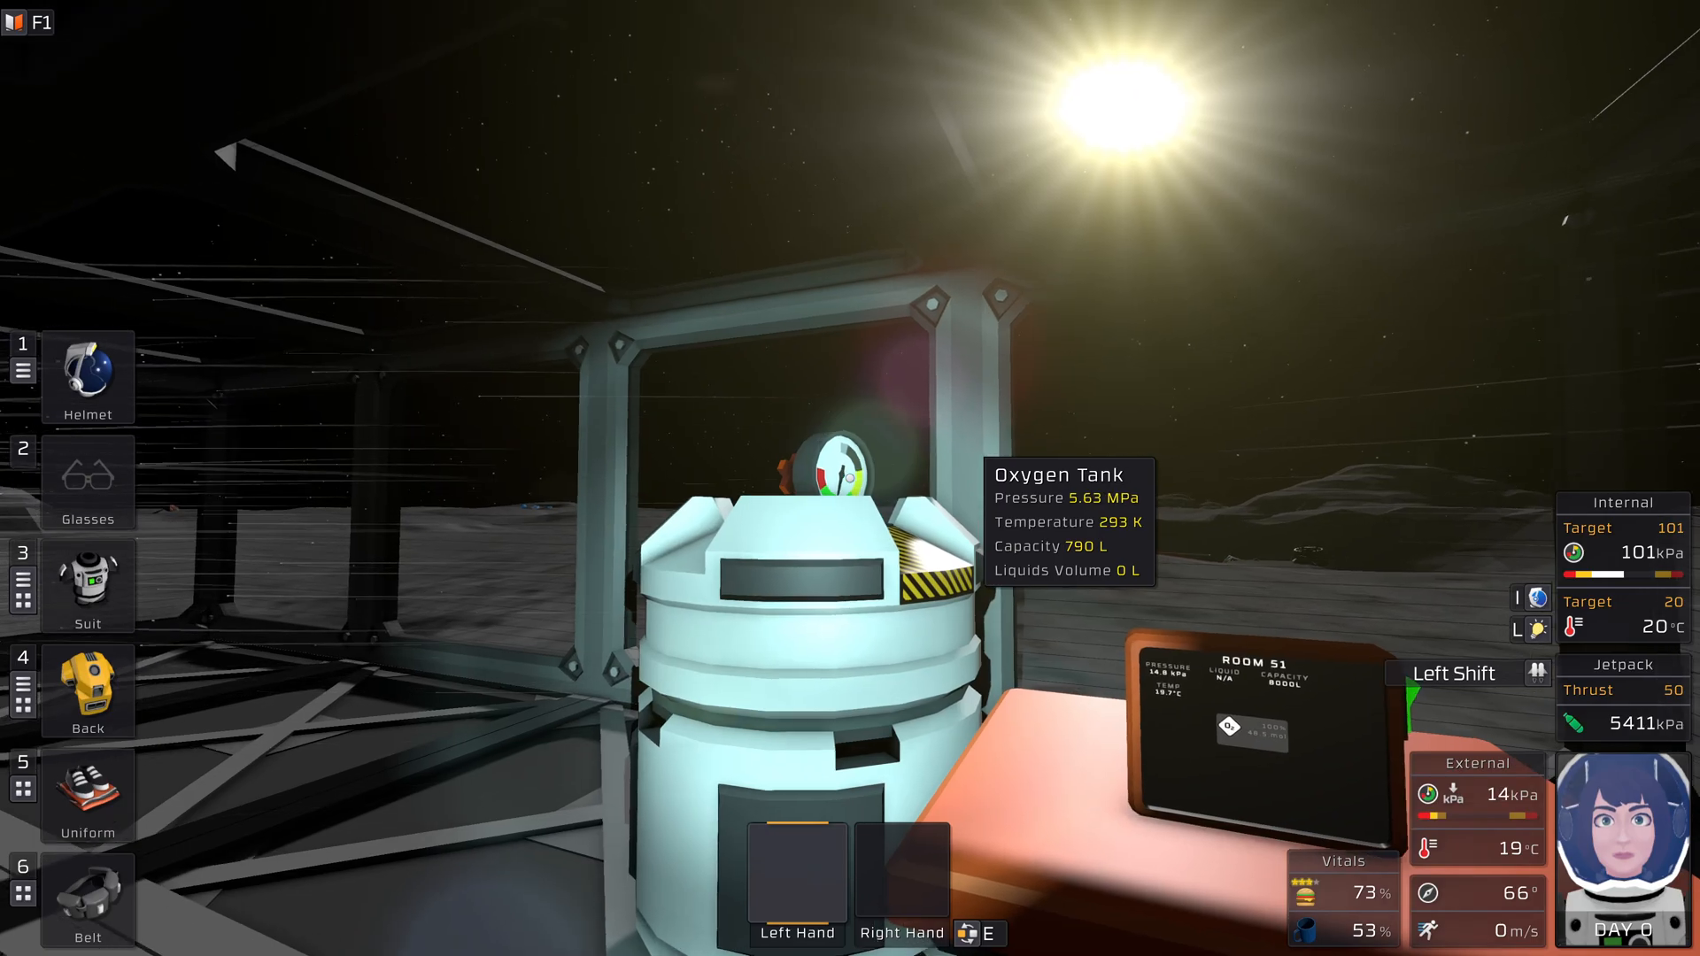
{"action": "mouse_move", "coordinate": [850, 478]}
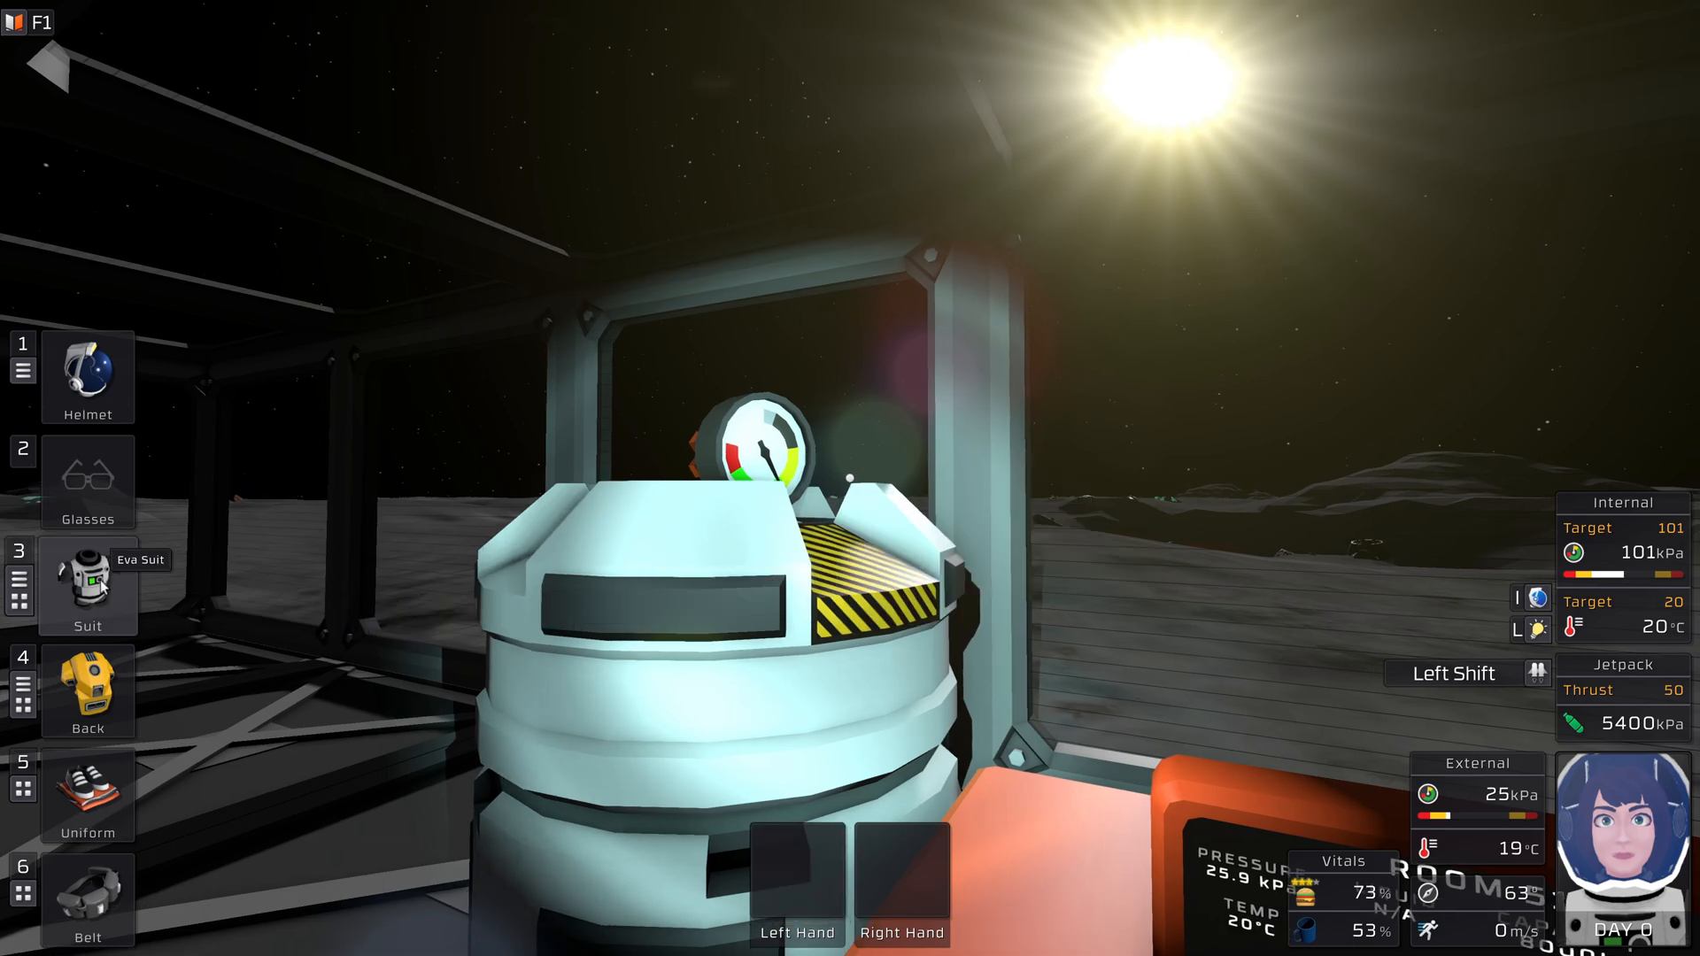
Bring up the spacesuit's controls and adjust a setting in the Eva Suit panel
{"action": "left_click", "coordinate": [87, 586]}
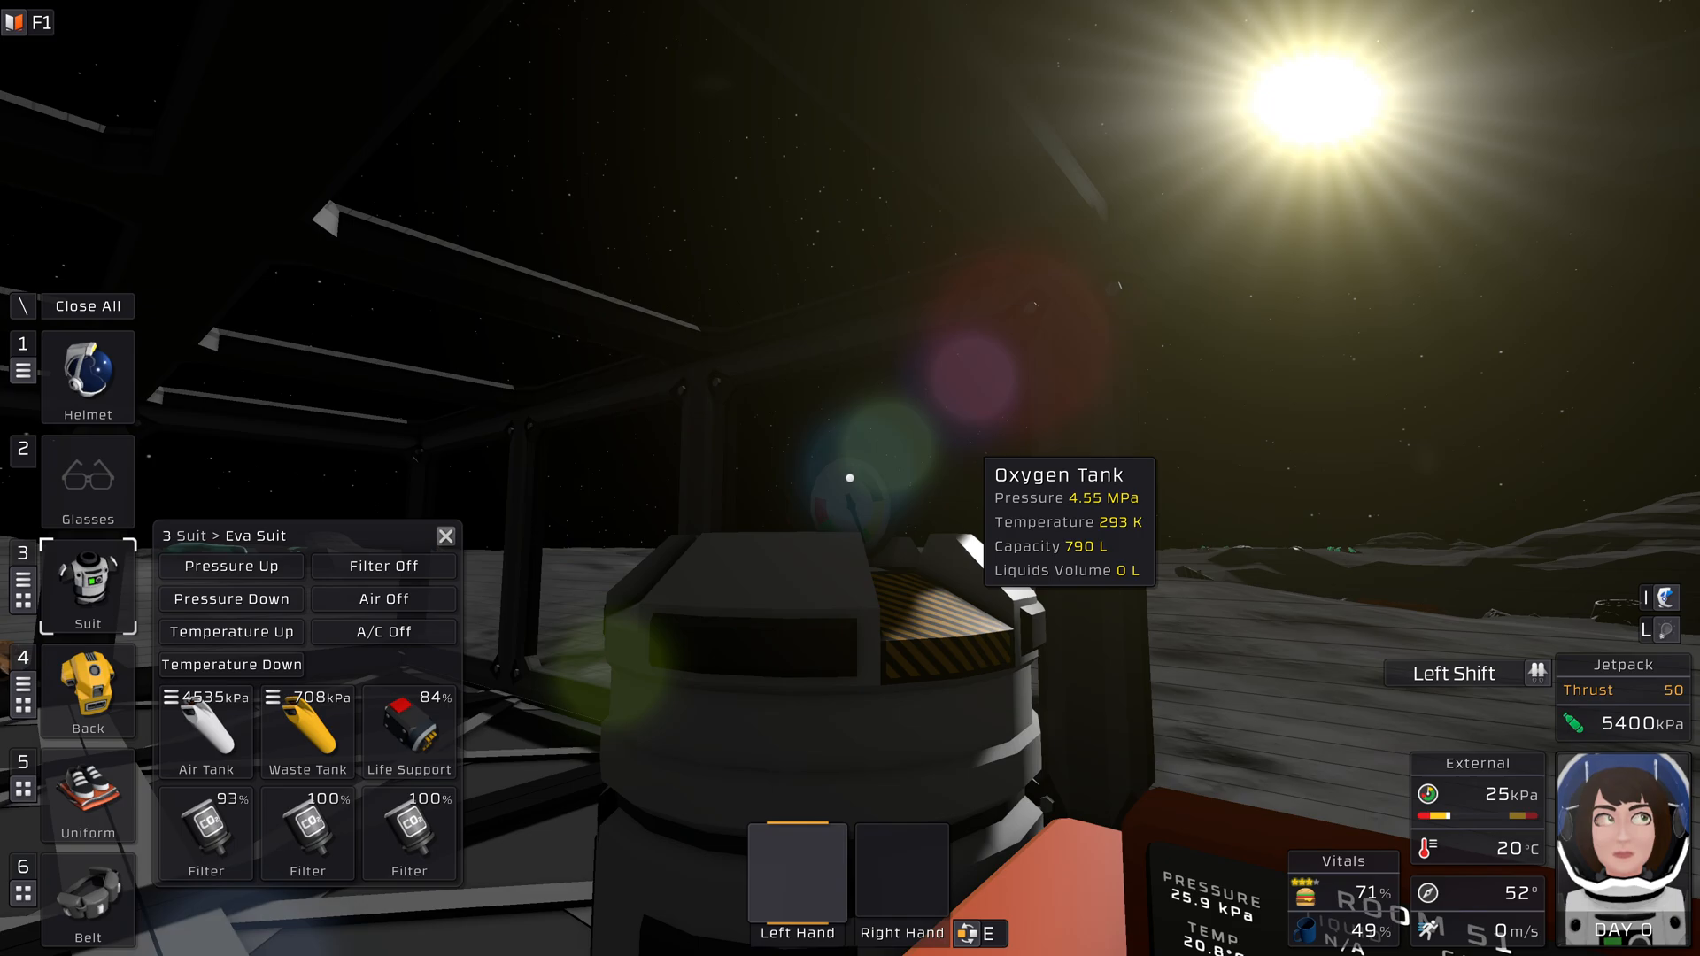
{"action": "mouse_move", "coordinate": [186, 737]}
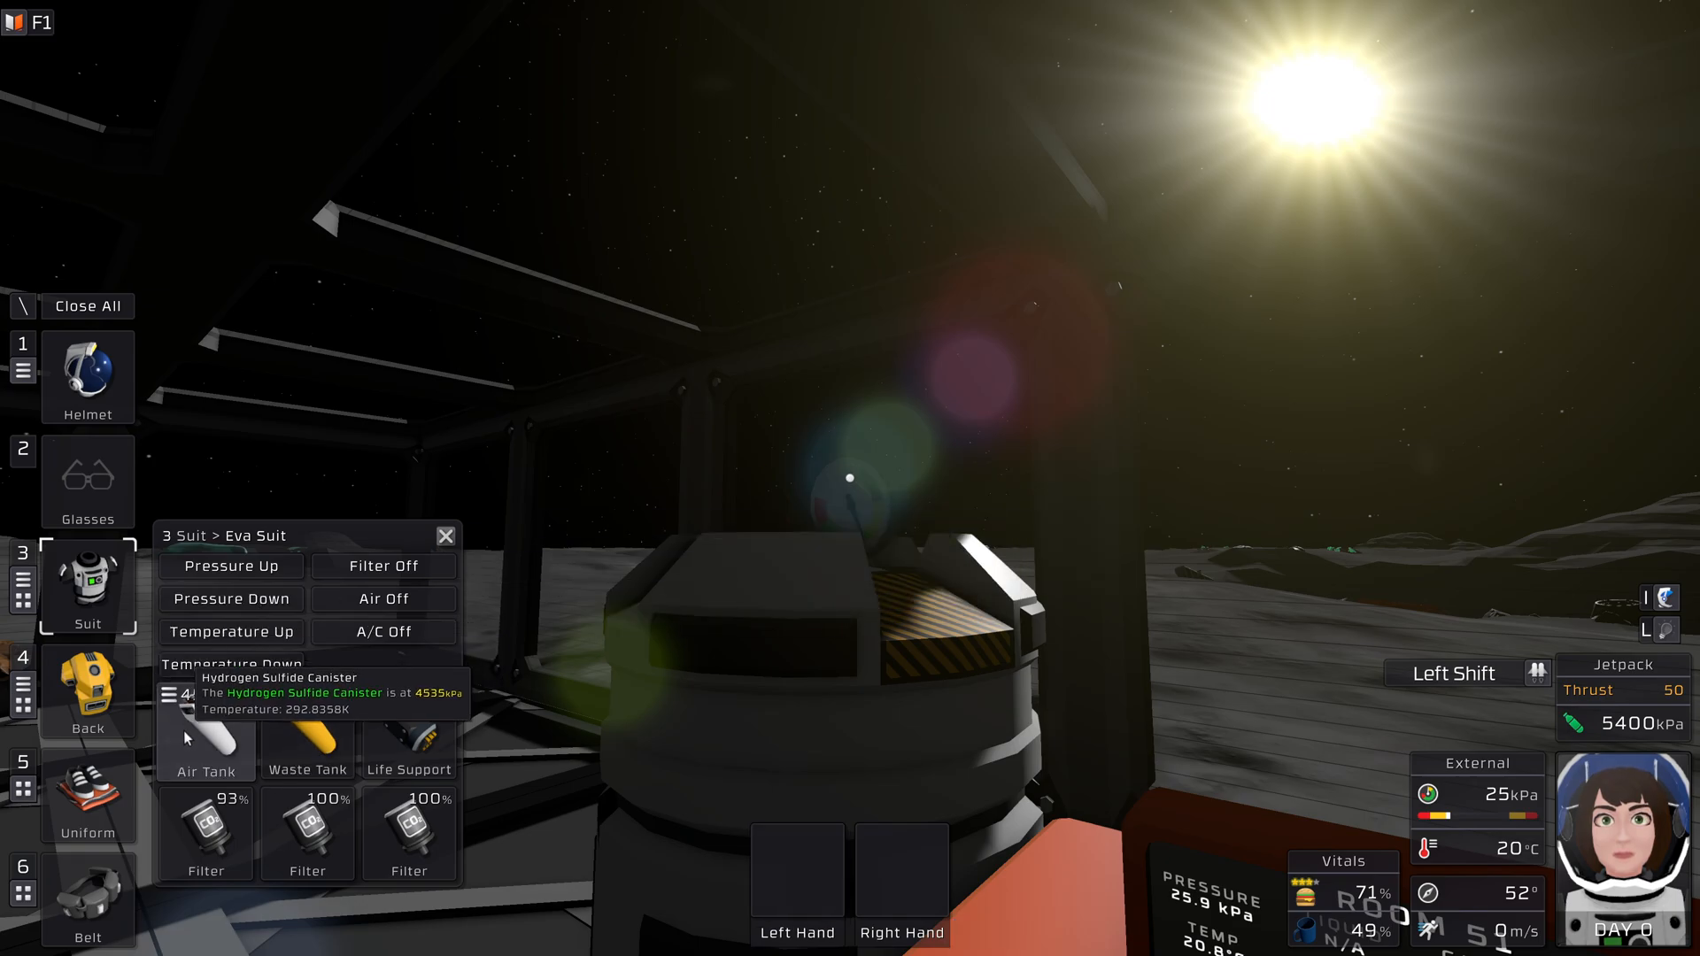
{"action": "mouse_move", "coordinate": [561, 627]}
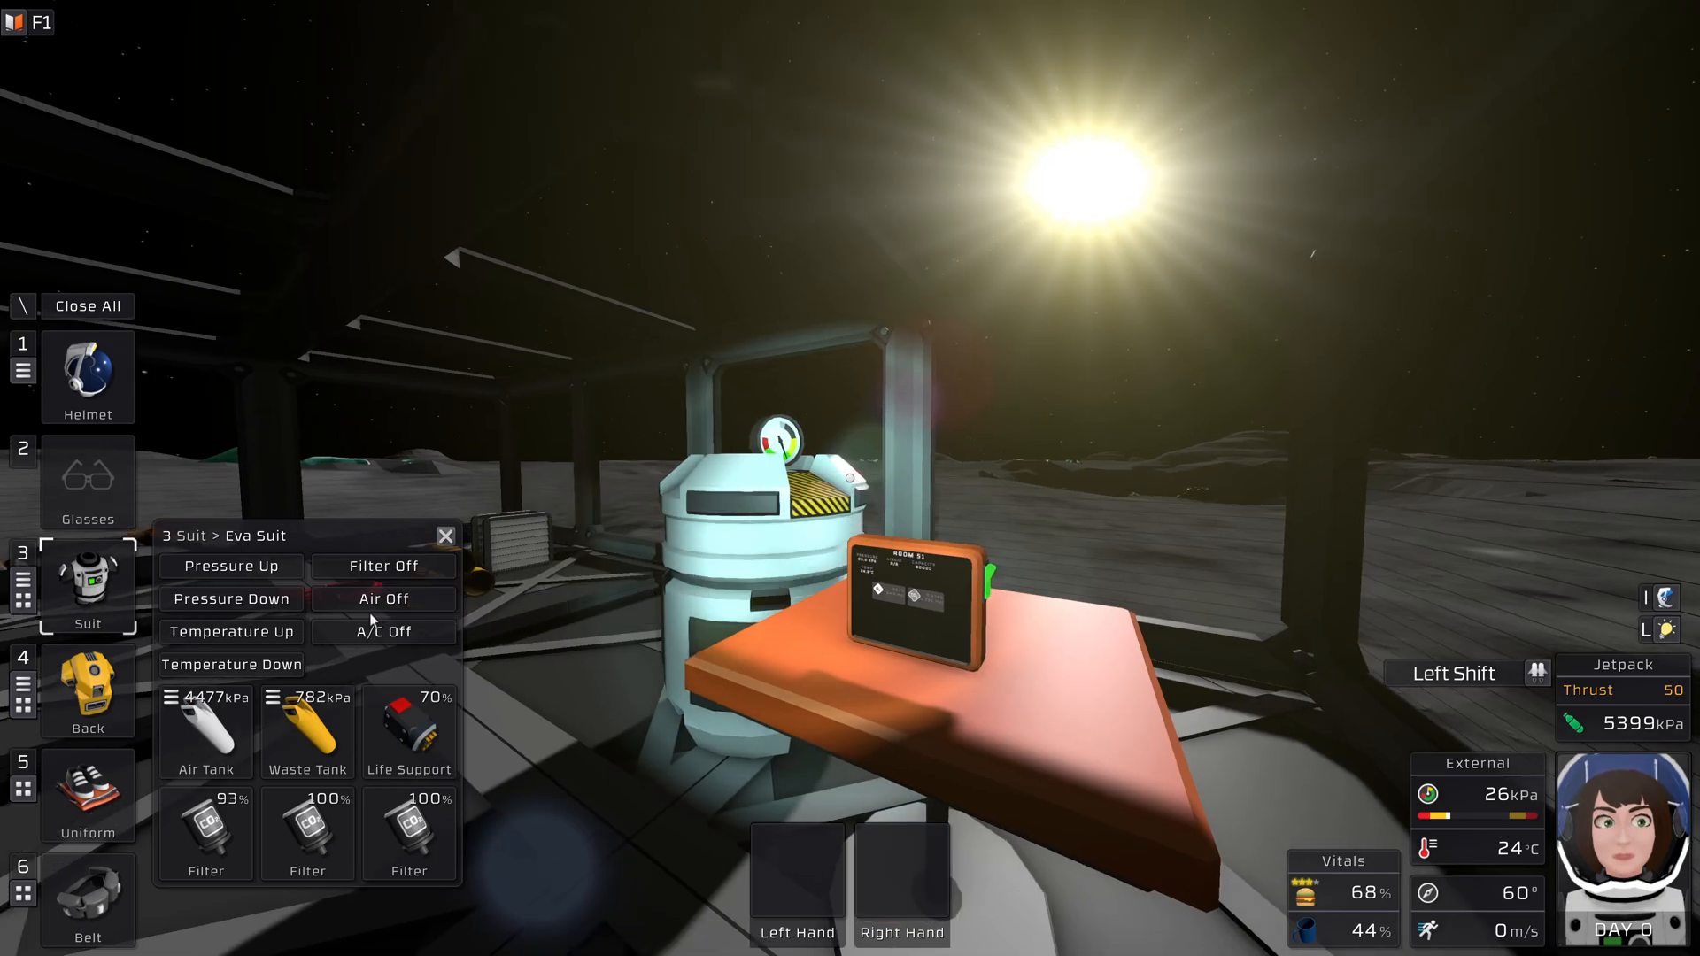
{"action": "mouse_move", "coordinate": [205, 726]}
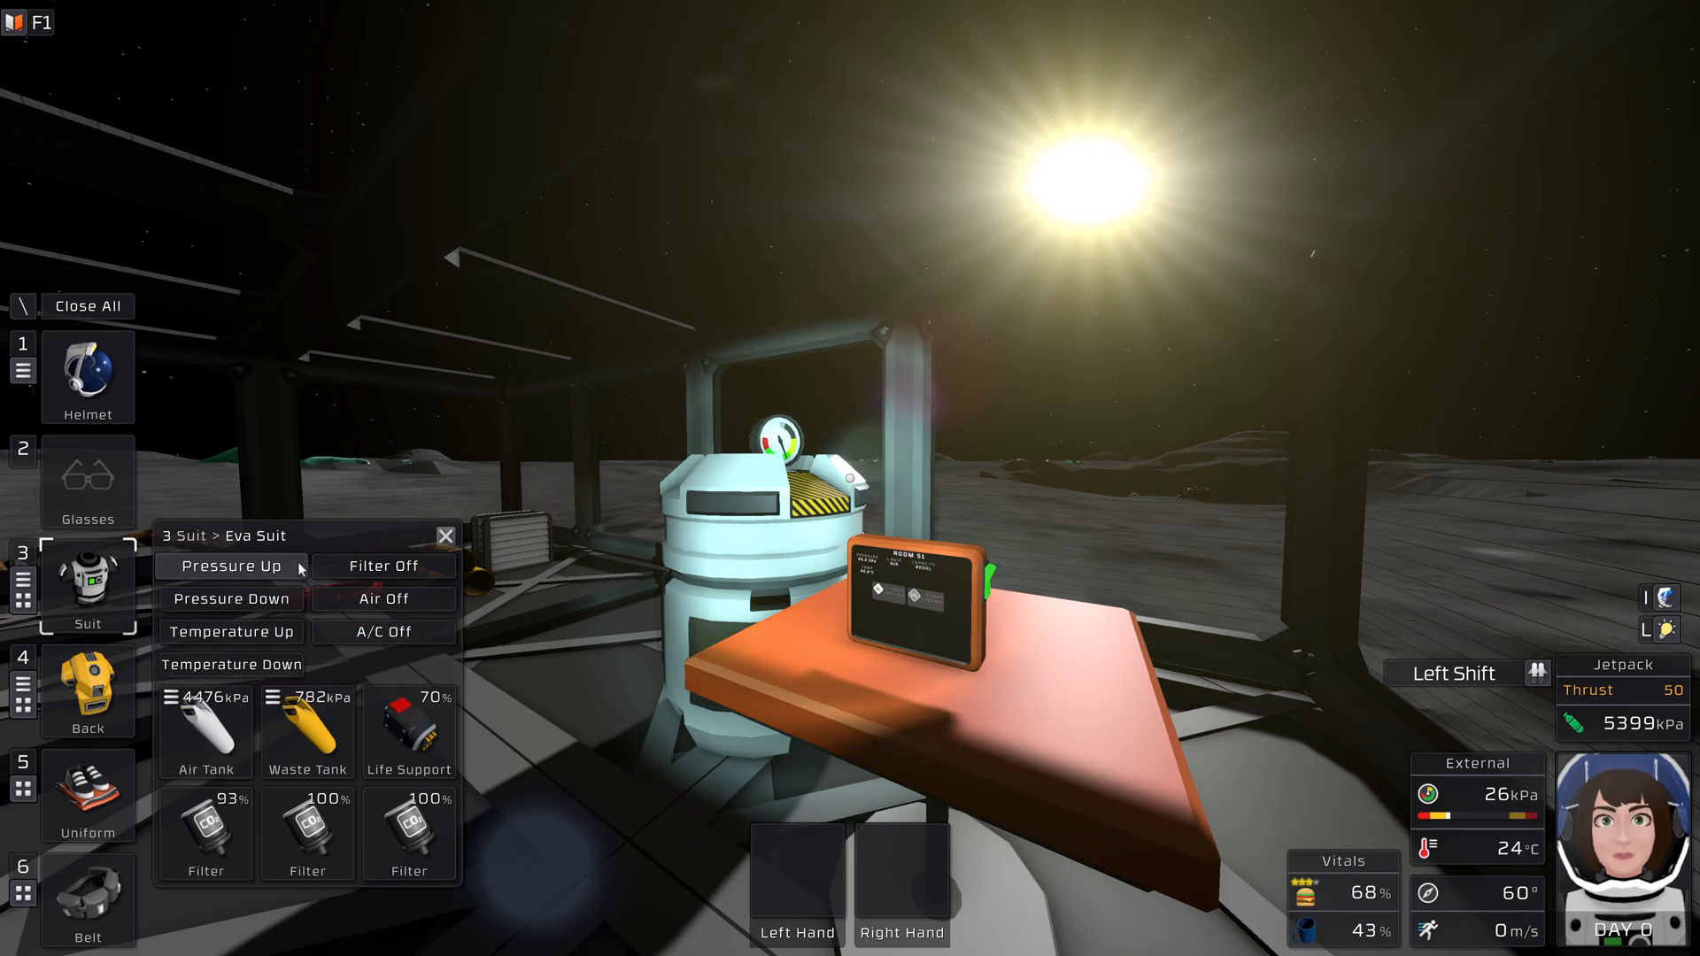
{"action": "mouse_move", "coordinate": [211, 716]}
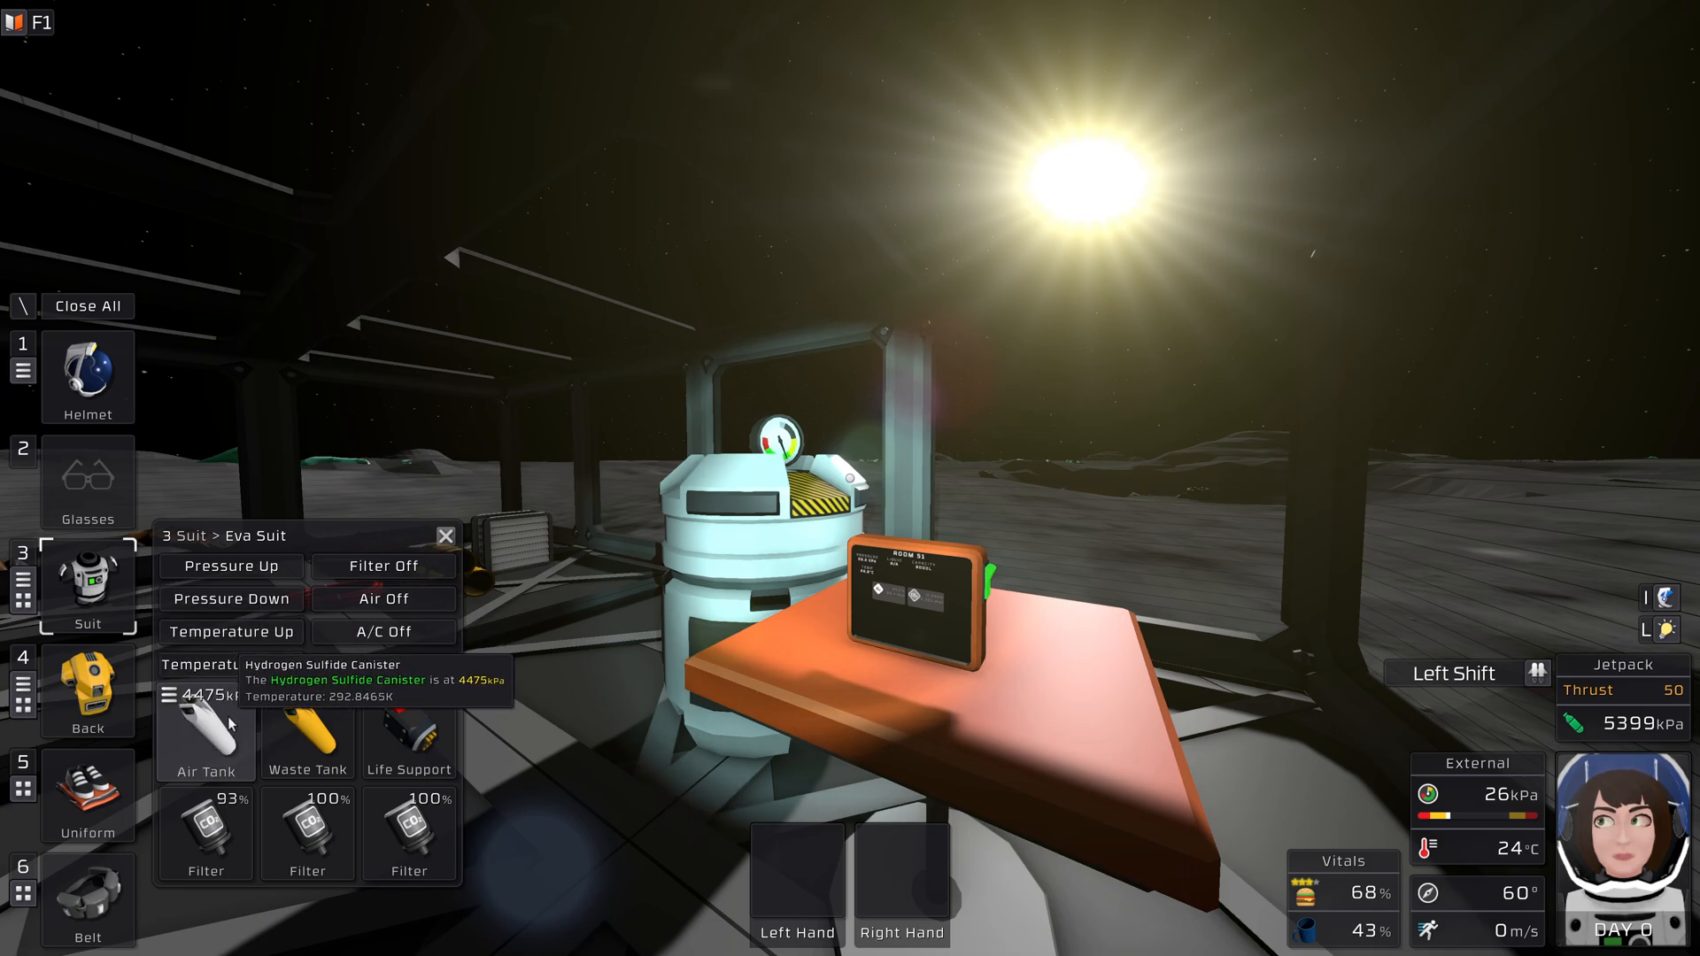
{"action": "left_click", "coordinate": [383, 566]}
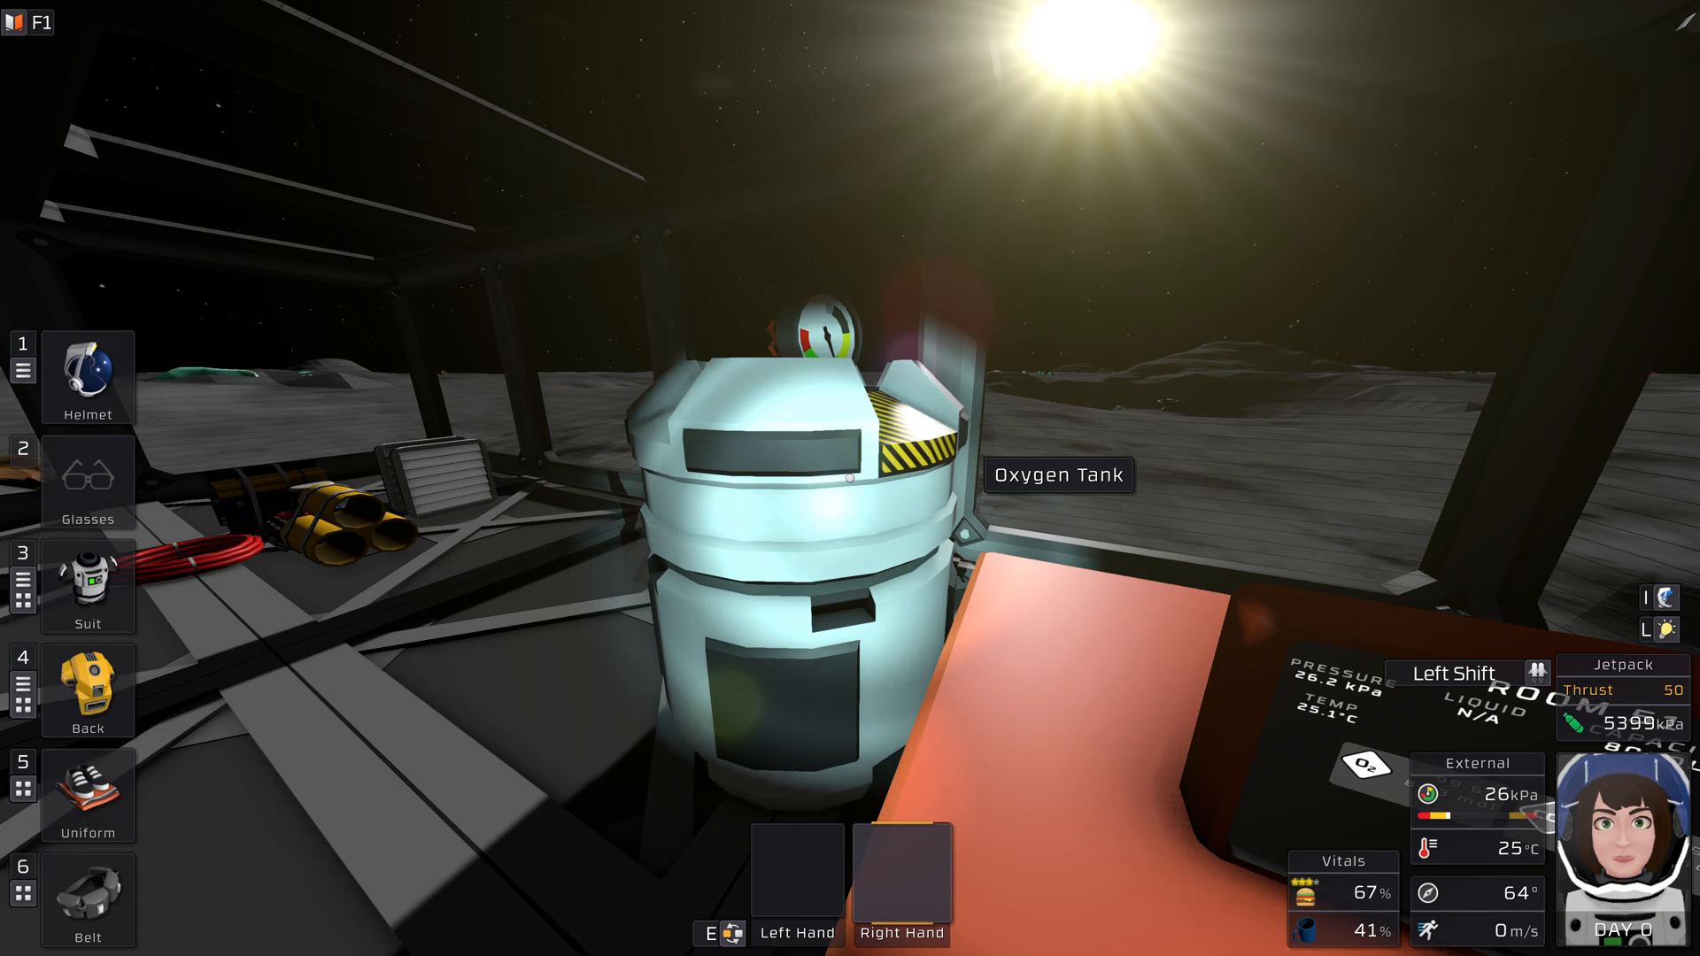
Reopen the spacesuit's controls beside the room's oxygen tank
{"action": "left_click", "coordinate": [86, 588]}
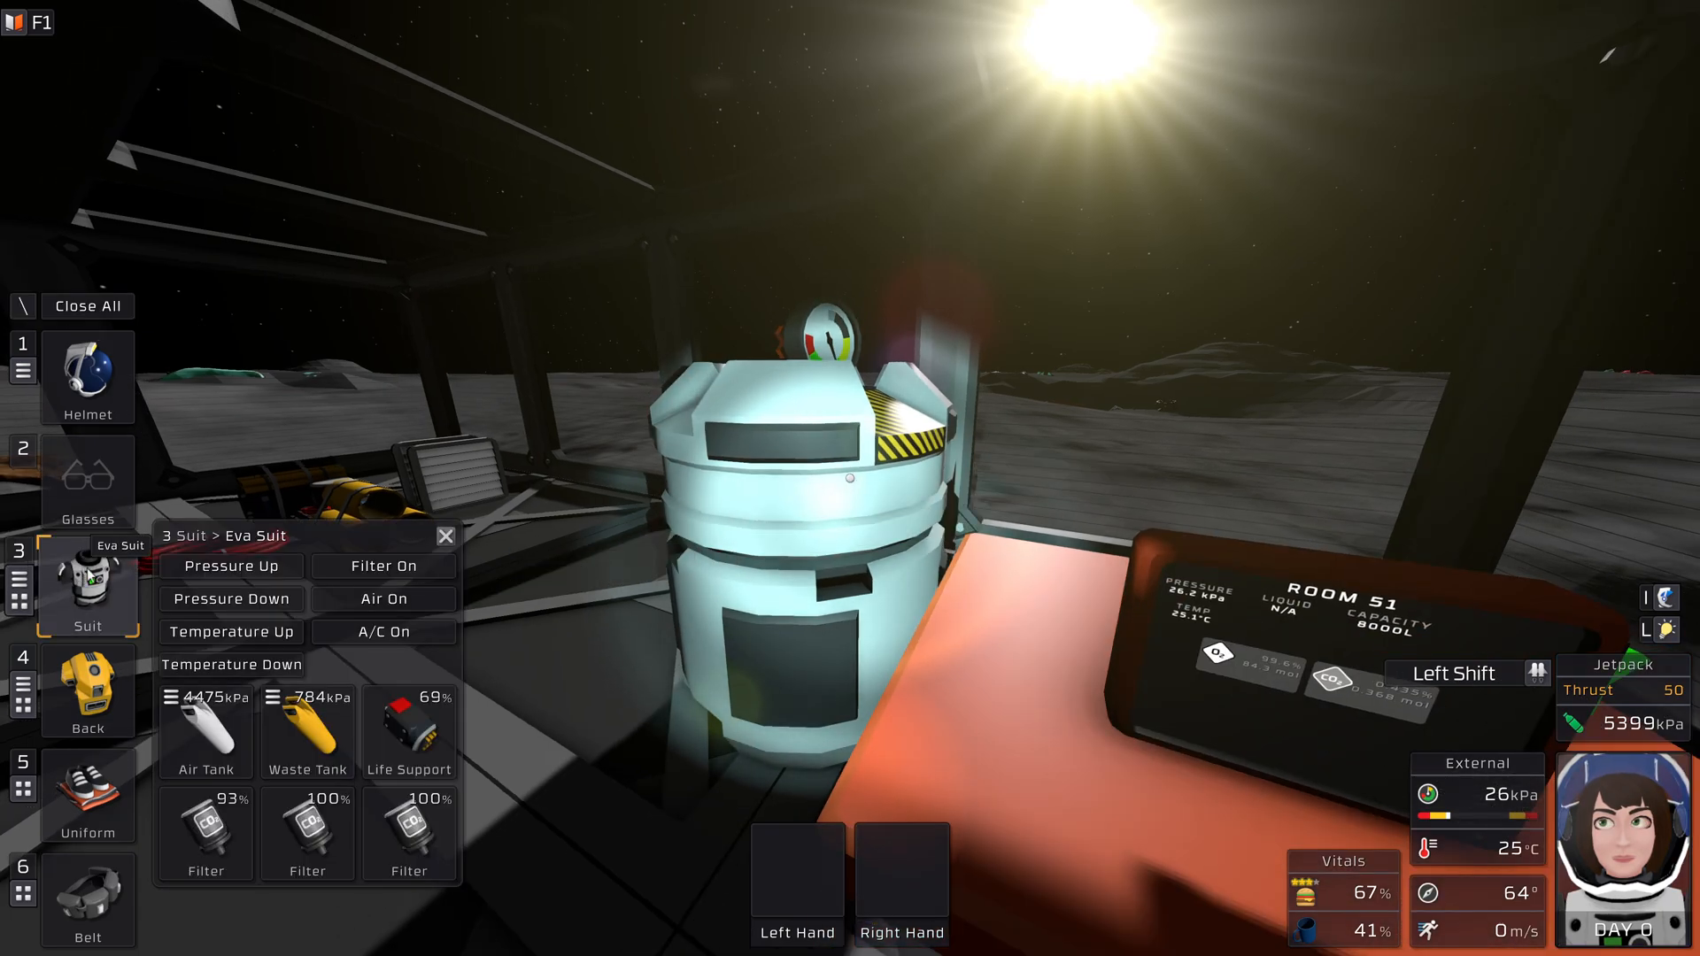
{"action": "mouse_move", "coordinate": [206, 700]}
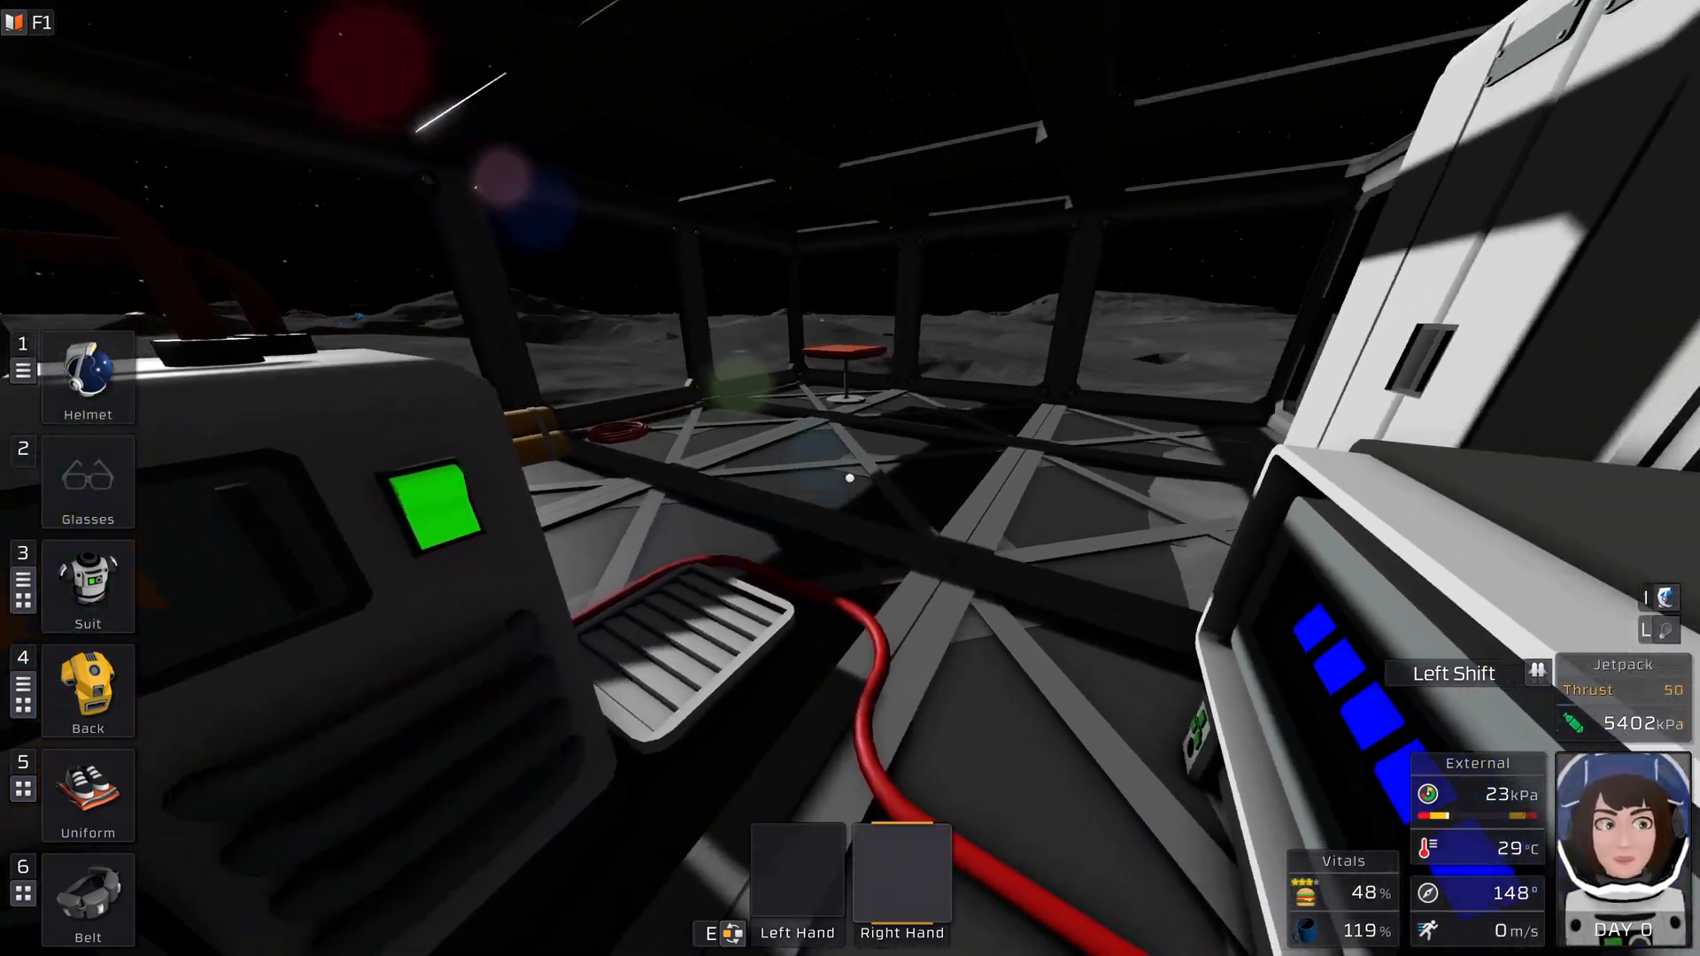
{"action": "mouse_move", "coordinate": [850, 478]}
{"action": "type", "text": "oxite"}
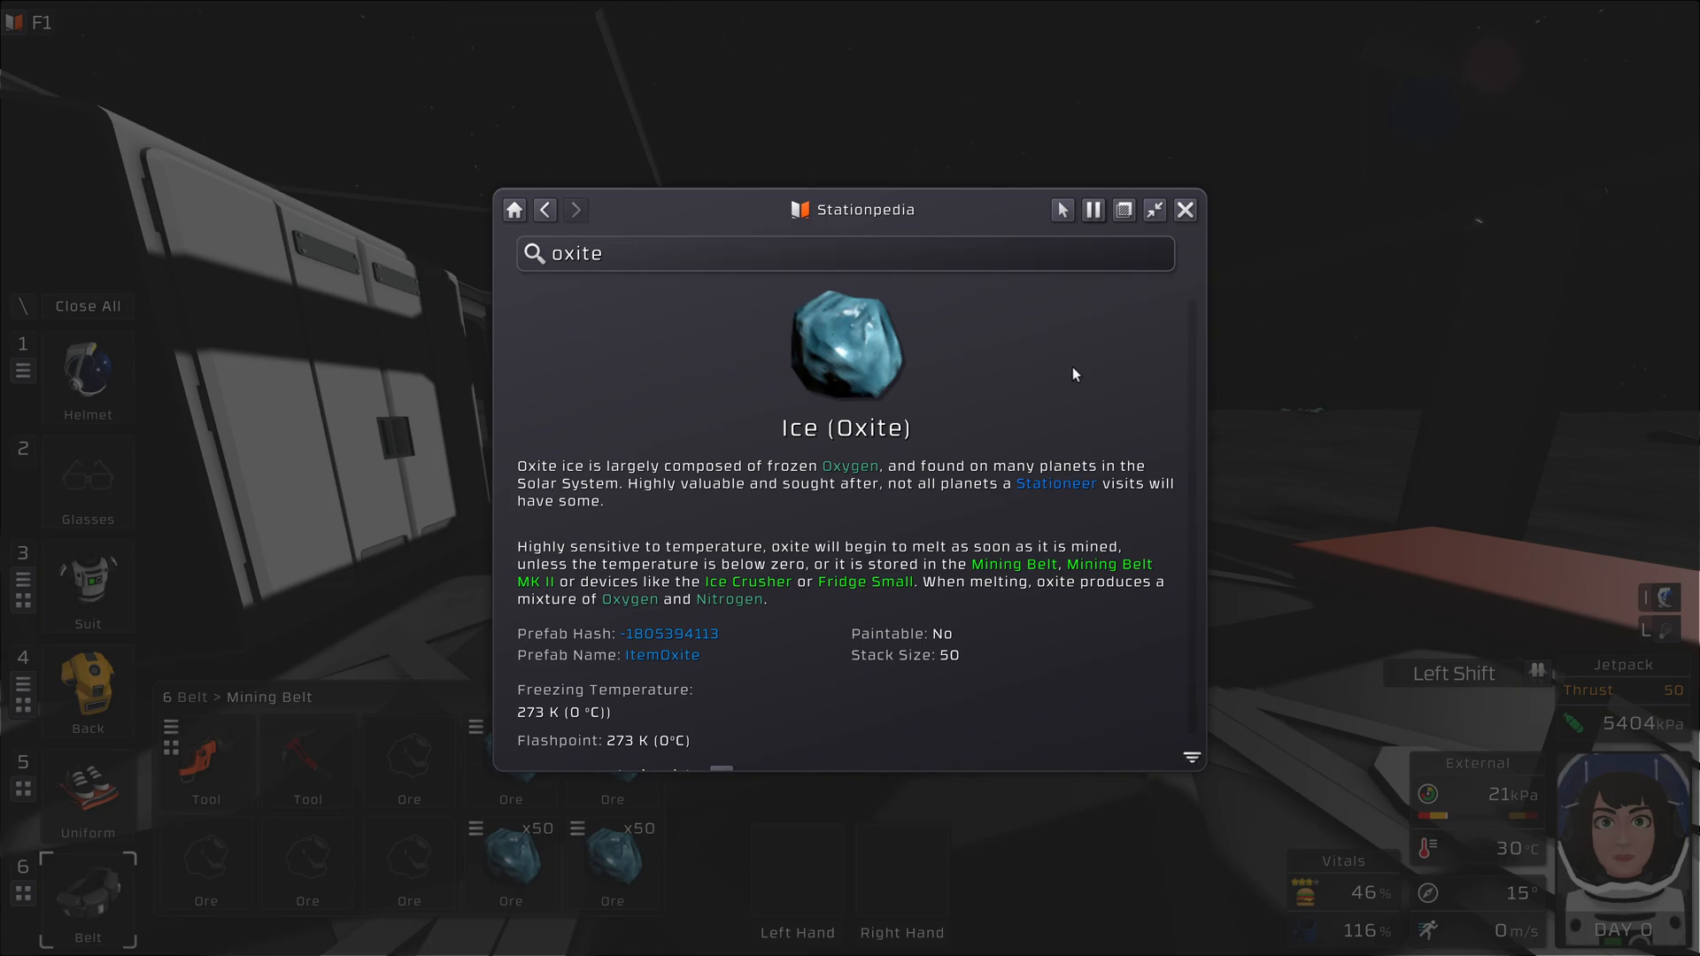
Scroll down the Ice (Oxite) Stationpedia entry
{"action": "scroll", "scroll_direction": "down", "scroll_amount": 3}
{"action": "type", "text": "wal"}
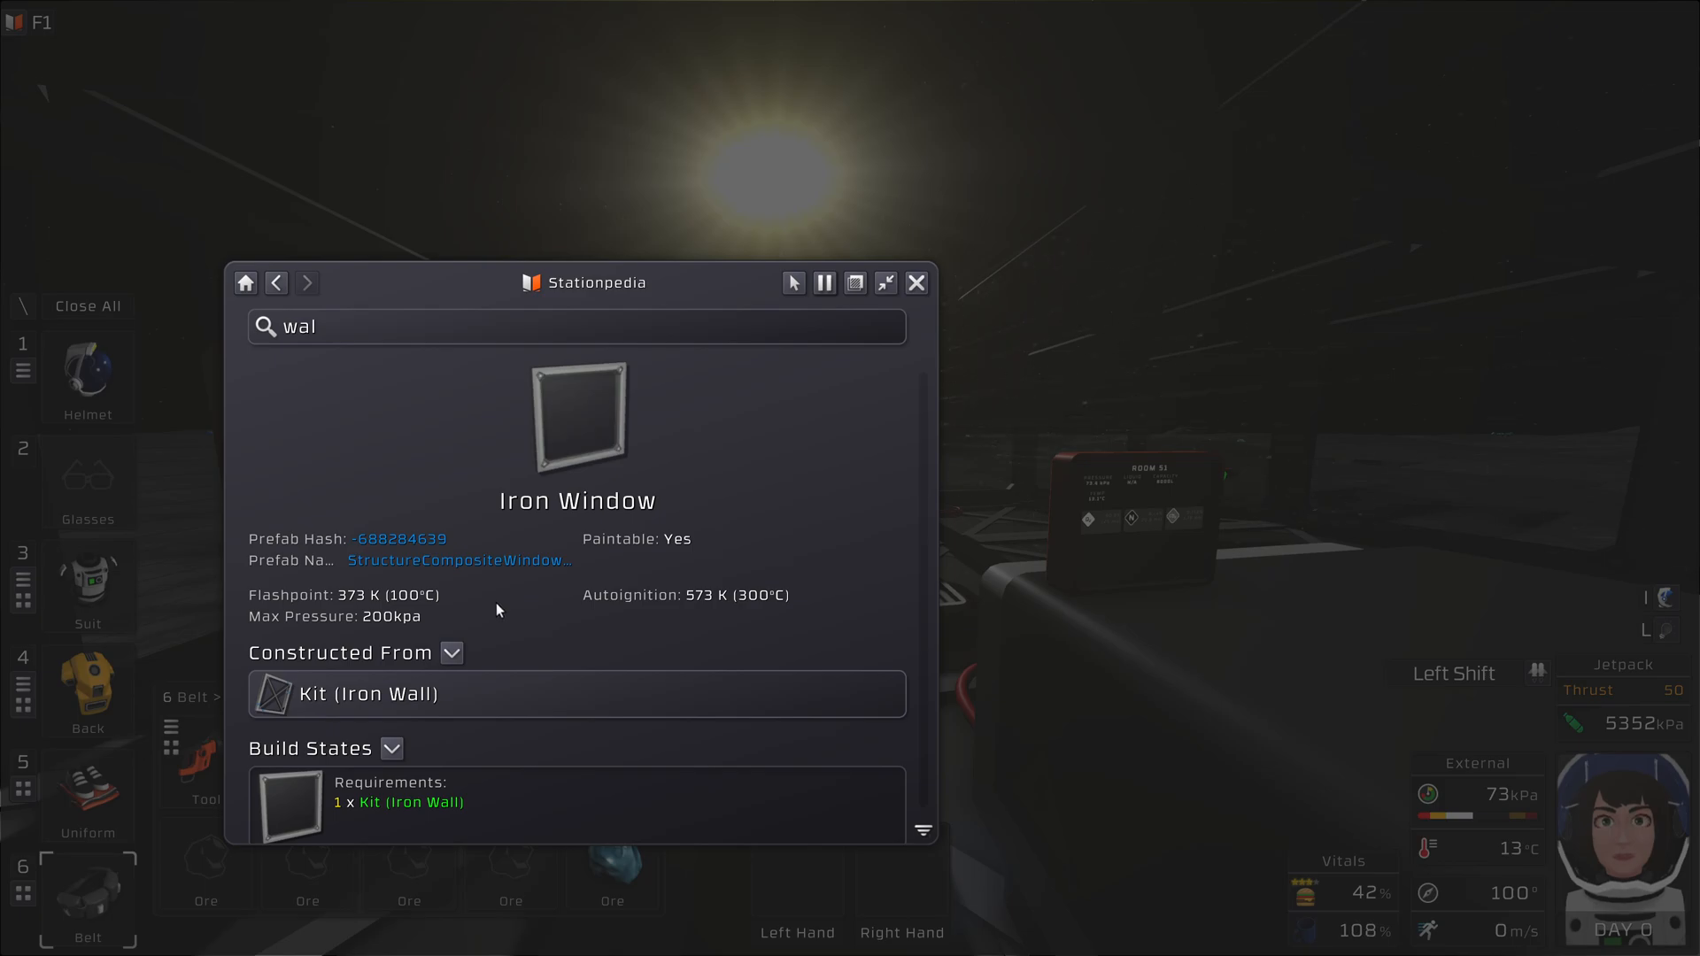
{"action": "mouse_move", "coordinate": [387, 627]}
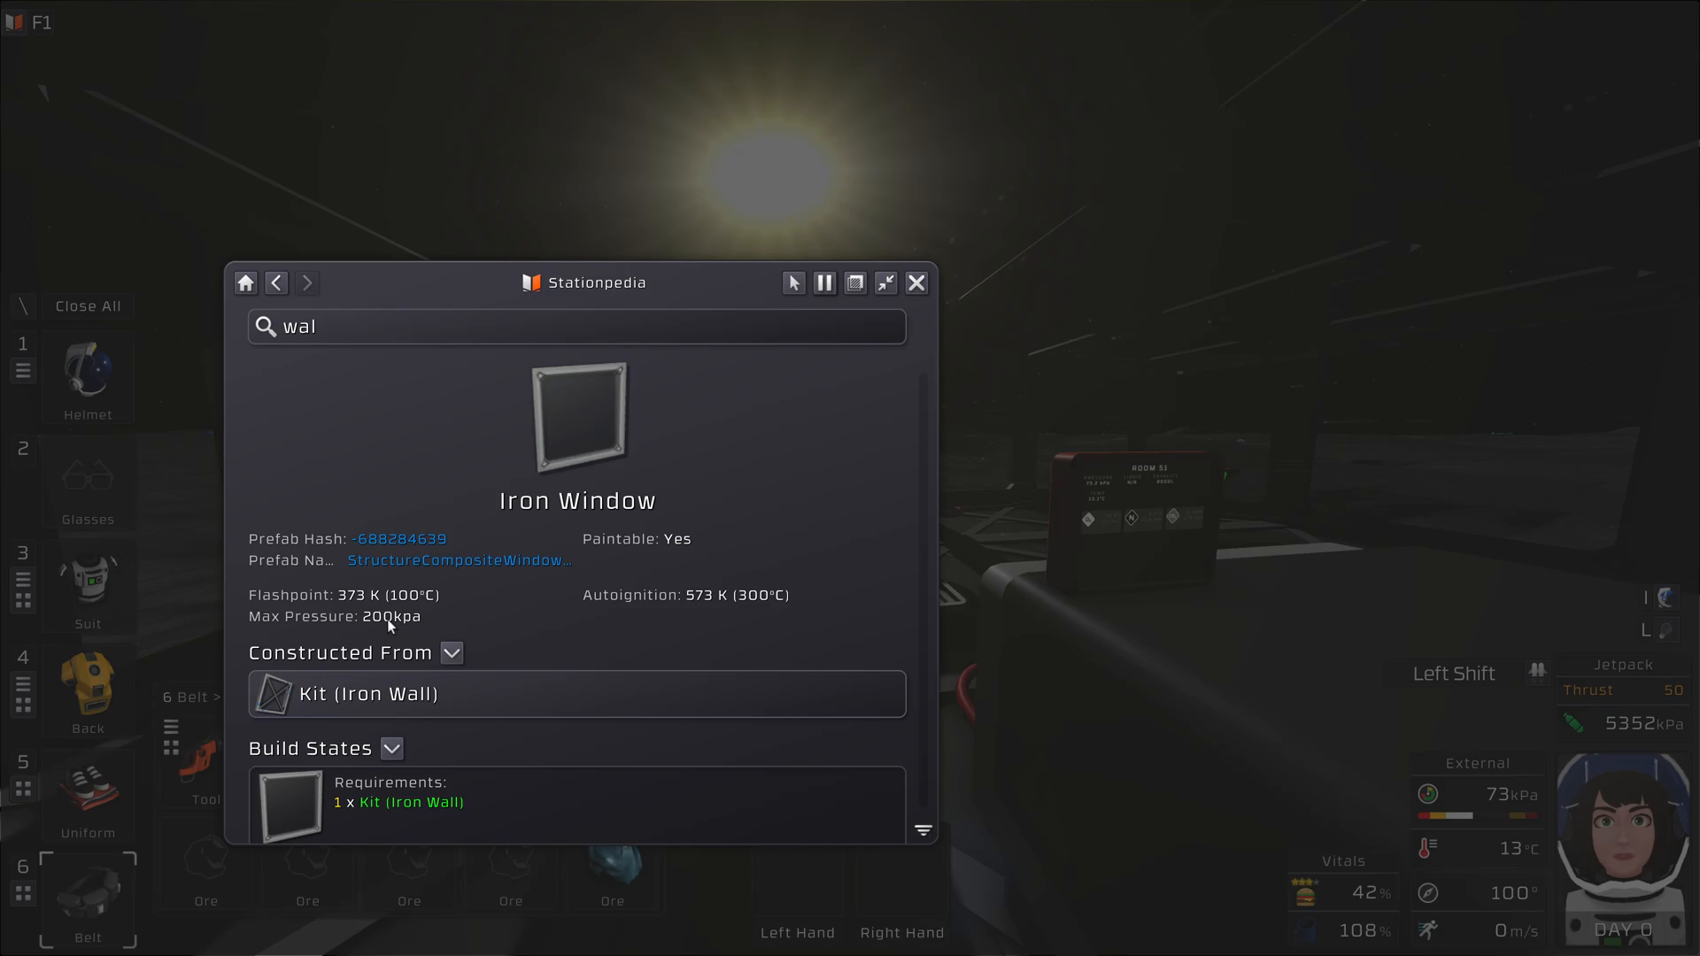
Select the Iron Window entry from the Stationpedia search results
{"action": "left_click", "coordinate": [916, 281]}
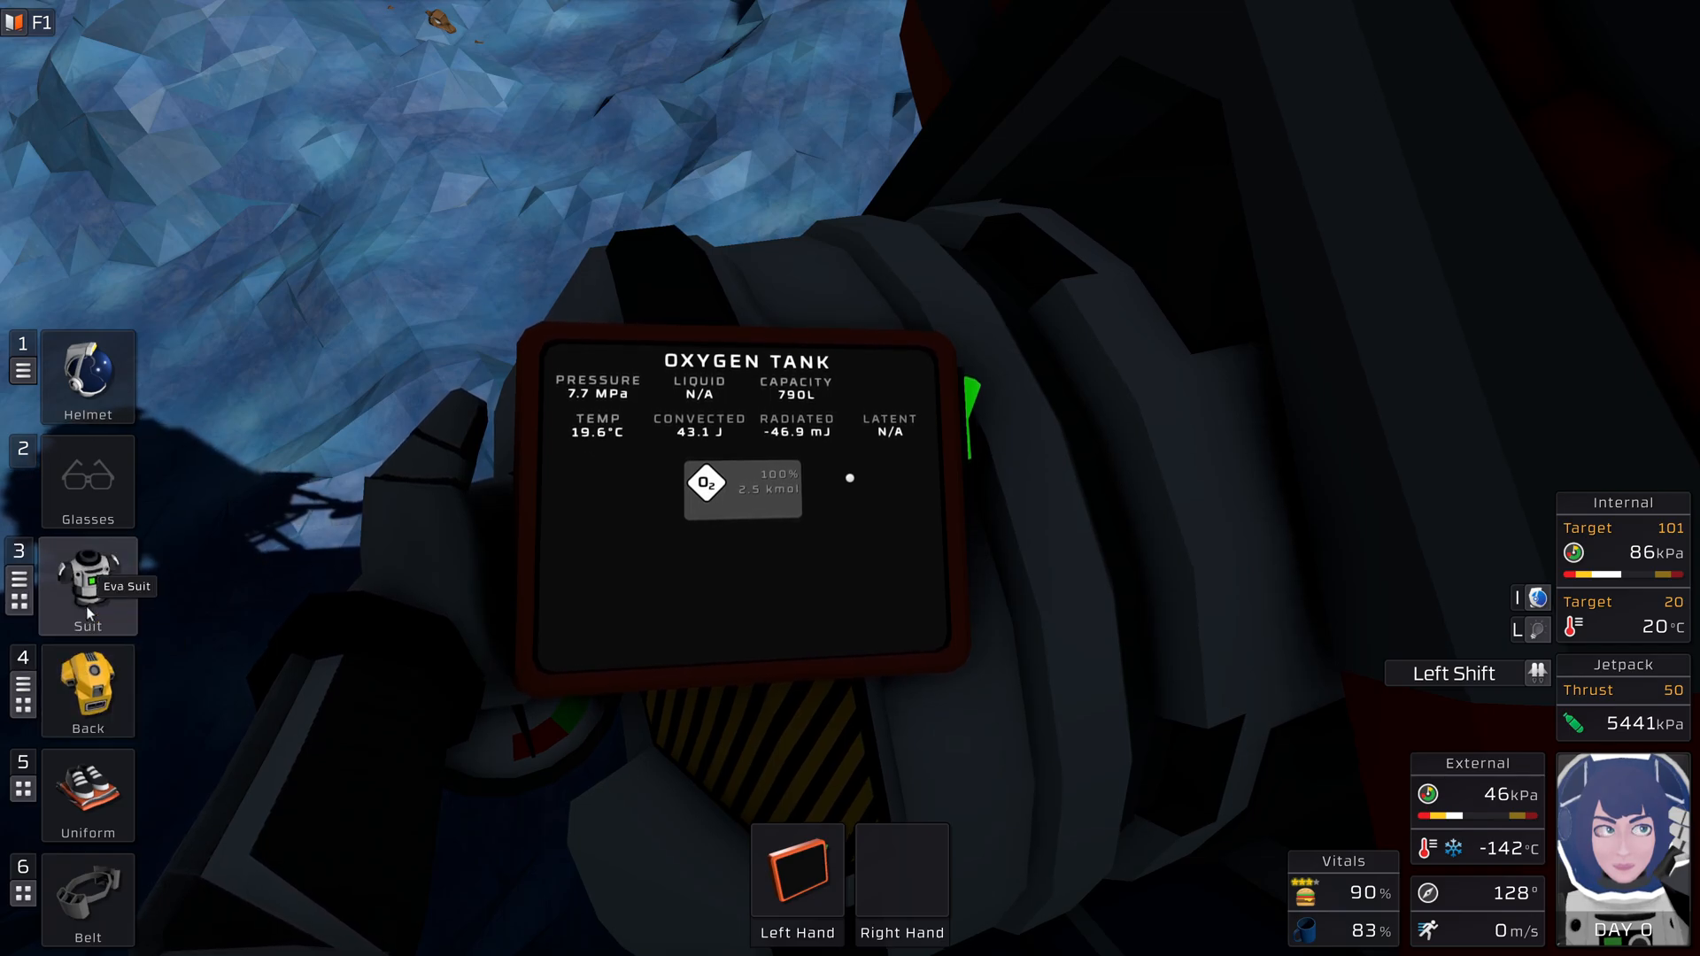
Select the suit slot while holding the 7.7 MPa oxygen tank
{"action": "left_click", "coordinate": [88, 586]}
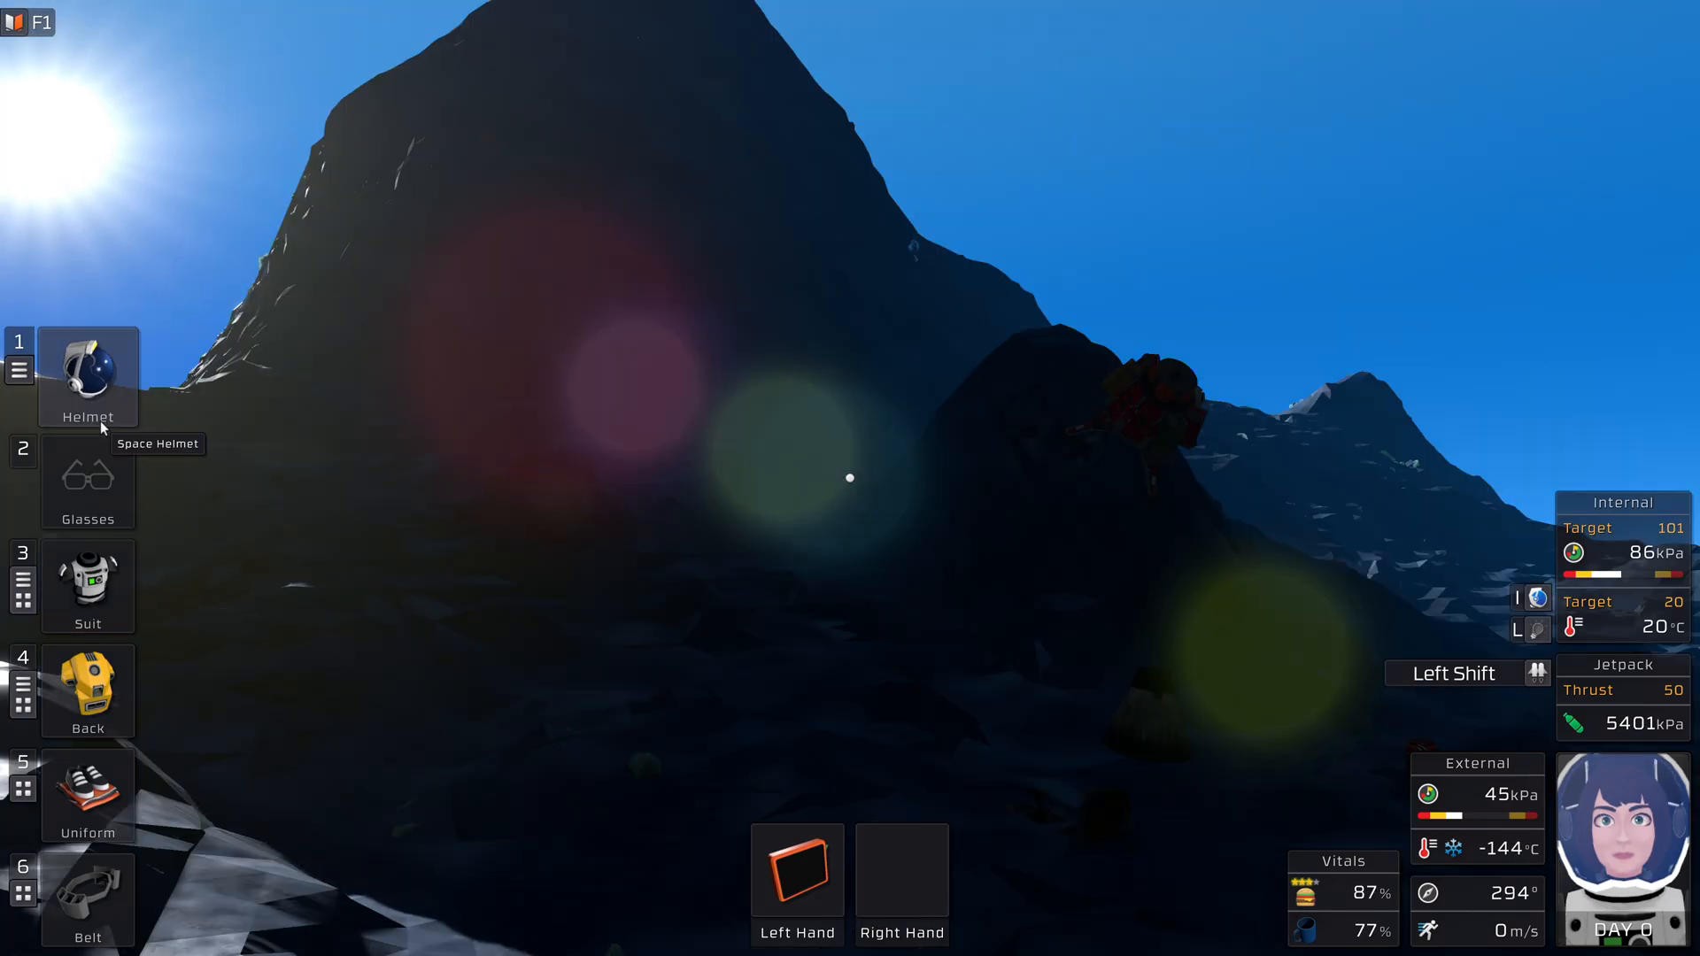
Open the space helmet from its slot controls on the freezing mountainside
{"action": "left_click", "coordinate": [87, 374]}
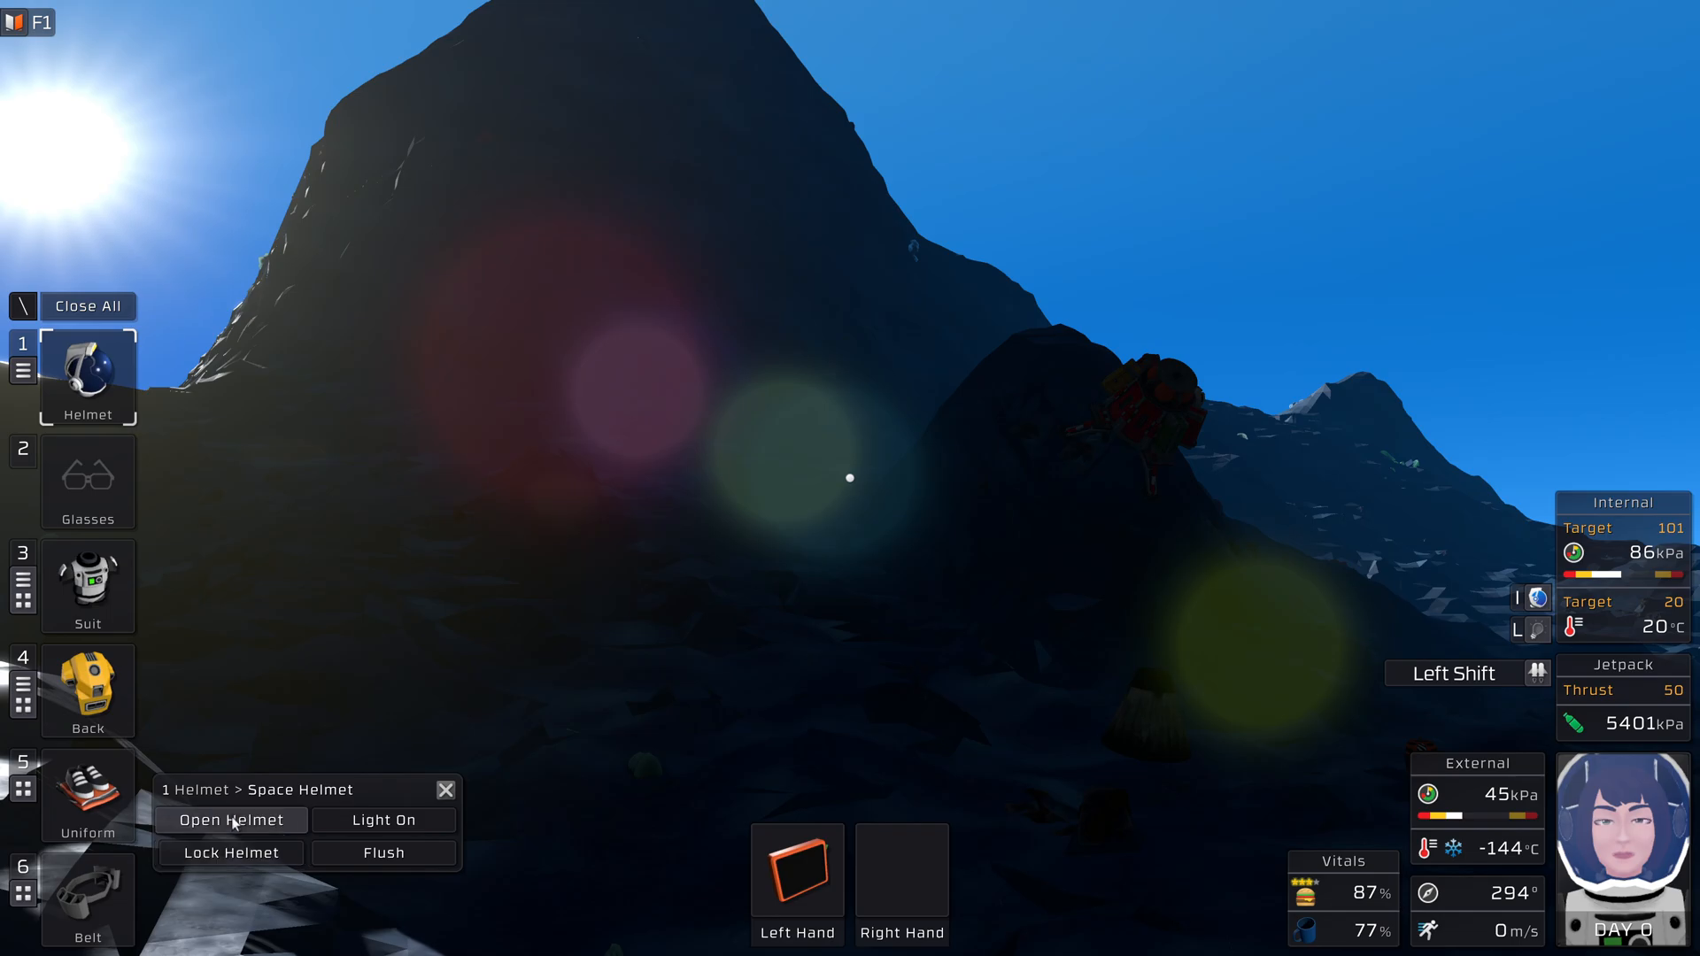
{"action": "left_click", "coordinate": [228, 820]}
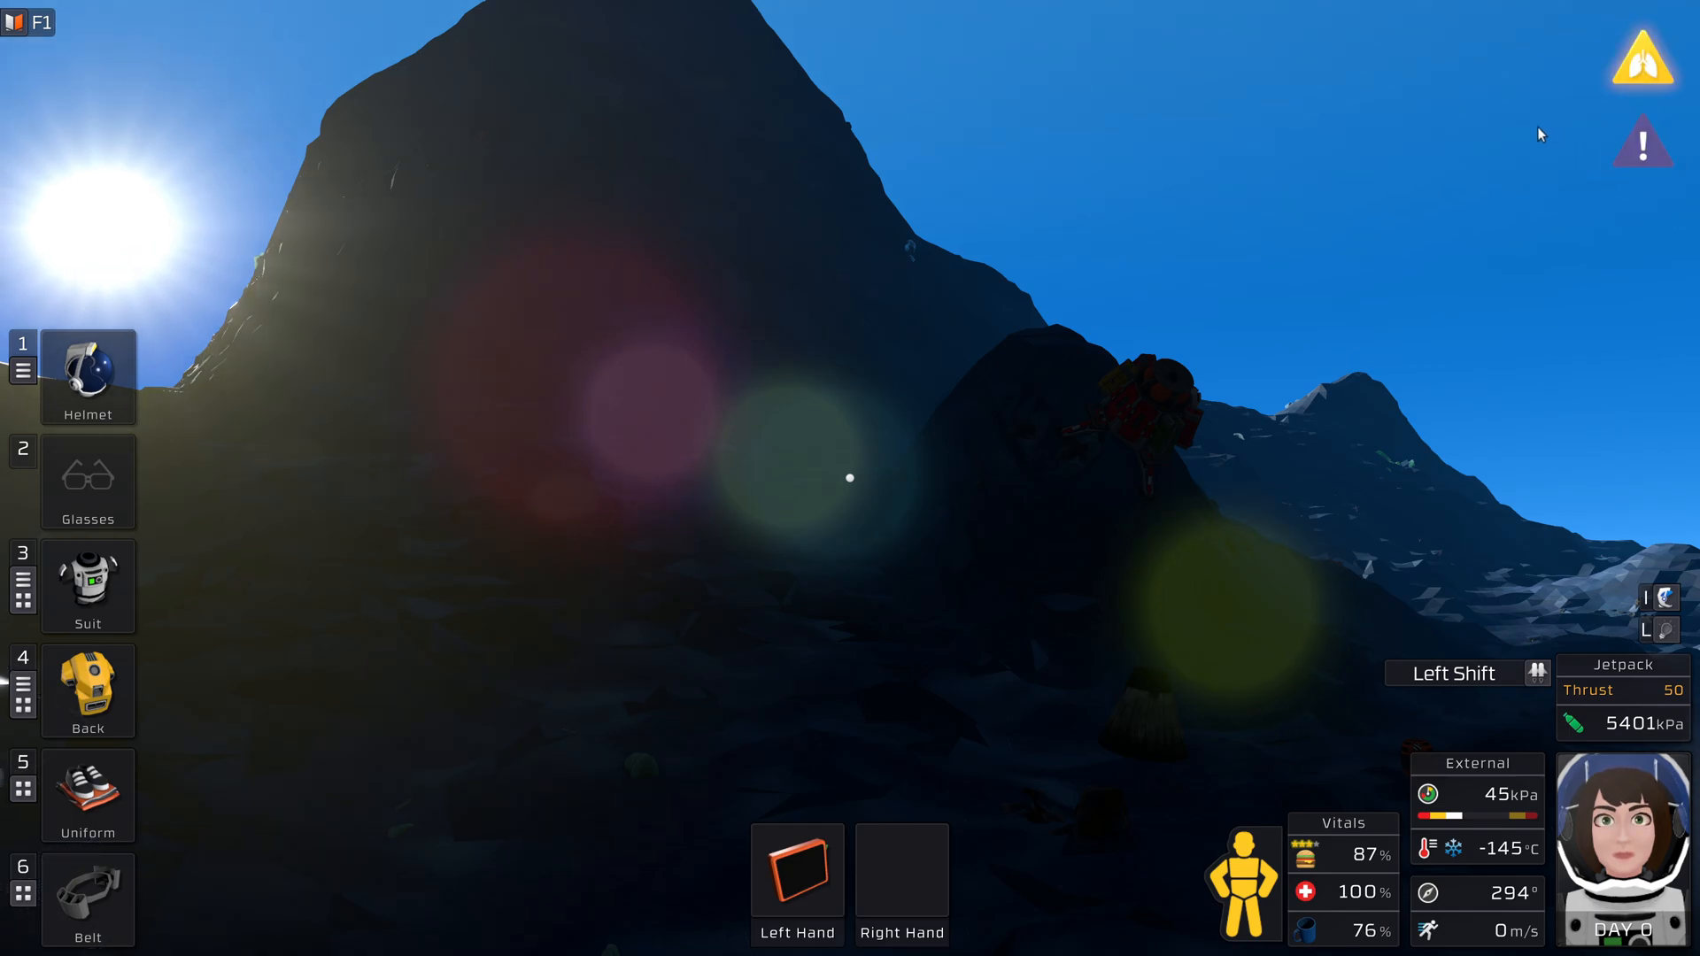
{"action": "mouse_move", "coordinate": [1643, 57]}
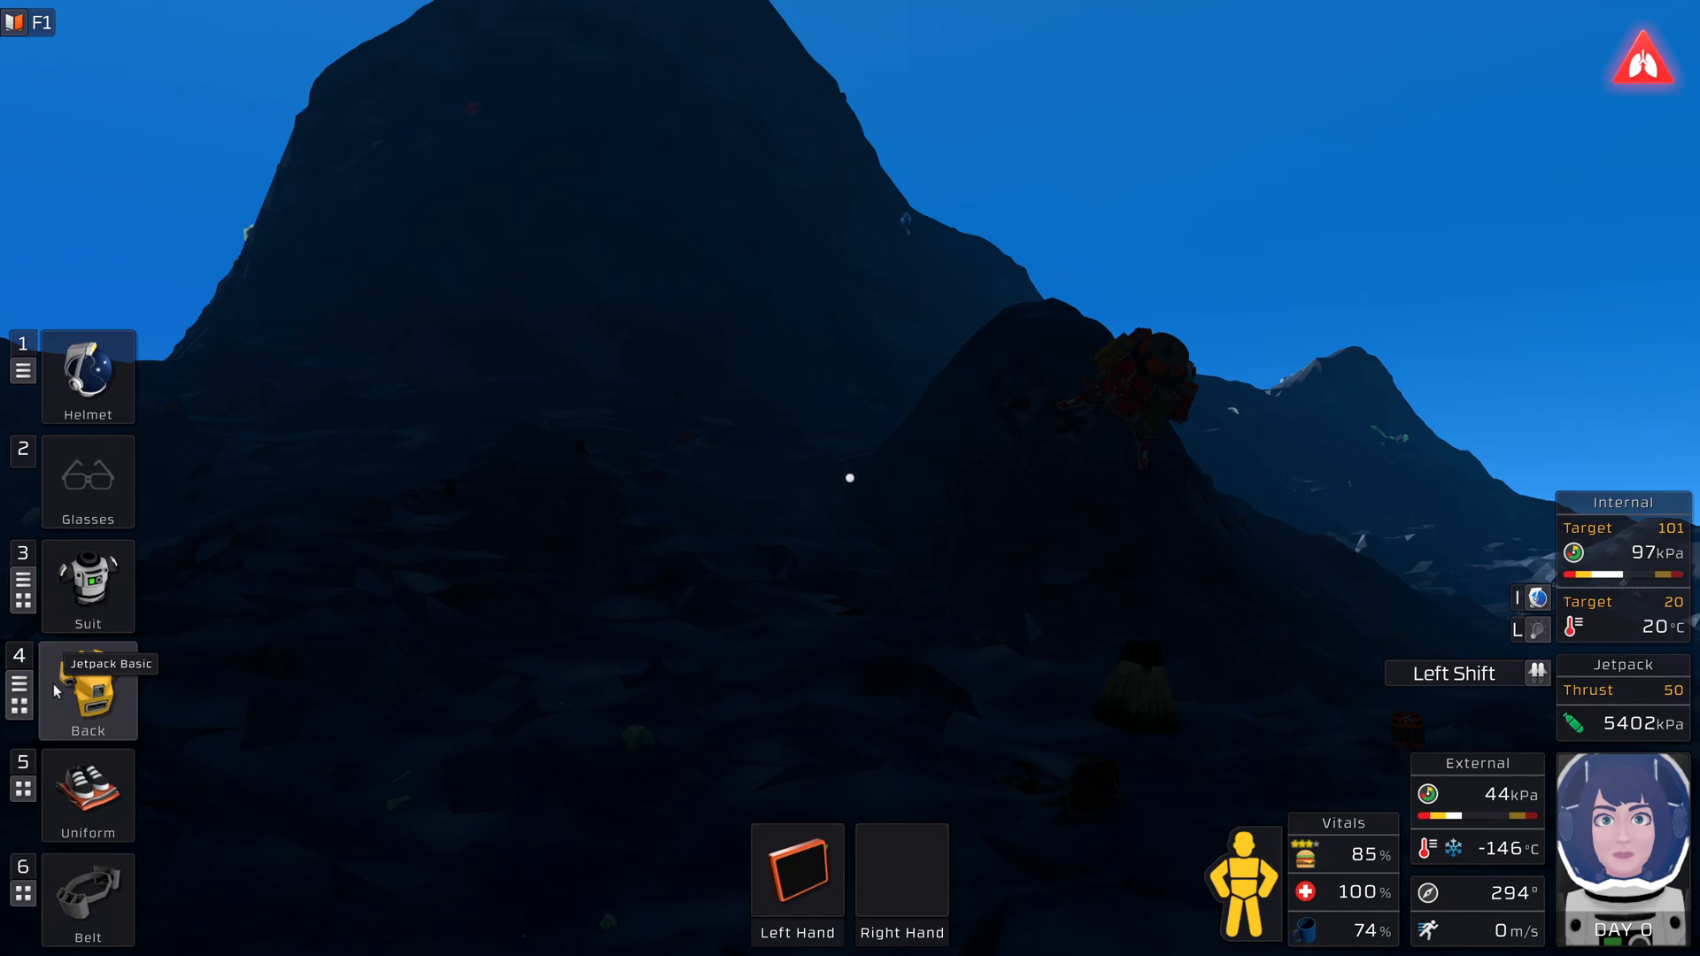
Inspect the basic jetpack's contents: propellant tank, tracker, network analyzer and medical pills
{"action": "left_click", "coordinate": [86, 691]}
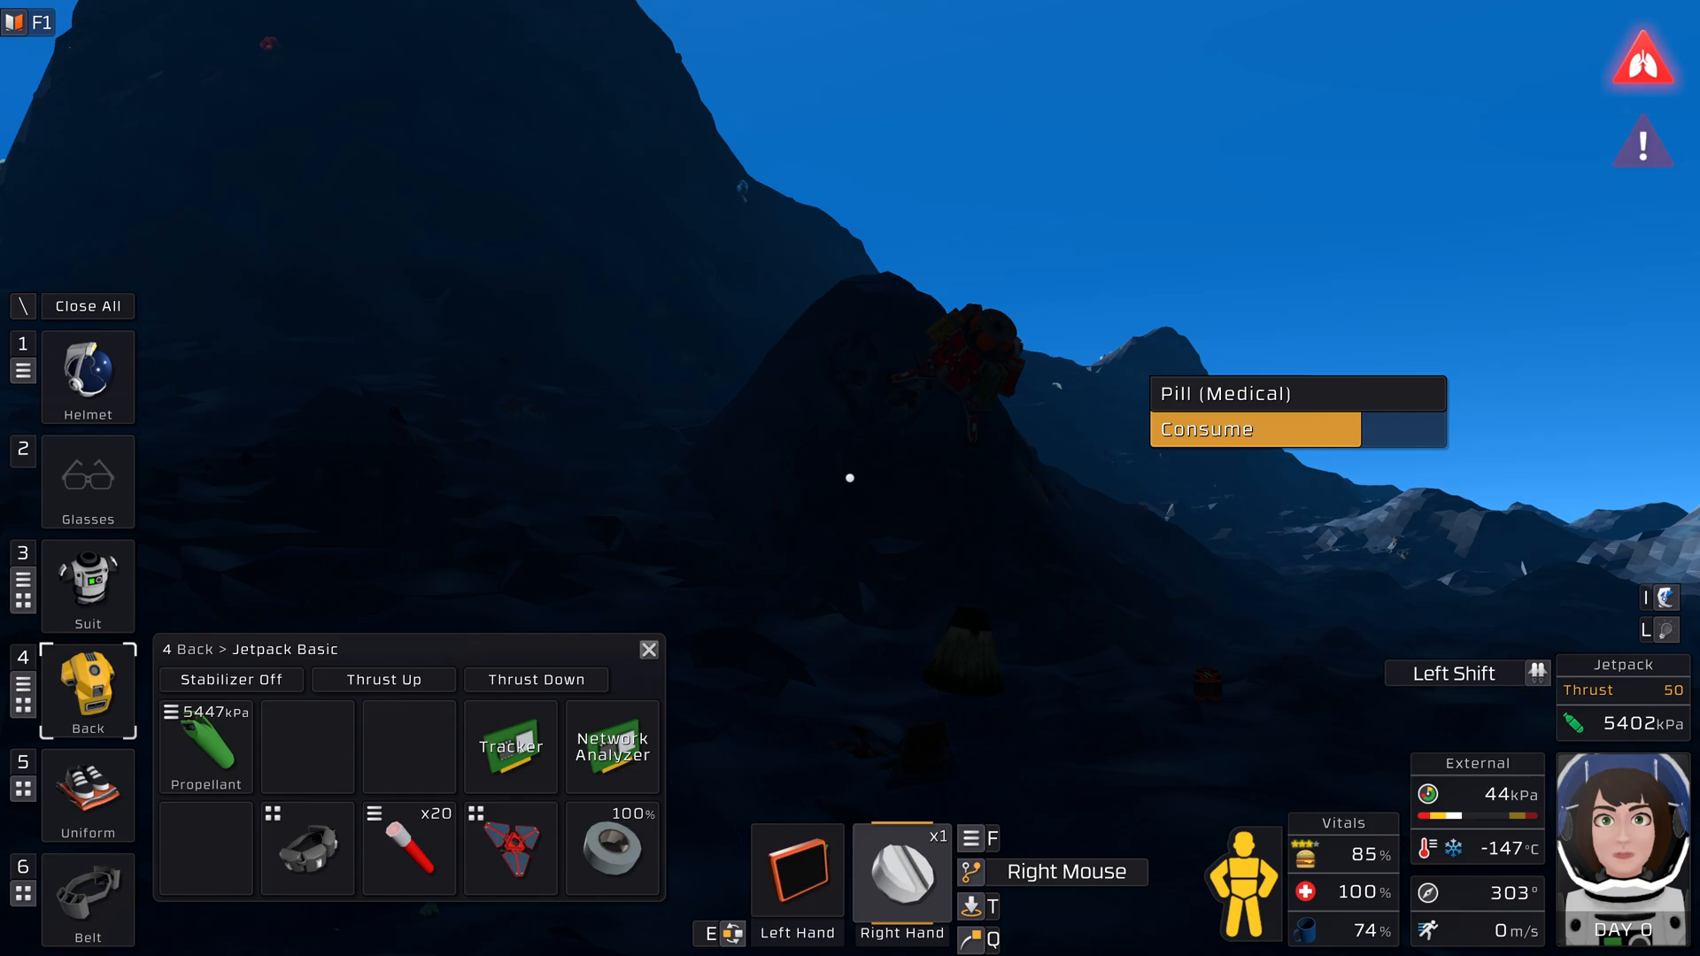
{"action": "left_click", "coordinate": [1254, 428]}
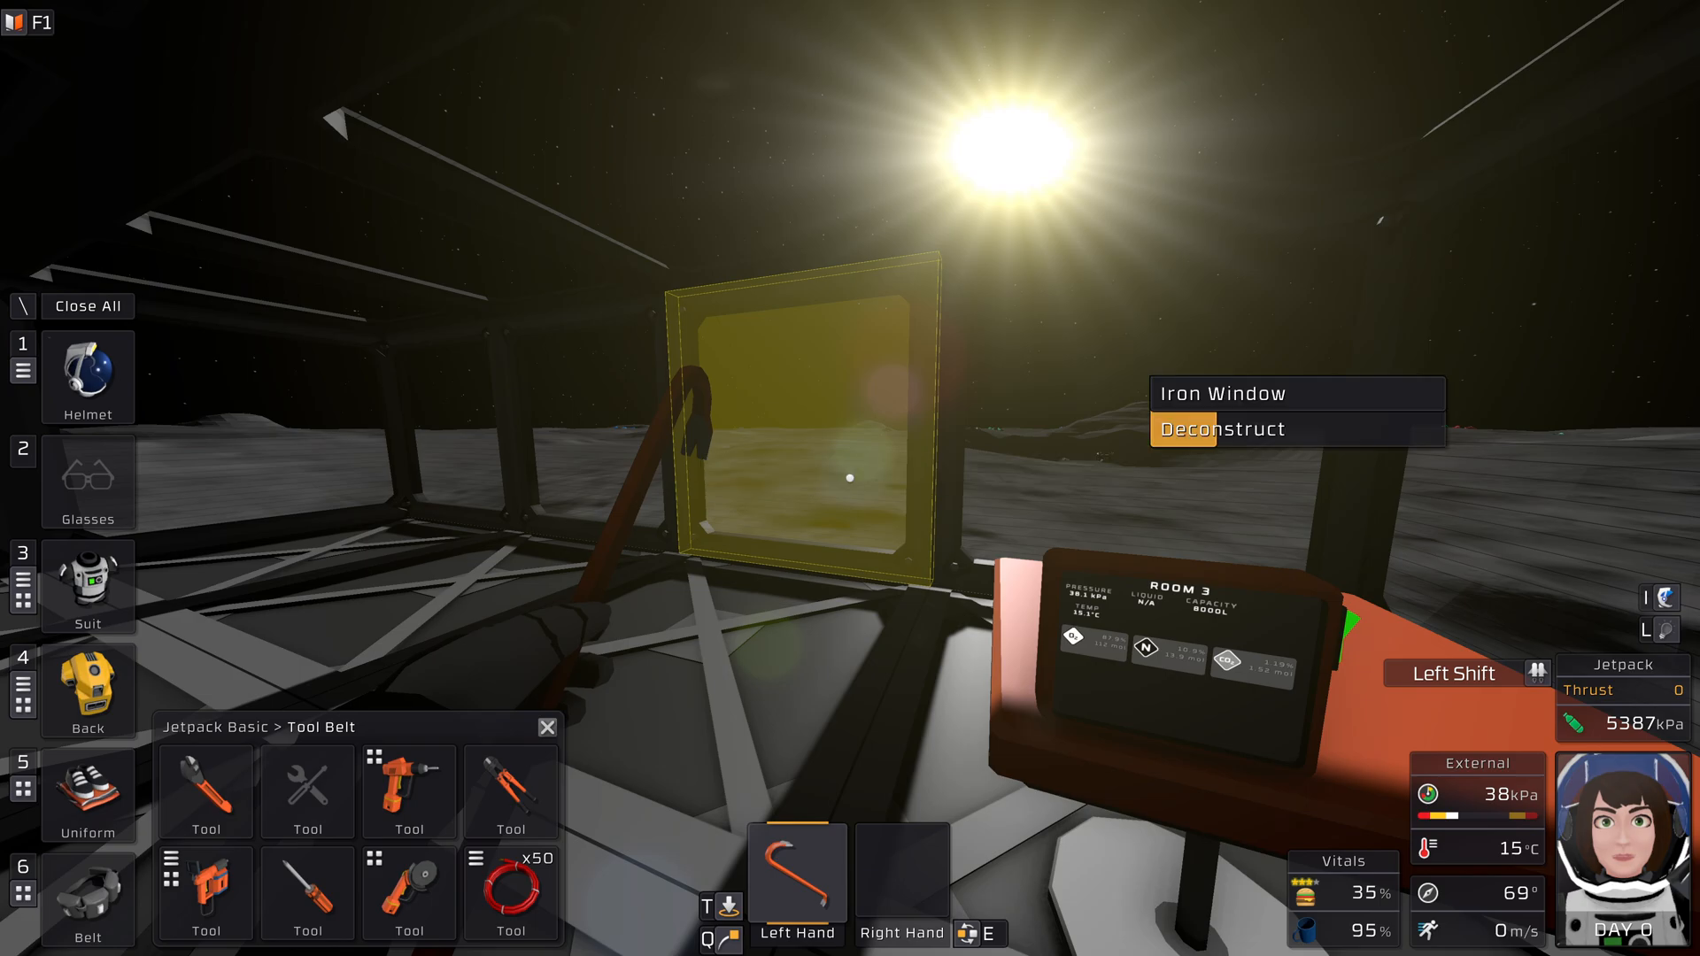
Deconstruct the iron window with the crowbar so Room 4 vents down to about 15 kPa
{"action": "left_click", "coordinate": [1225, 429]}
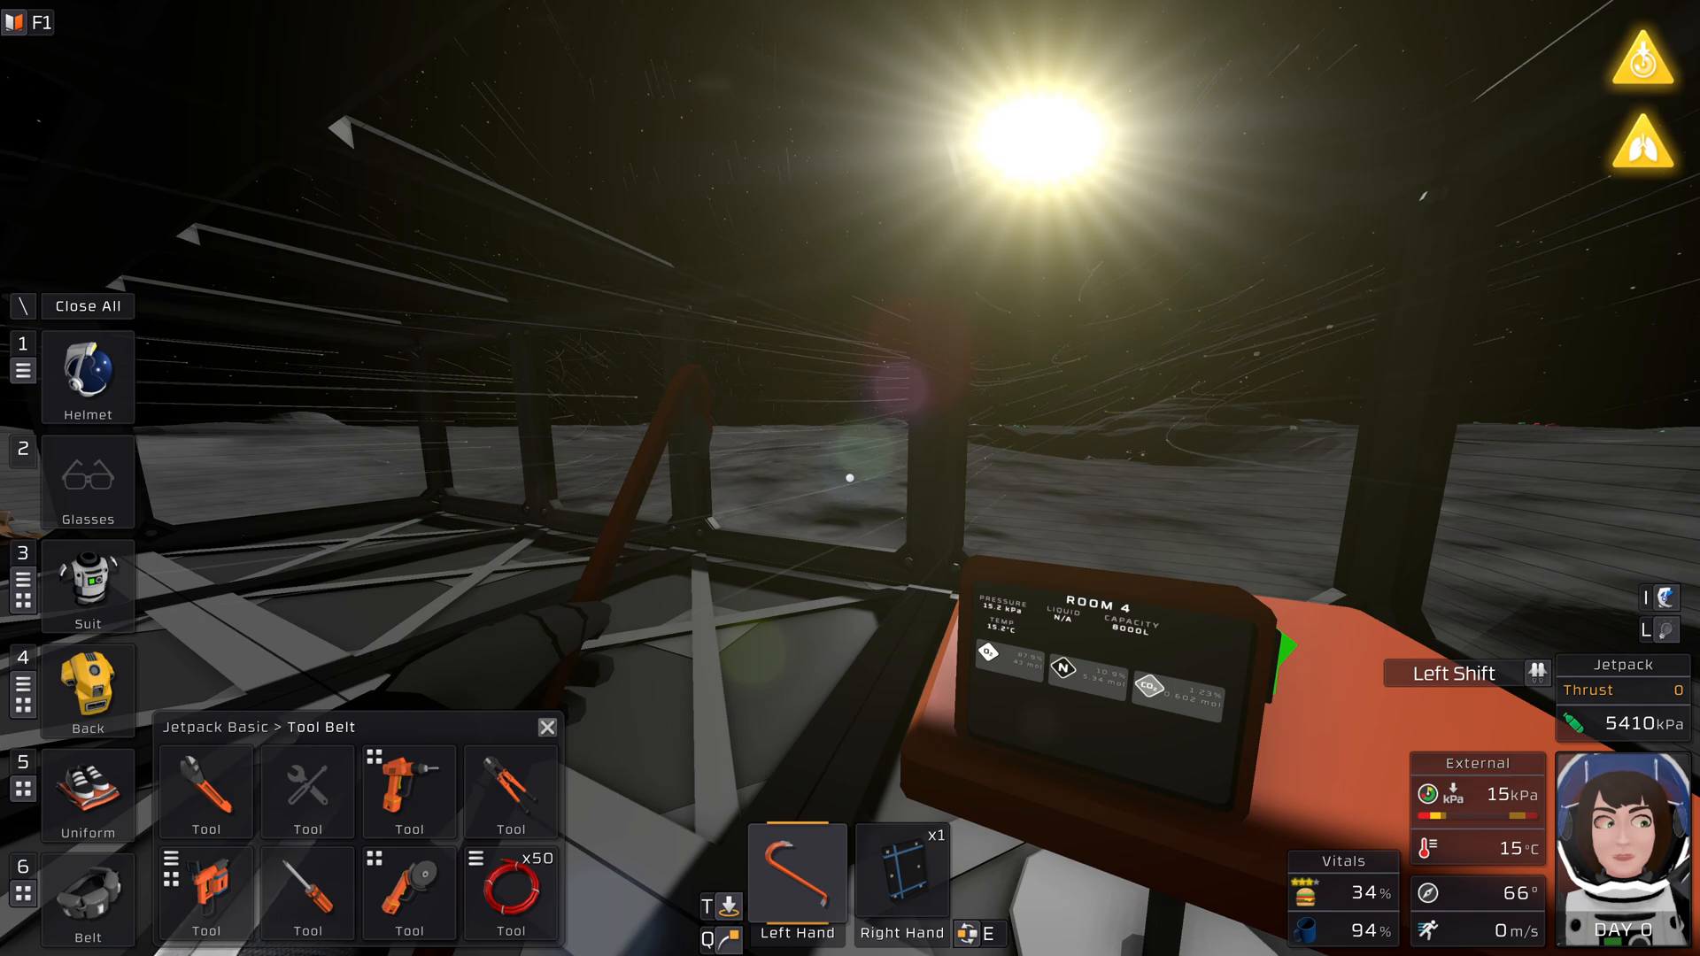
Turn off the suit's air conditioning and air supply in the depressurised room
{"action": "left_click", "coordinate": [85, 376]}
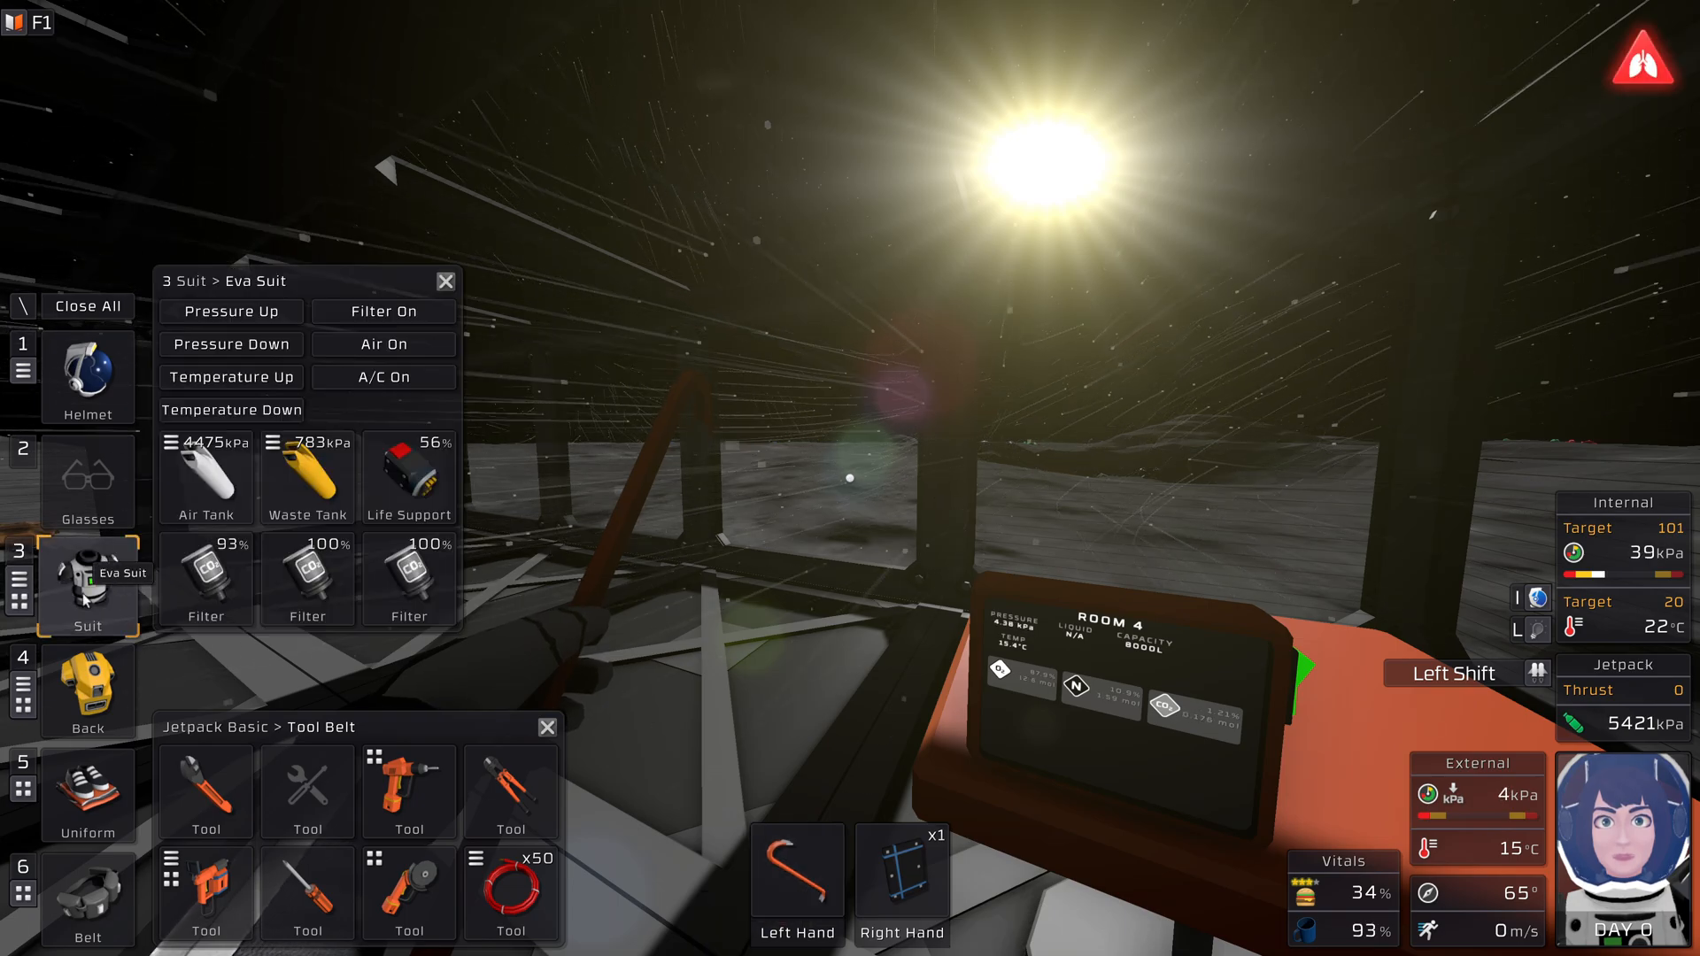
{"action": "left_click", "coordinate": [382, 375]}
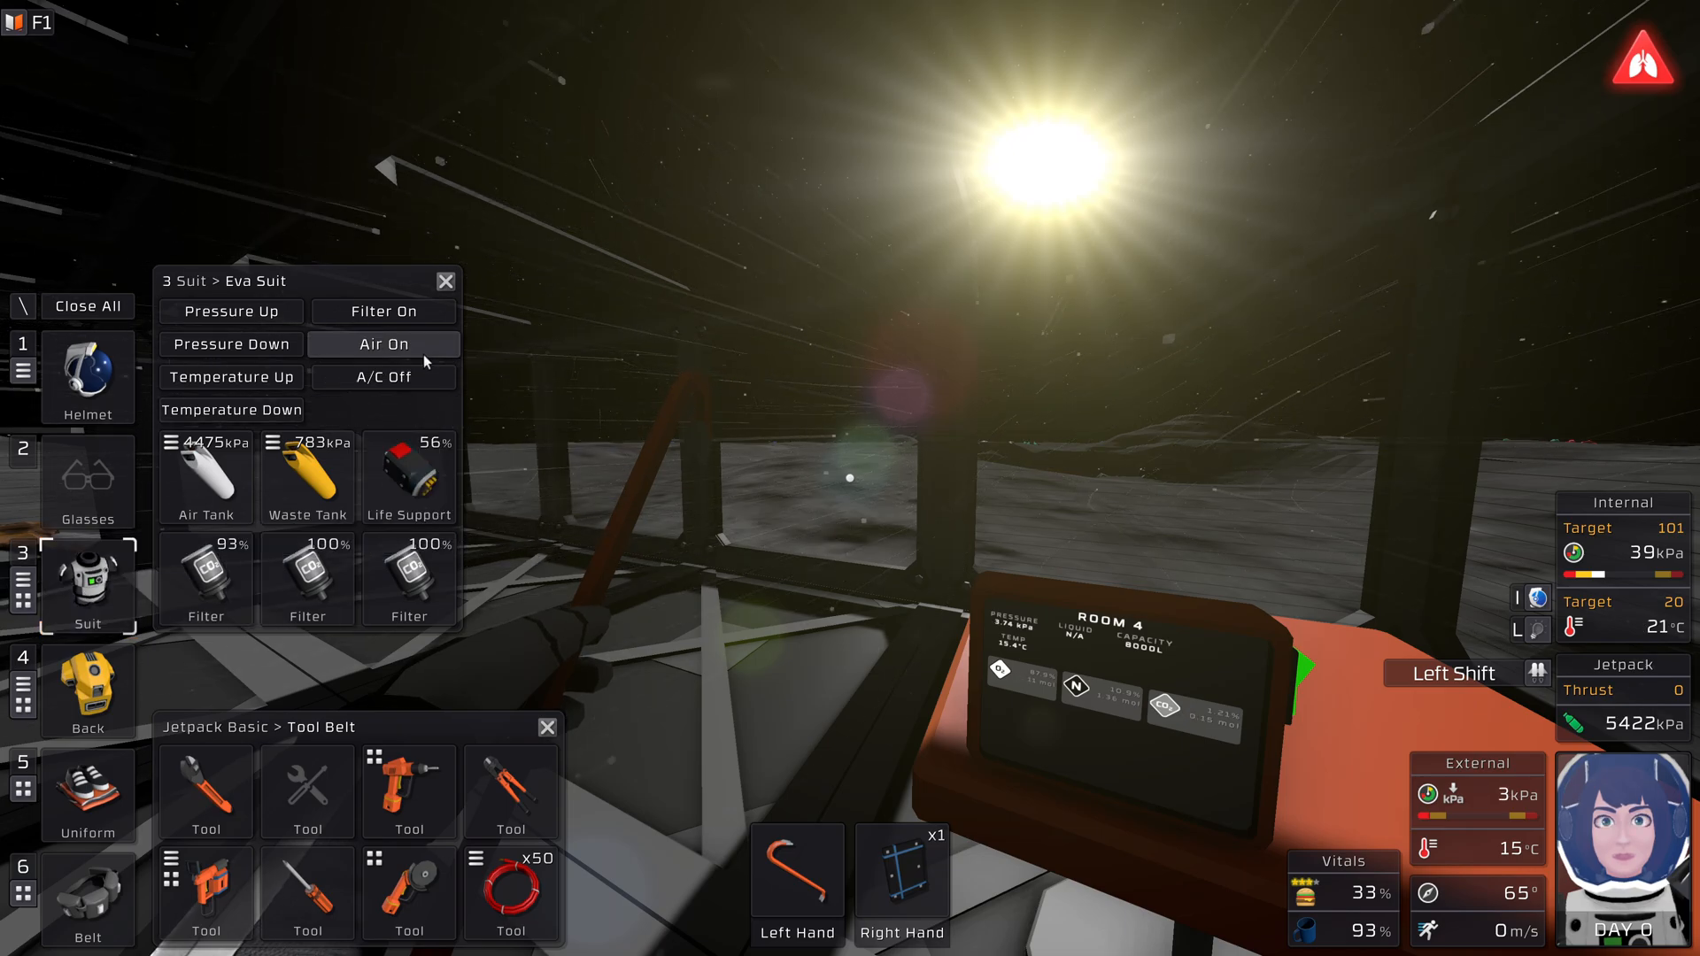
{"action": "left_click", "coordinate": [382, 344]}
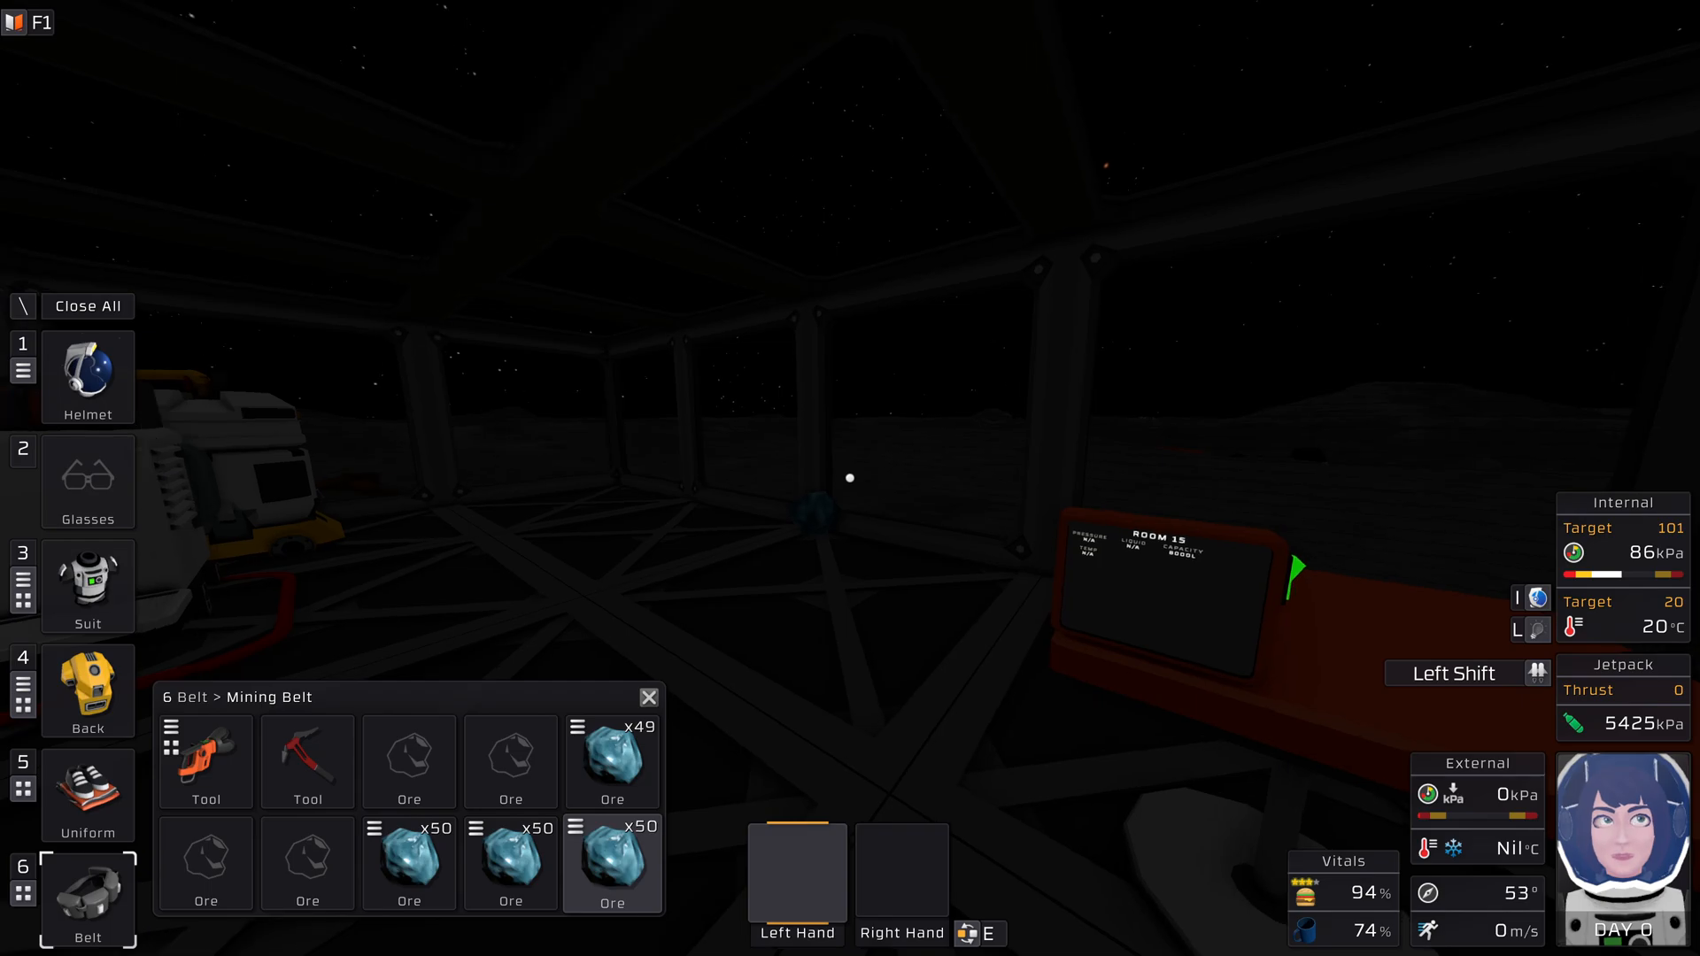
Read the suit's waste tank tooltip showing 1072 kPa with air, filter and A/C off
{"action": "left_click", "coordinate": [87, 693]}
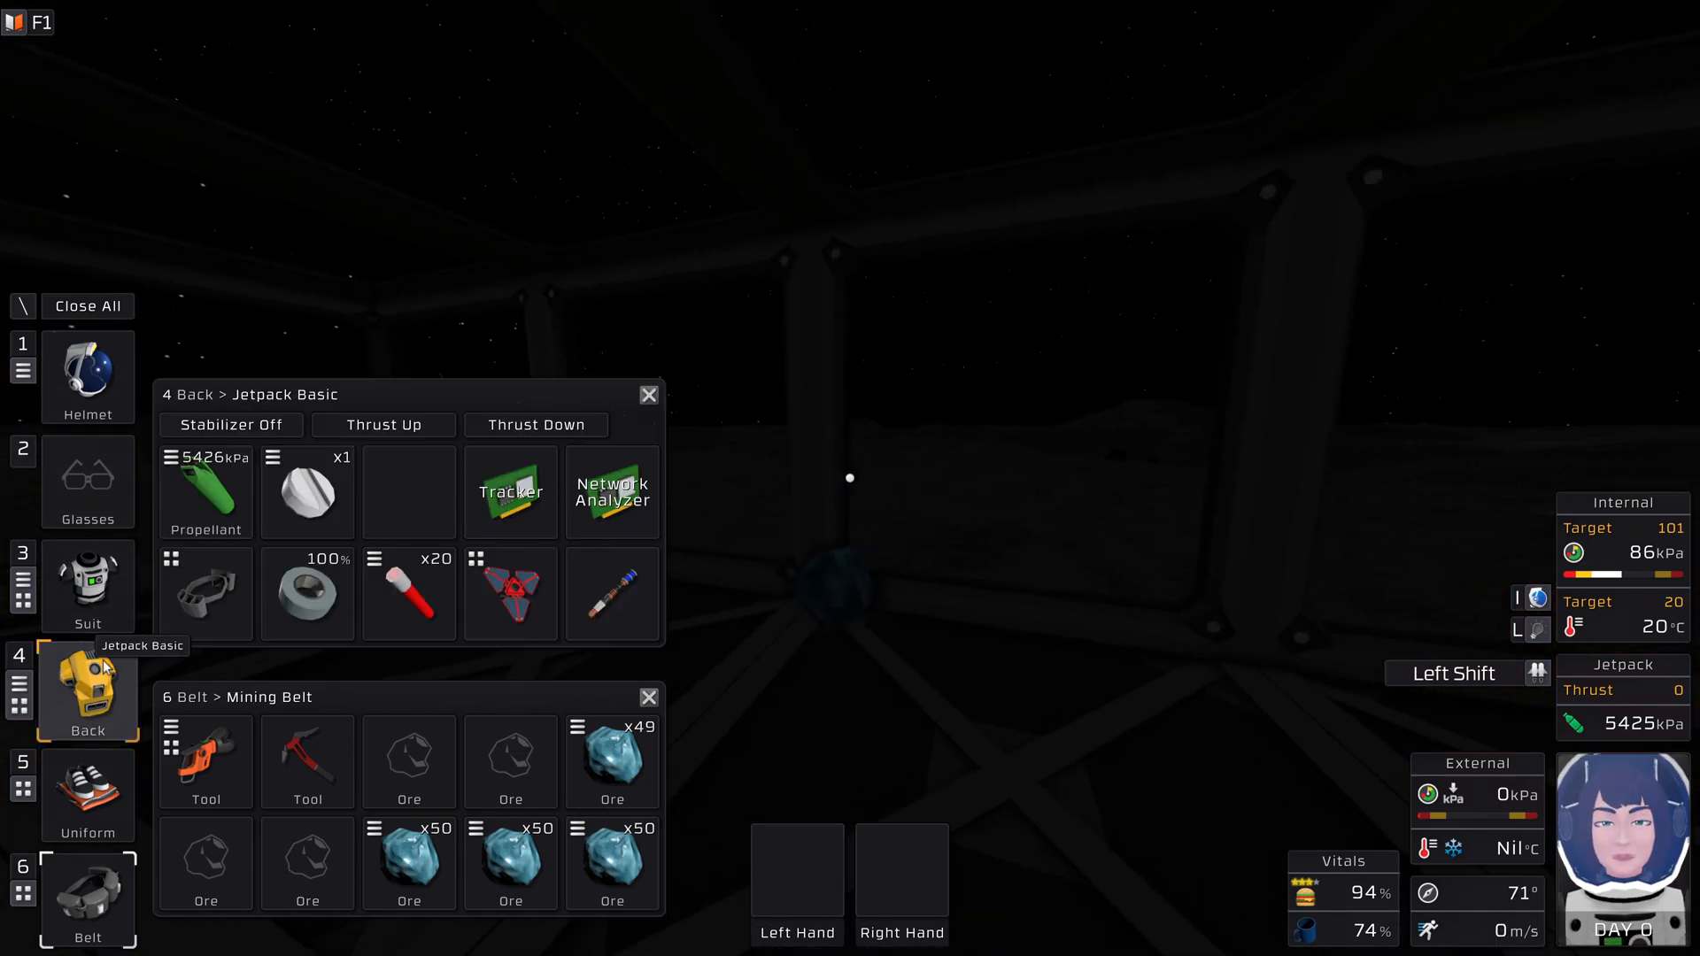
{"action": "left_click", "coordinate": [88, 586]}
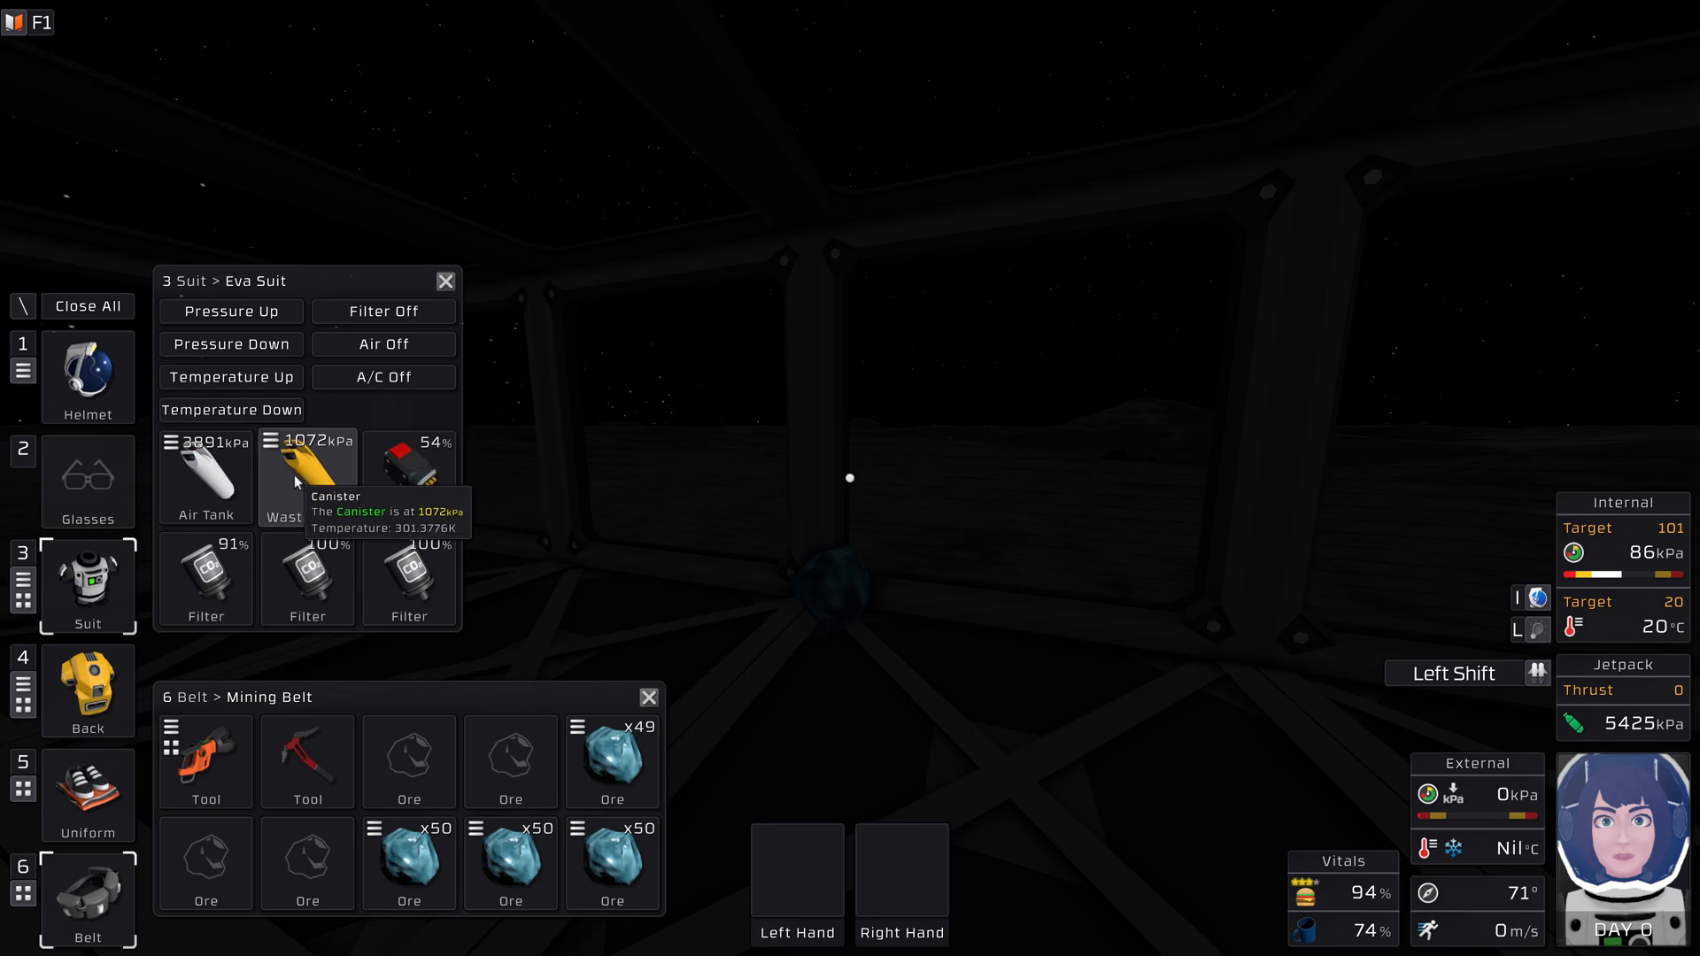
{"action": "left_click", "coordinate": [306, 476]}
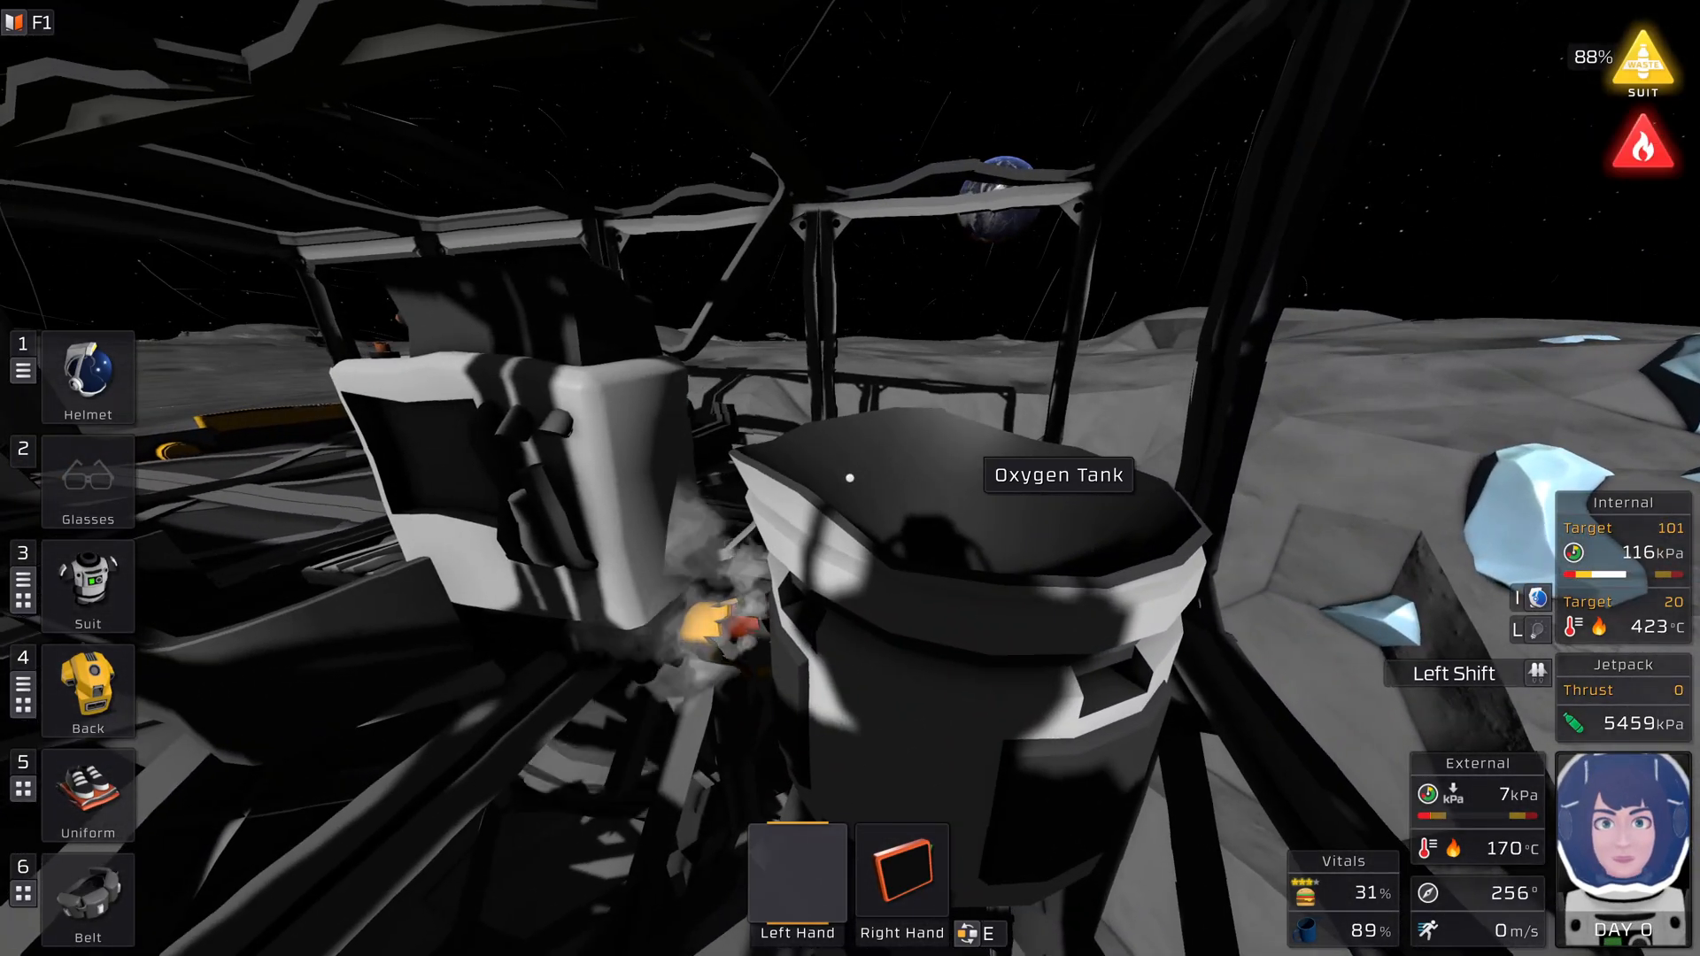
Review the suit's pressure and temperature controls inside the pressurised room
{"action": "left_click", "coordinate": [87, 586]}
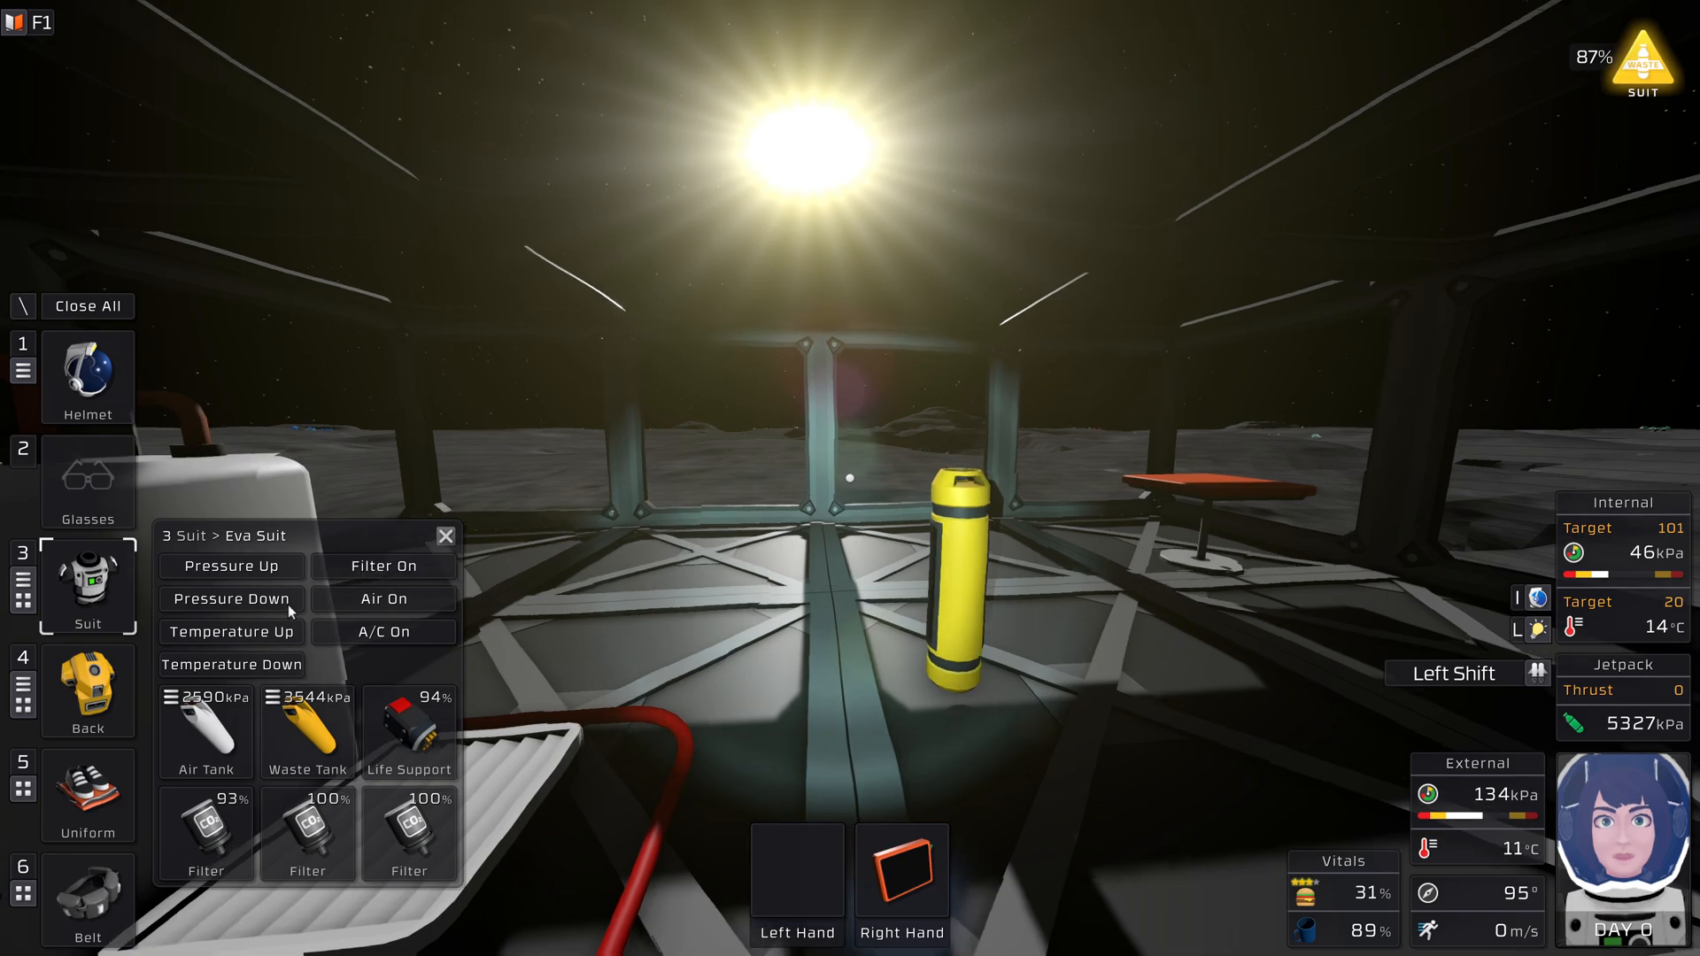
{"action": "mouse_move", "coordinate": [306, 731]}
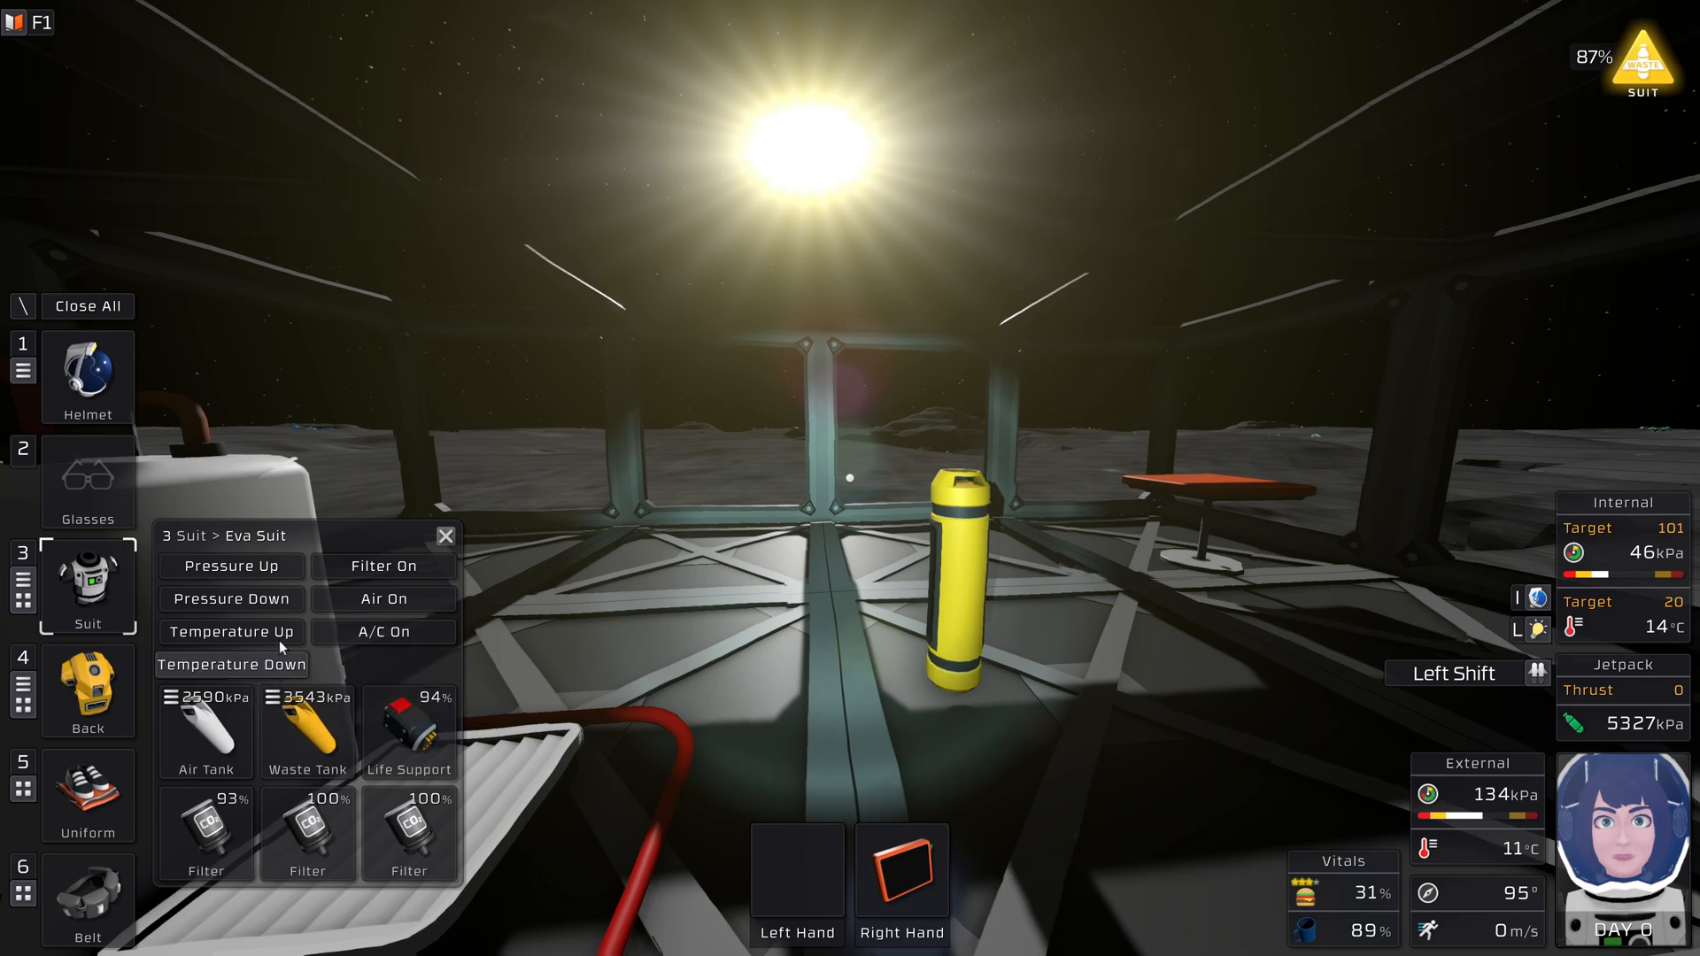
{"action": "mouse_move", "coordinate": [306, 731]}
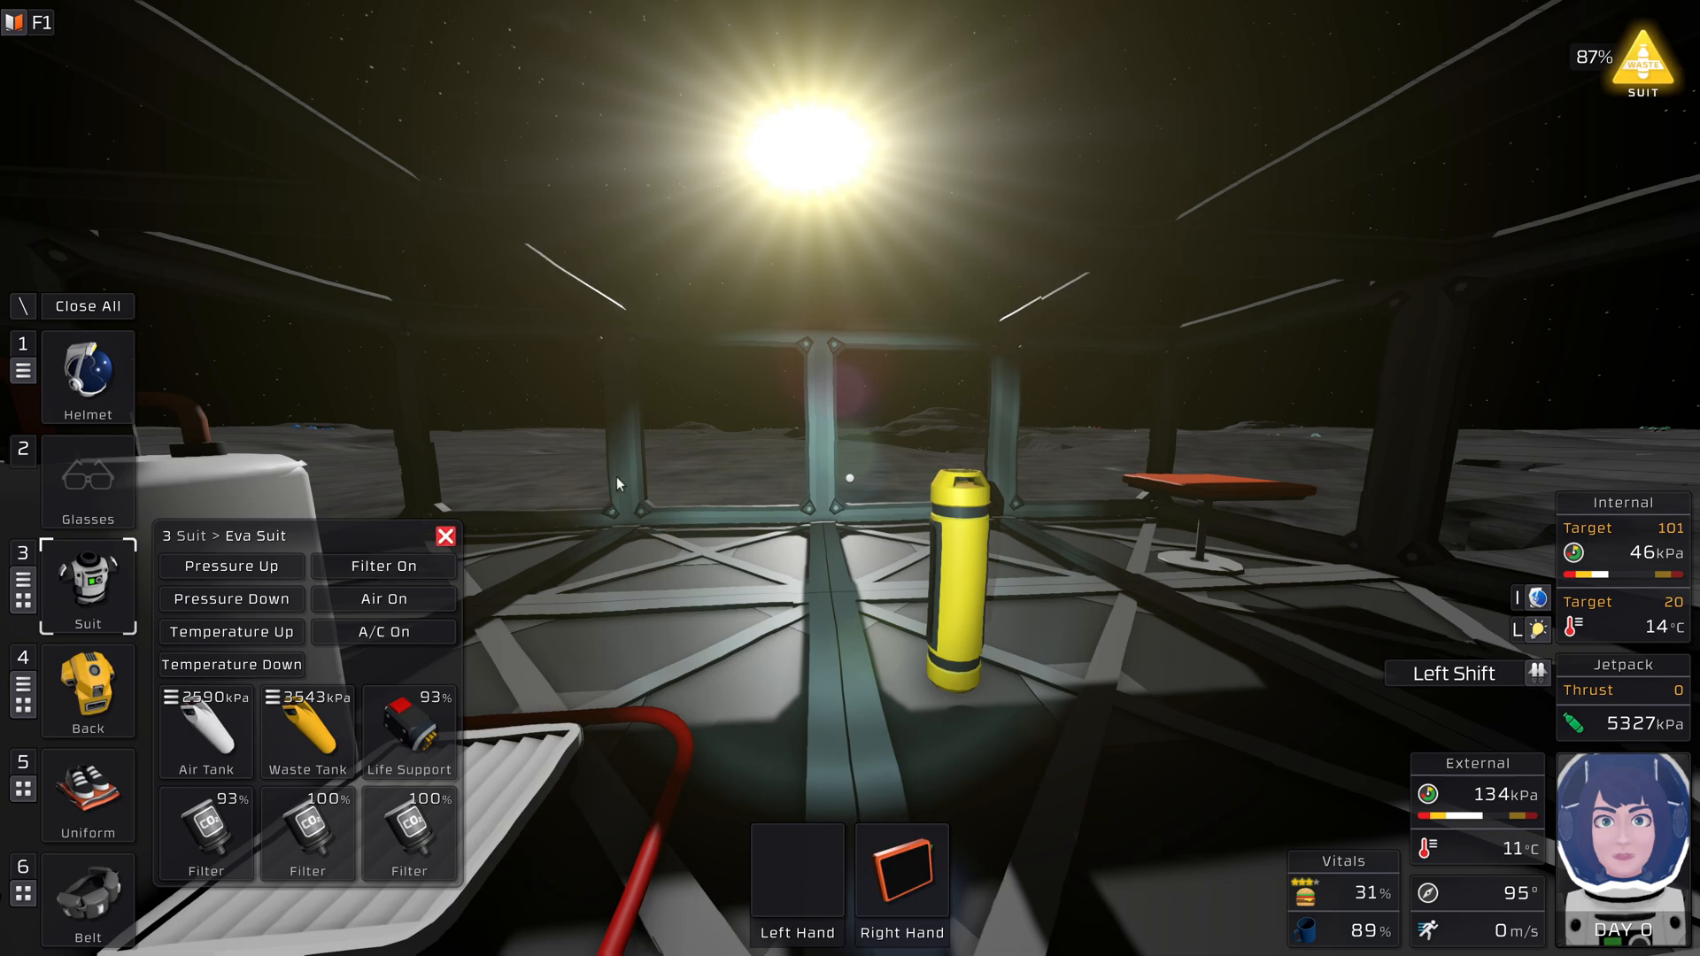
{"action": "mouse_move", "coordinate": [306, 727]}
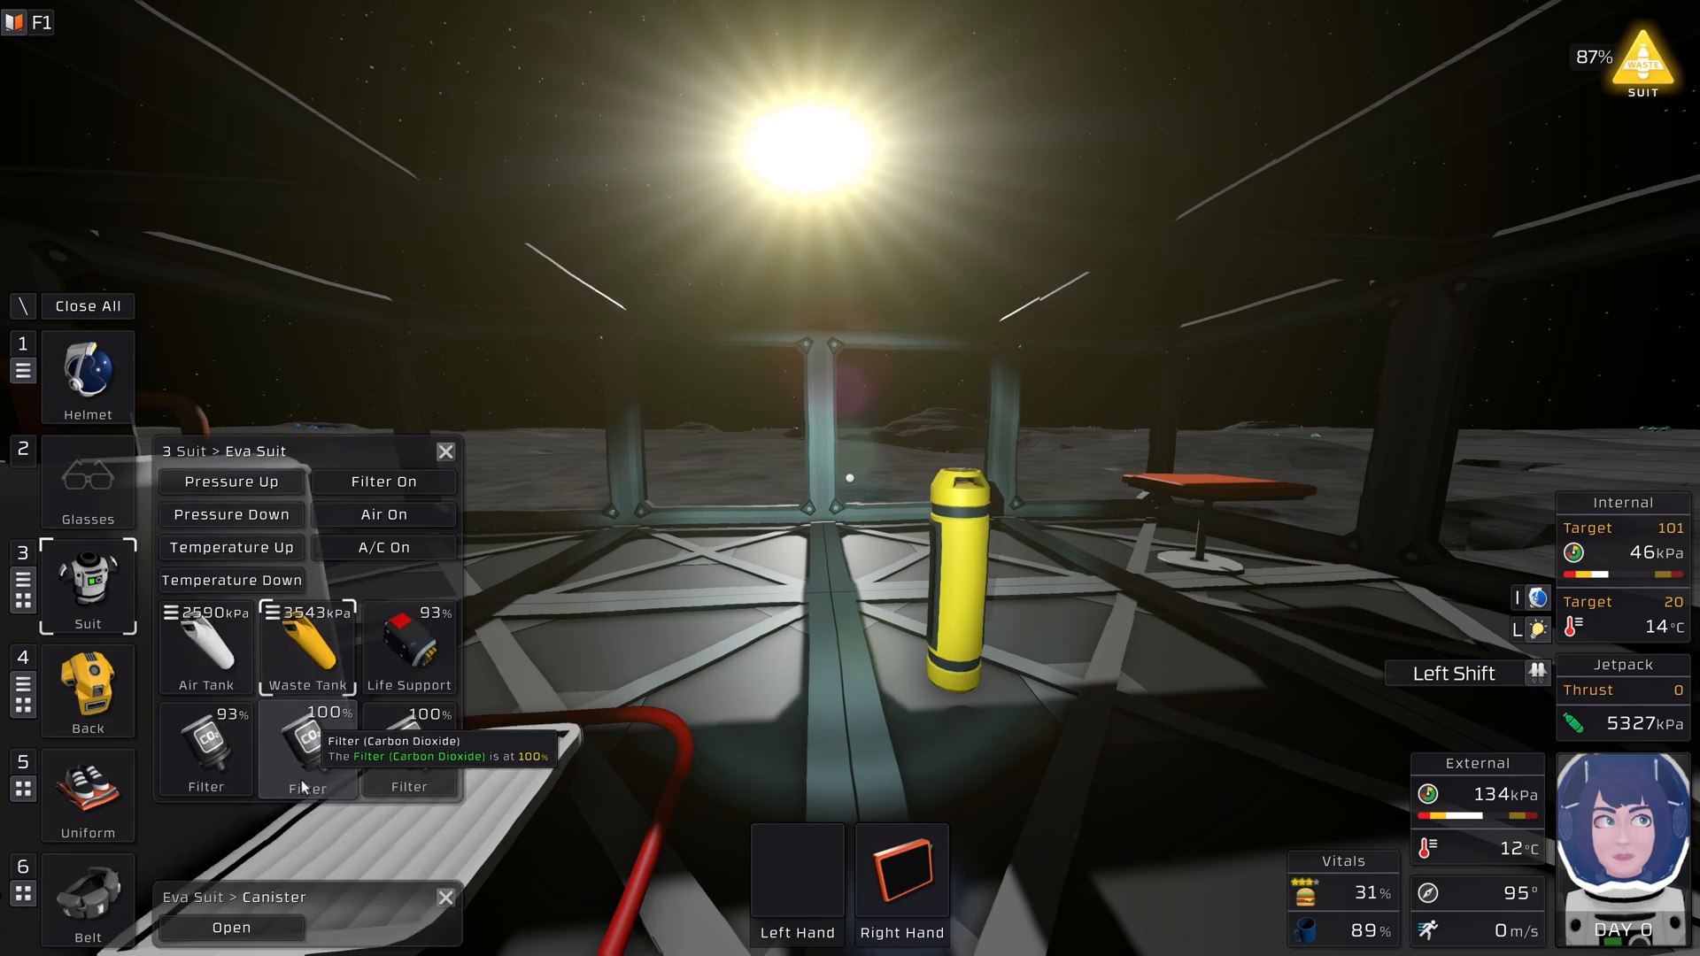
{"action": "mouse_move", "coordinate": [306, 644]}
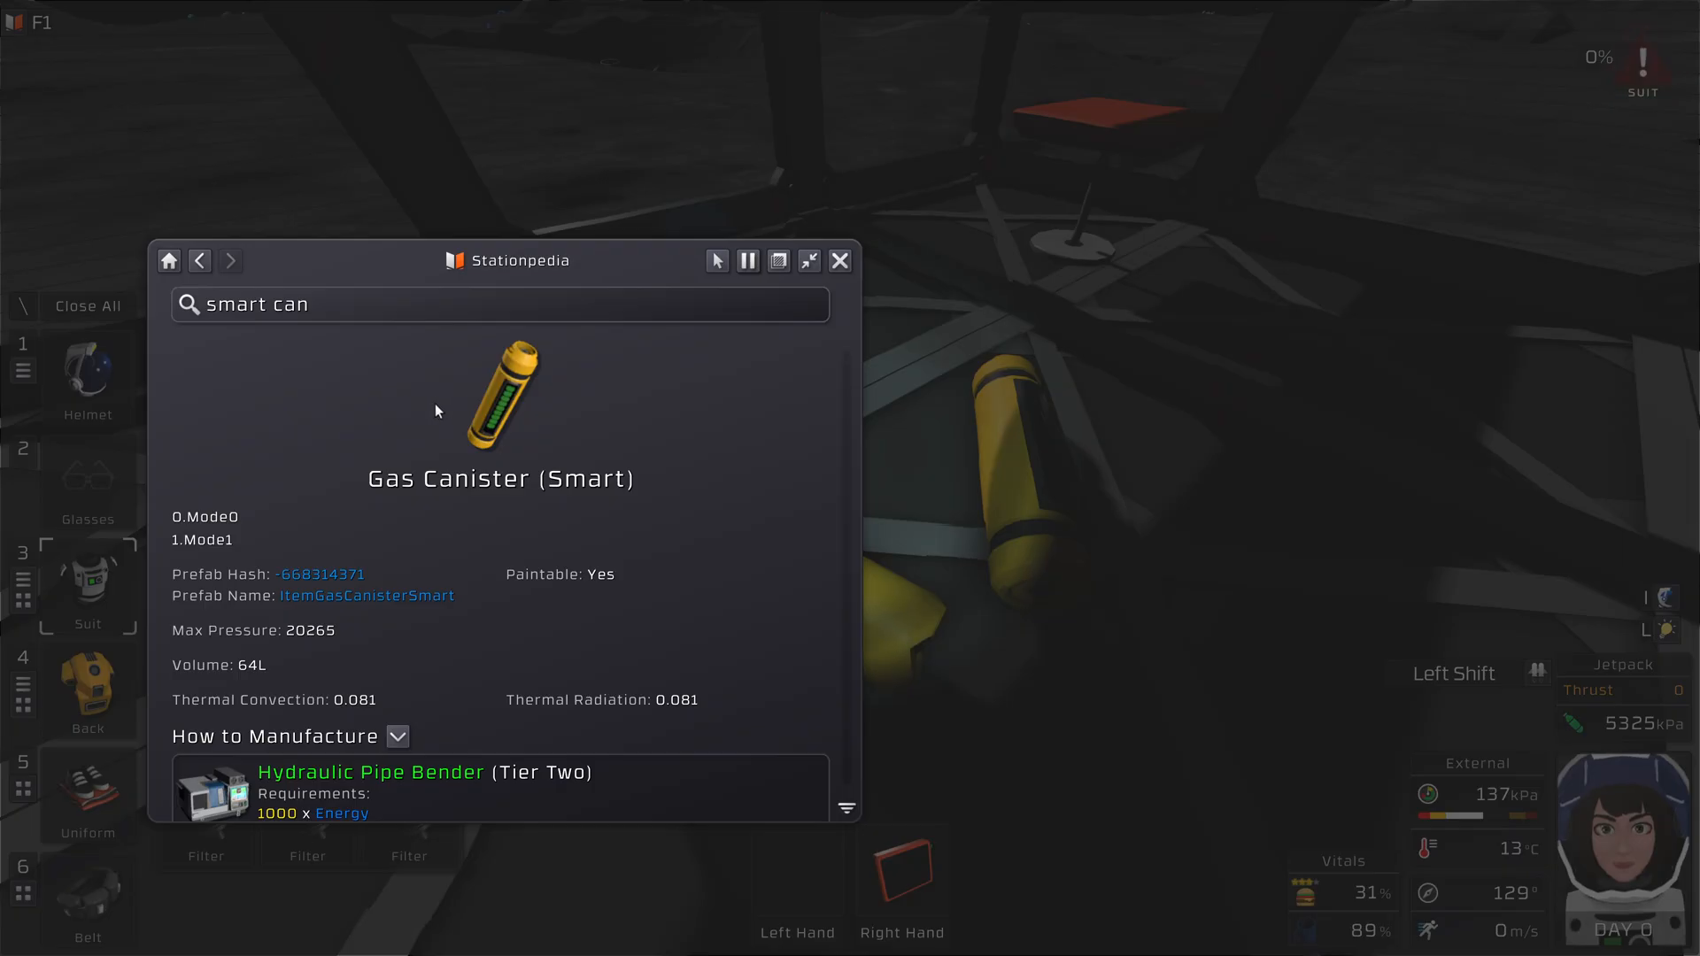
{"action": "mouse_move", "coordinate": [472, 499]}
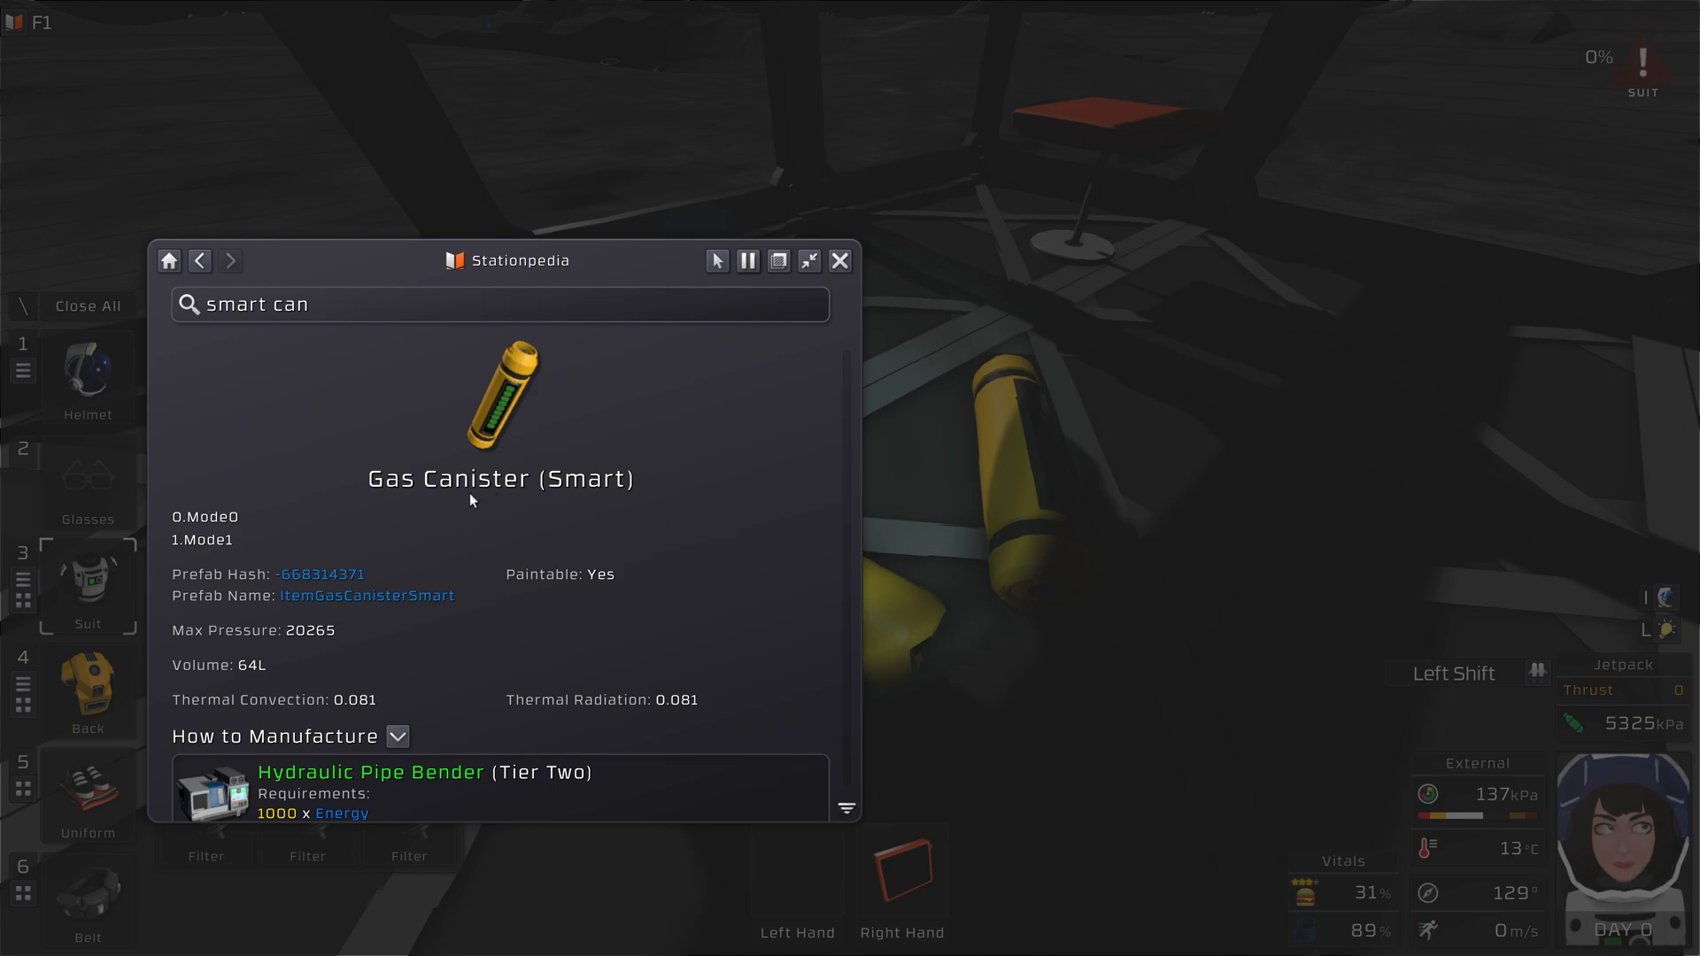
{"action": "mouse_move", "coordinate": [303, 639]}
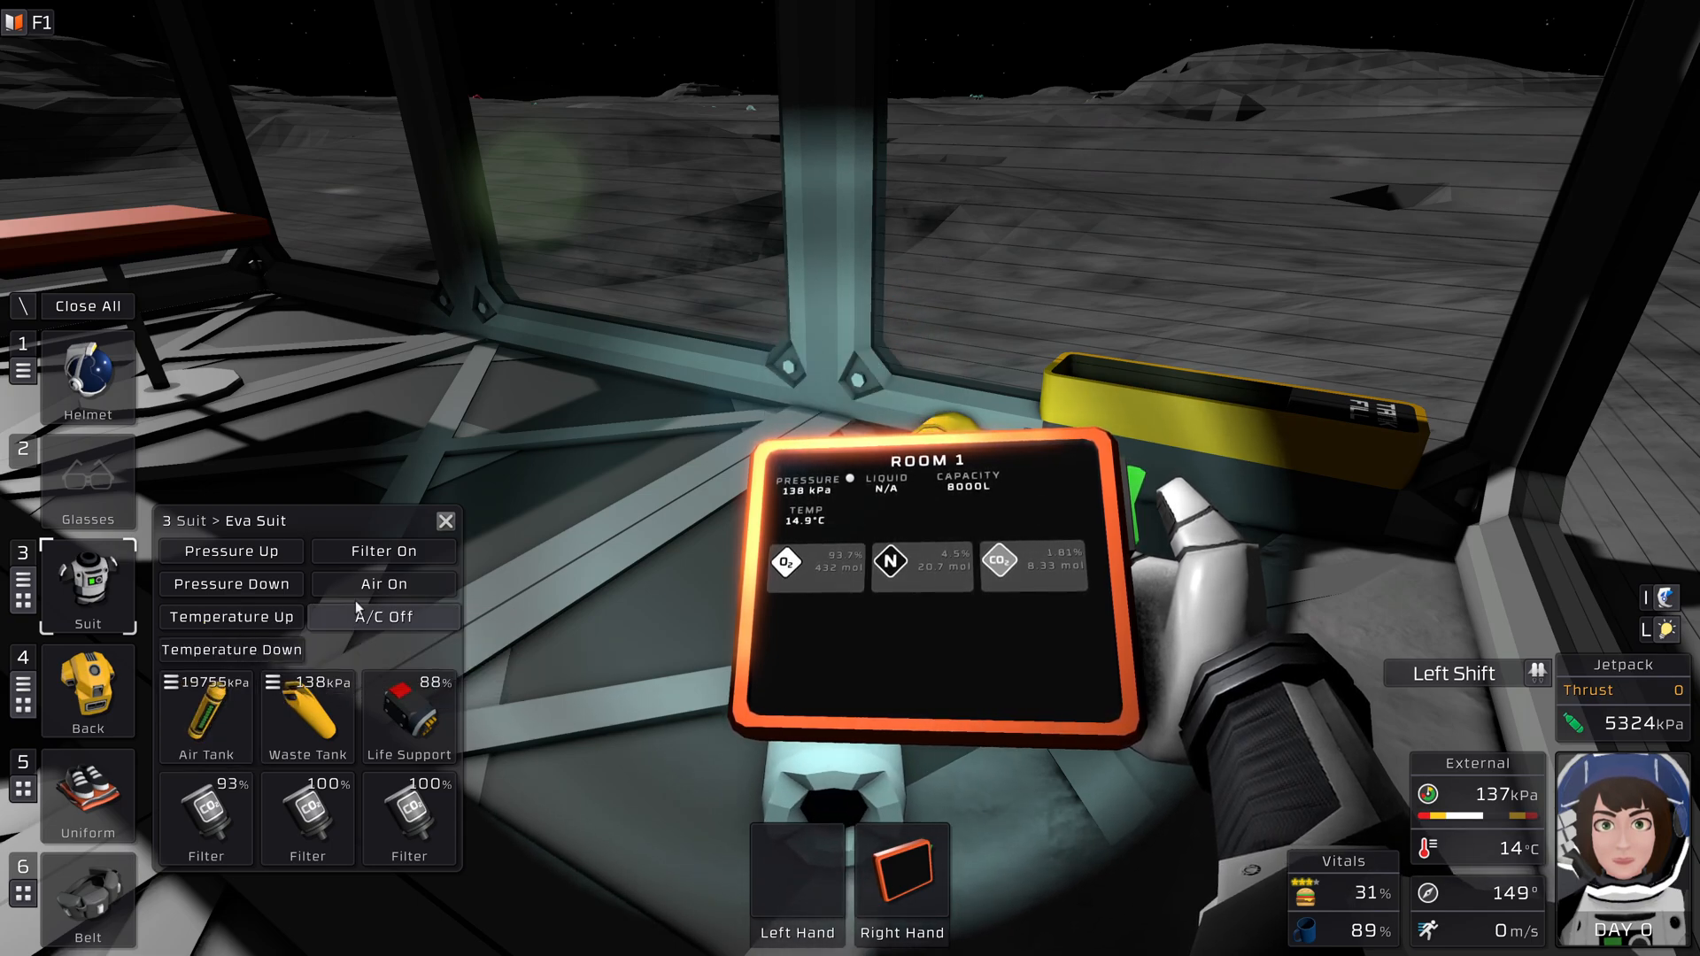
Switch off the suit's air supply so filter and air both read off at 138 kPa
{"action": "left_click", "coordinate": [382, 551]}
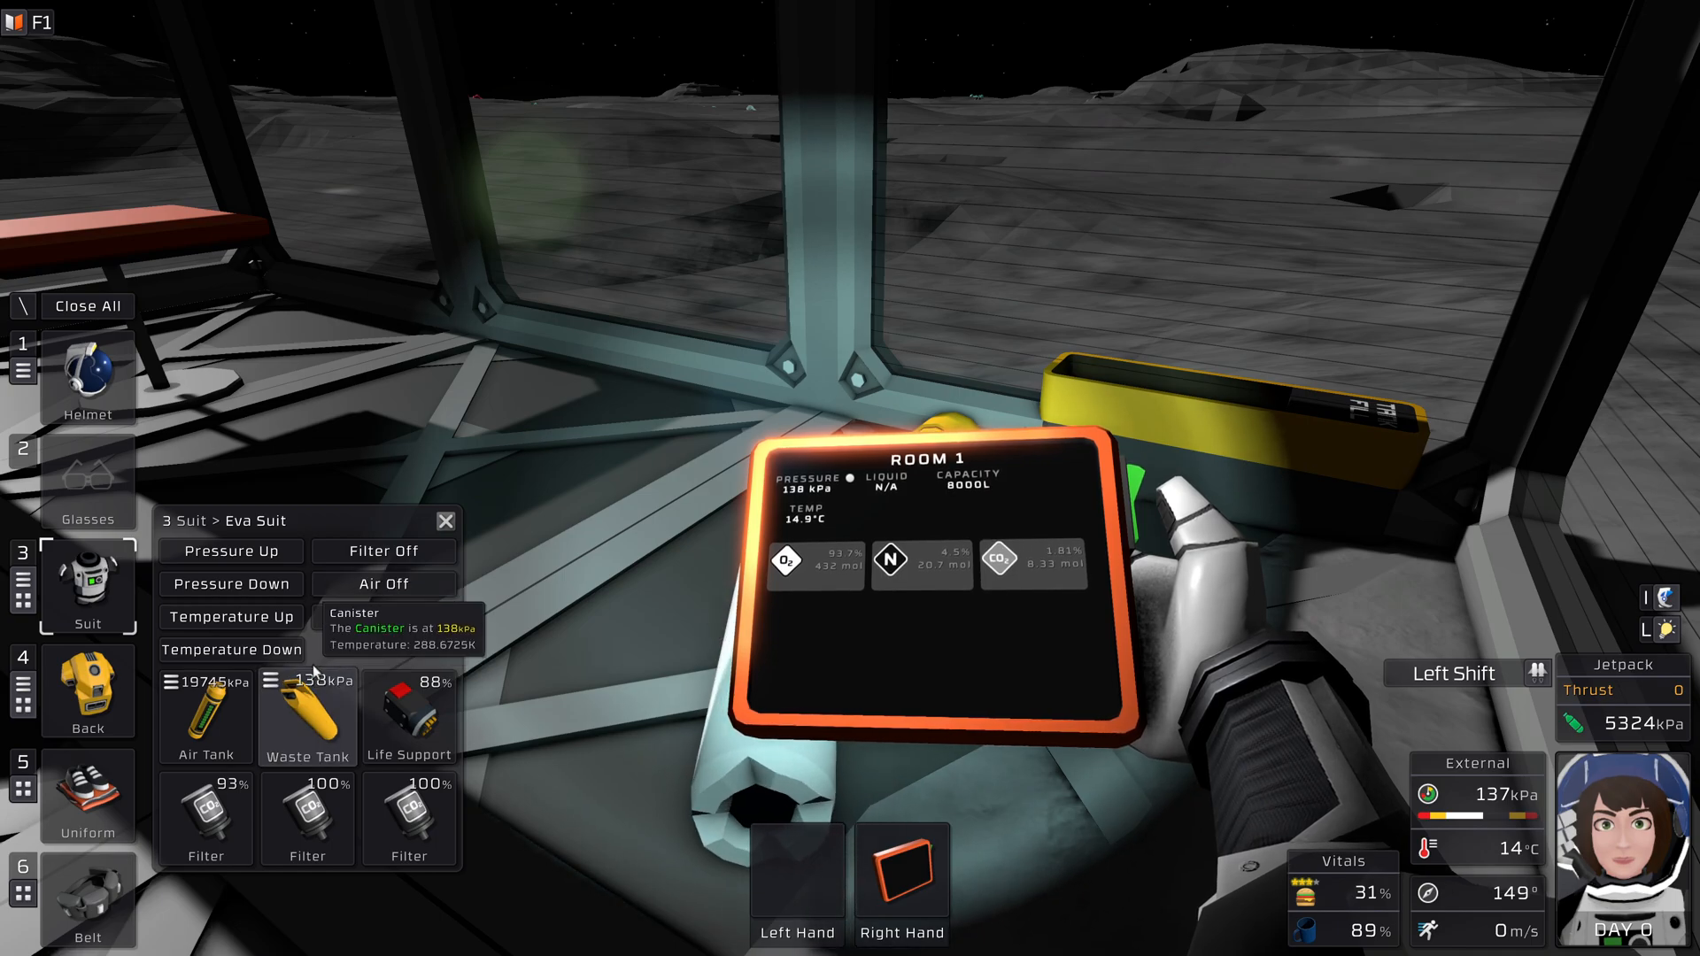